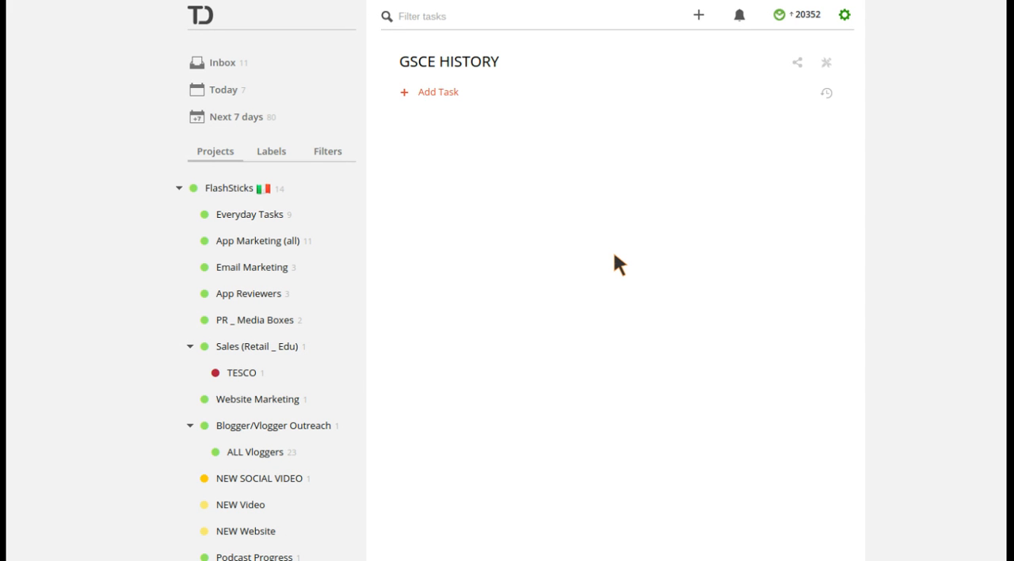
{"action": "mouse_move", "coordinate": [396, 181]}
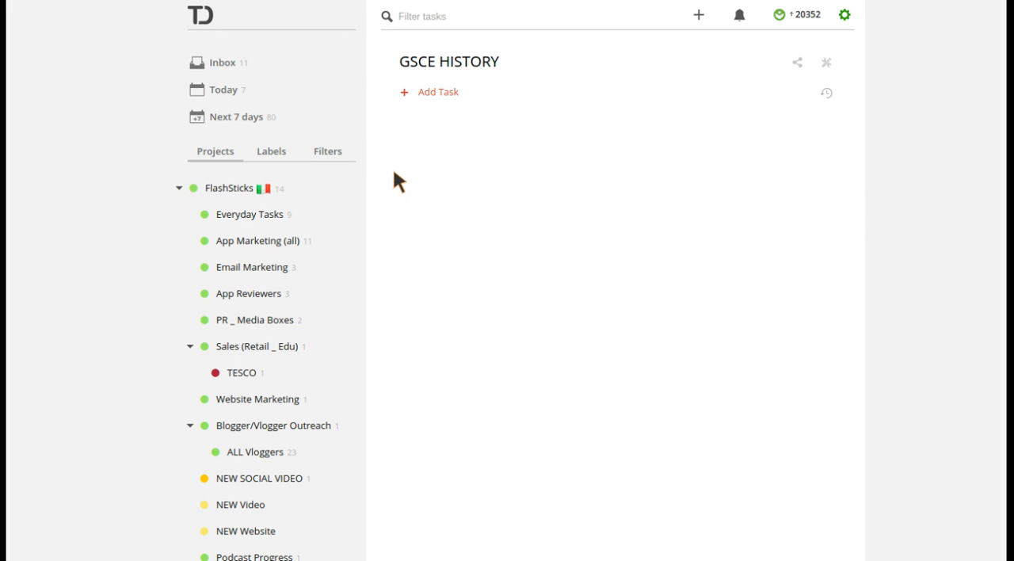
{"action": "mouse_move", "coordinate": [494, 199]}
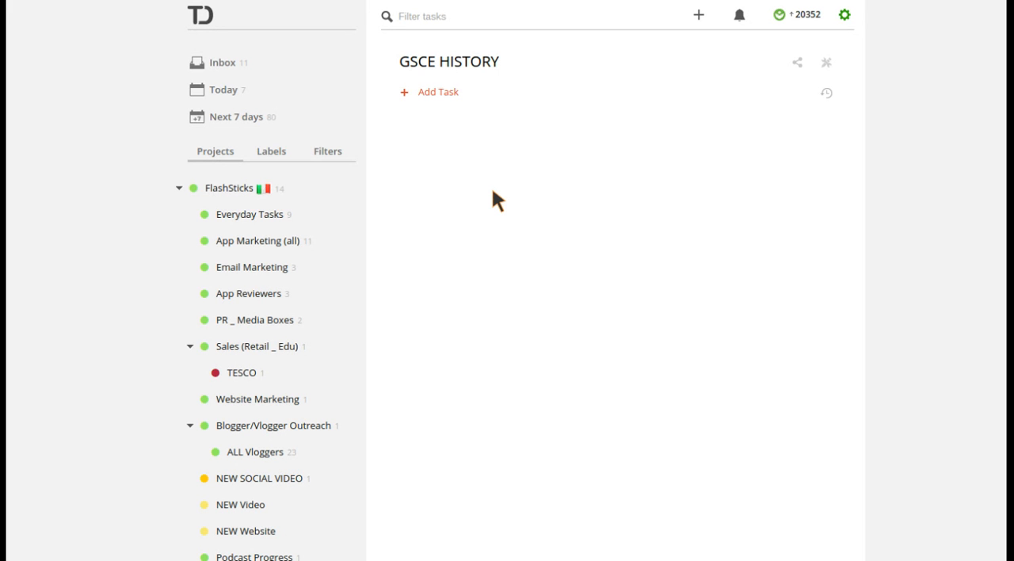
{"action": "mouse_move", "coordinate": [456, 111]}
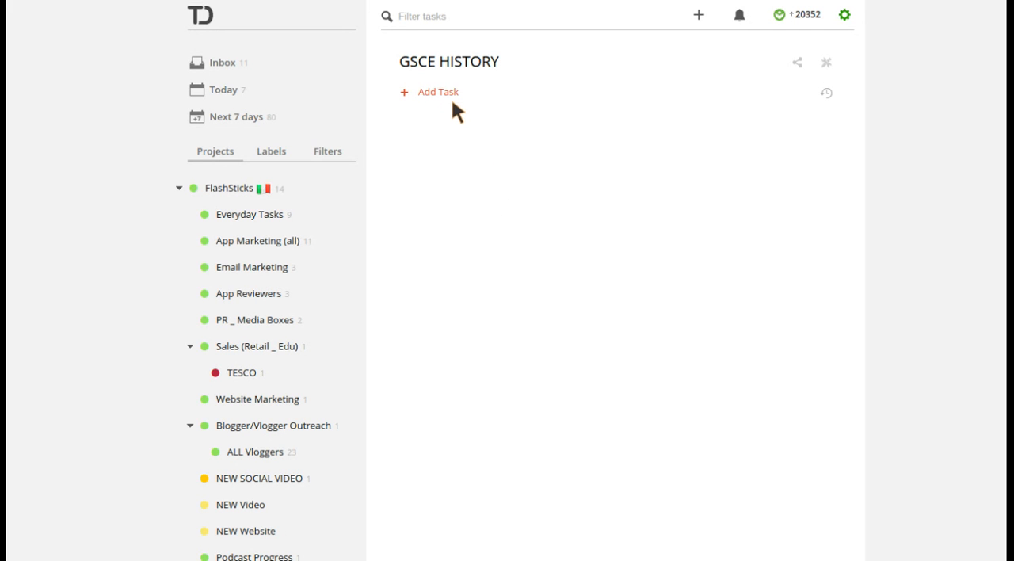
{"action": "mouse_move", "coordinate": [437, 92]}
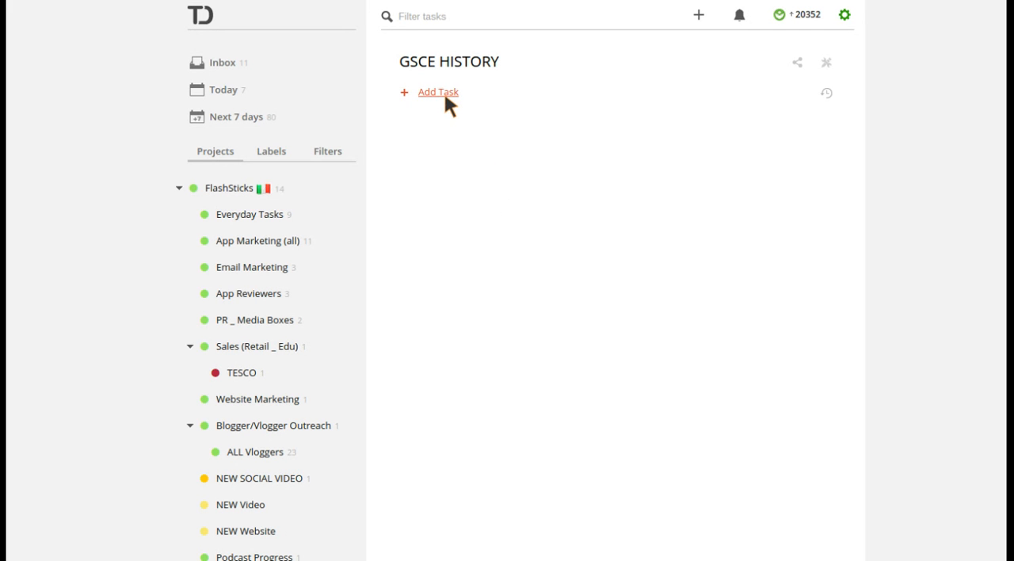
Step: Add the task 'Finish Coursework on Napolean' and dismiss the empty entry box
{"action": "left_click", "coordinate": [437, 92]}
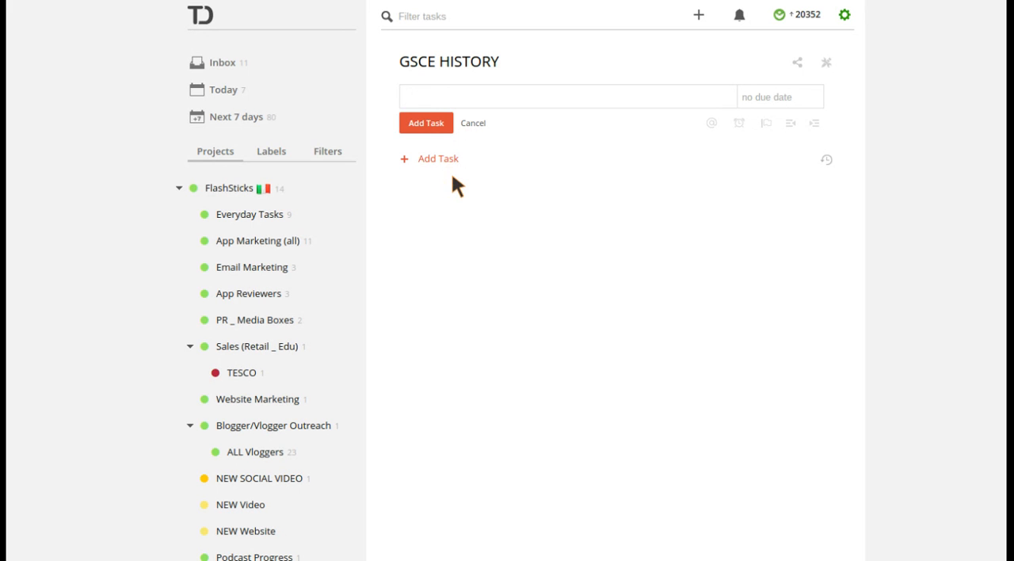
{"action": "type", "text": "*"}
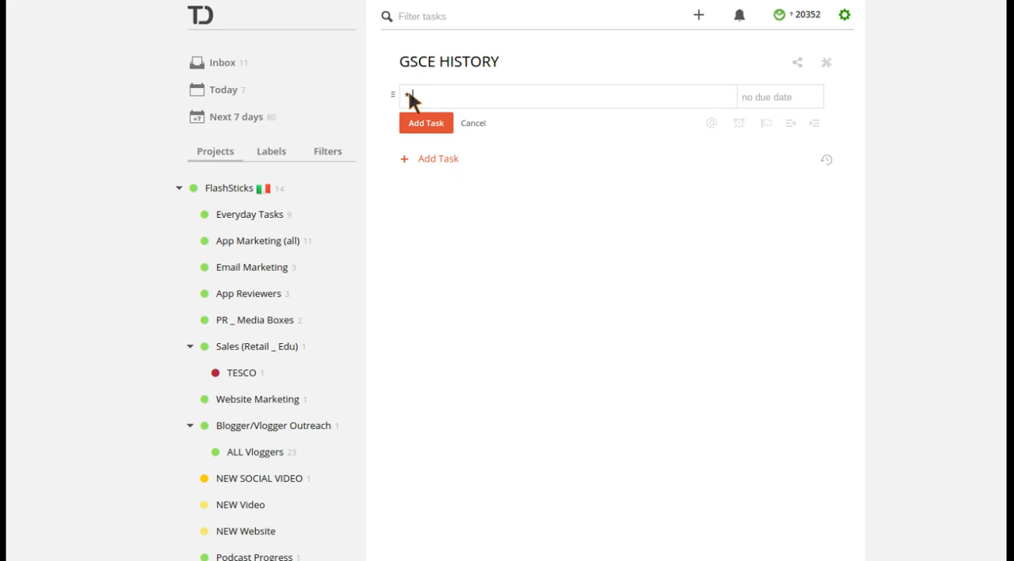
{"action": "type", "text": "*"}
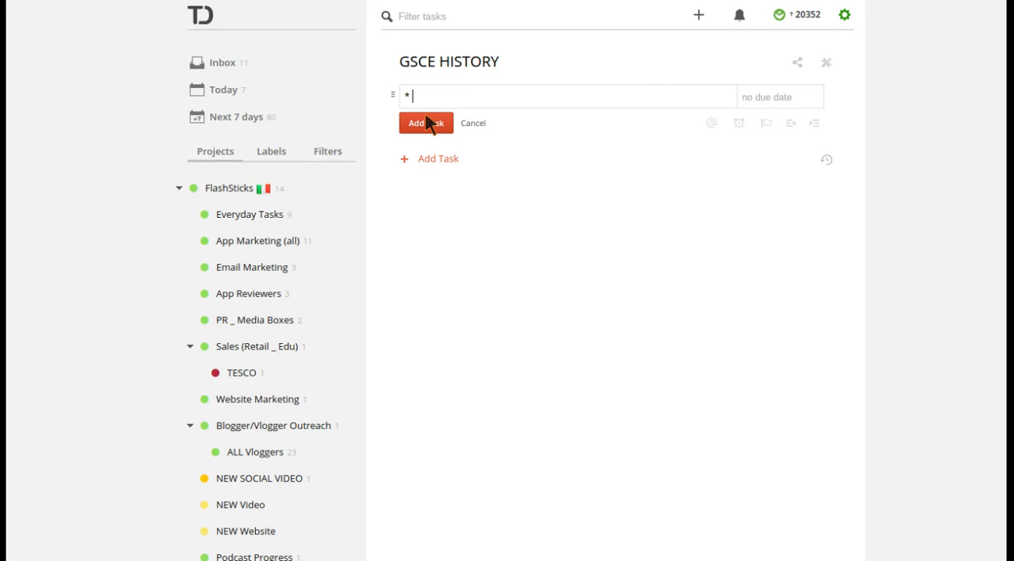
{"action": "type", "text": "Finish Co"}
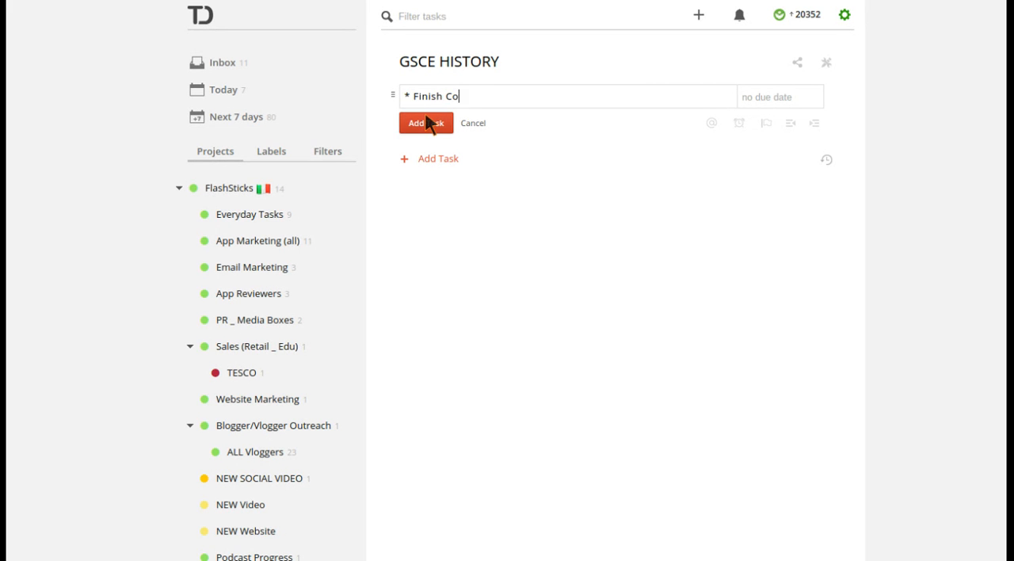
{"action": "type", "text": "ursework o"}
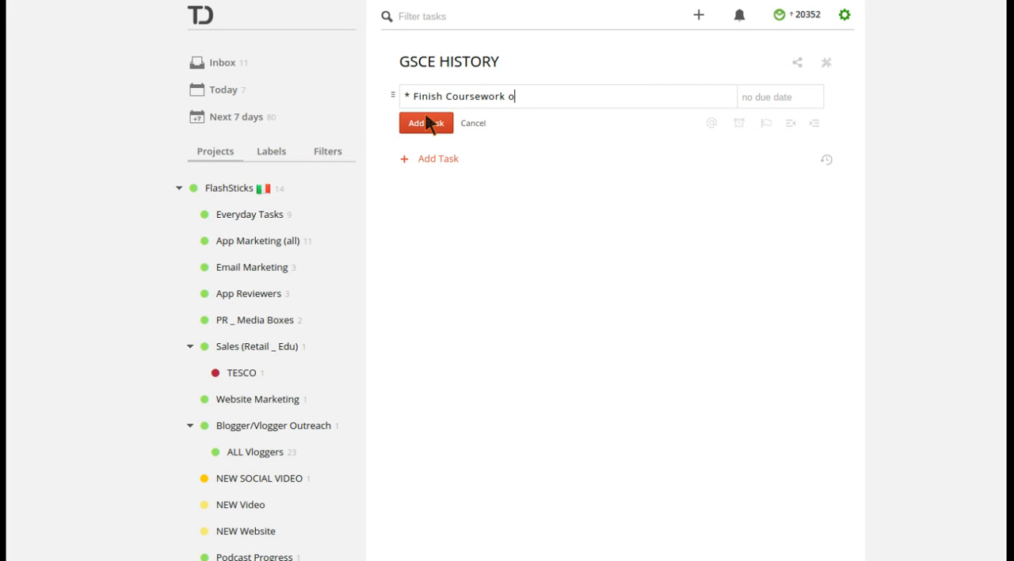
{"action": "type", "text": "n Napol"}
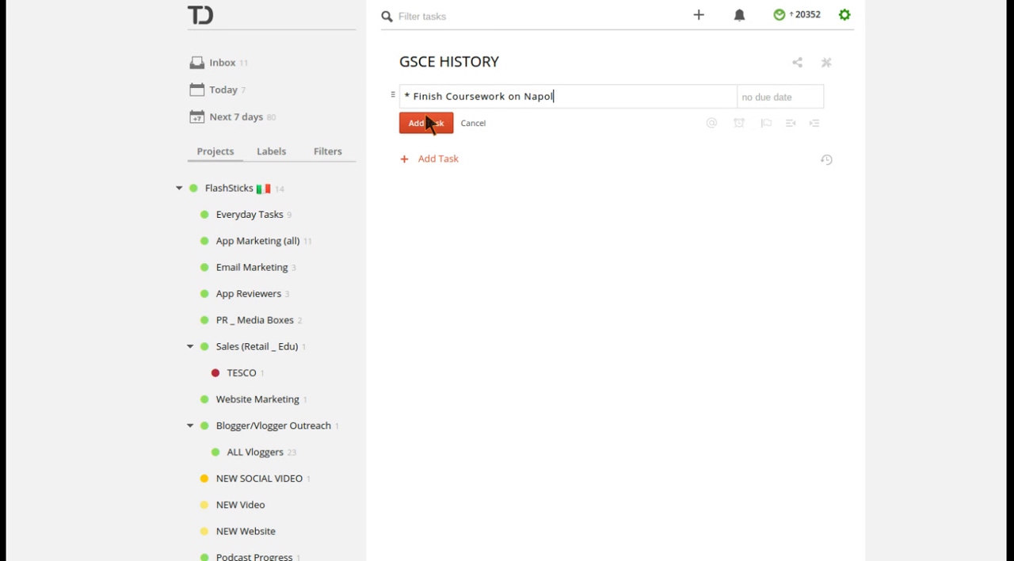
{"action": "left_click", "coordinate": [424, 124]}
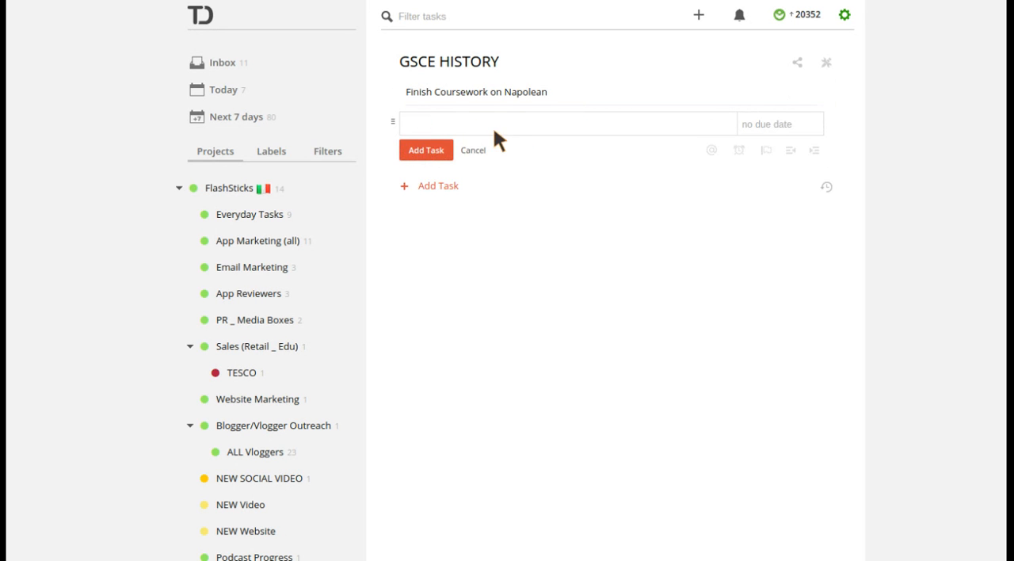
{"action": "left_click", "coordinate": [472, 149]}
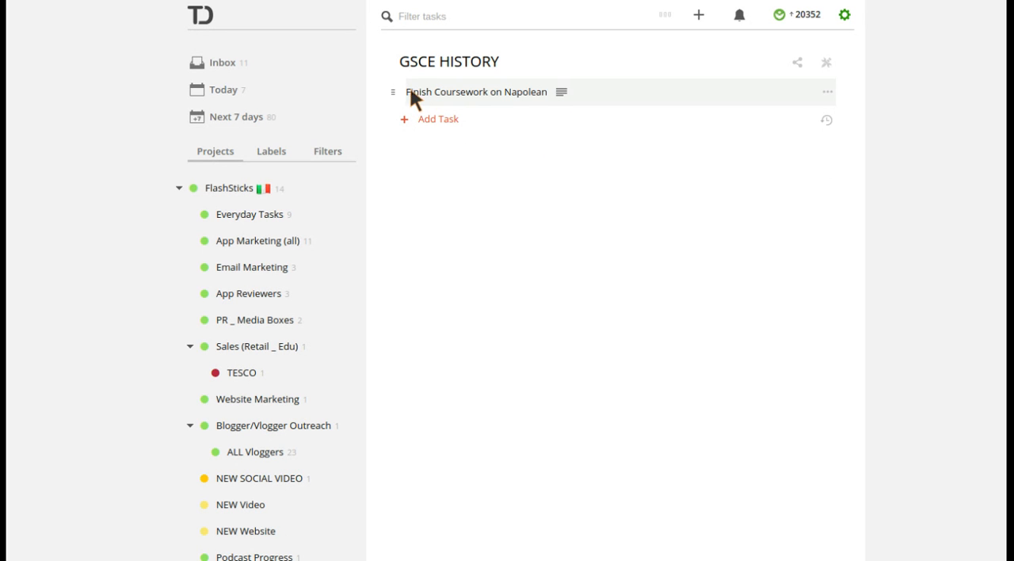
{"action": "mouse_move", "coordinate": [507, 158]}
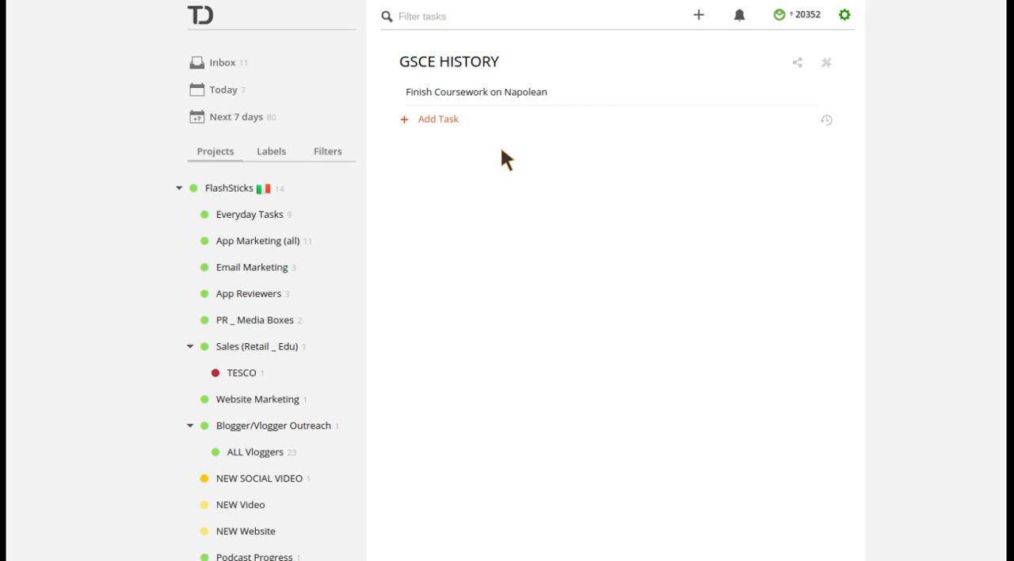
Step: Add the task 'Finish Primary Research into what people thought of the Napolean War' and dismiss the entry box
{"action": "scroll", "scroll_direction": "down", "scroll_amount": 3}
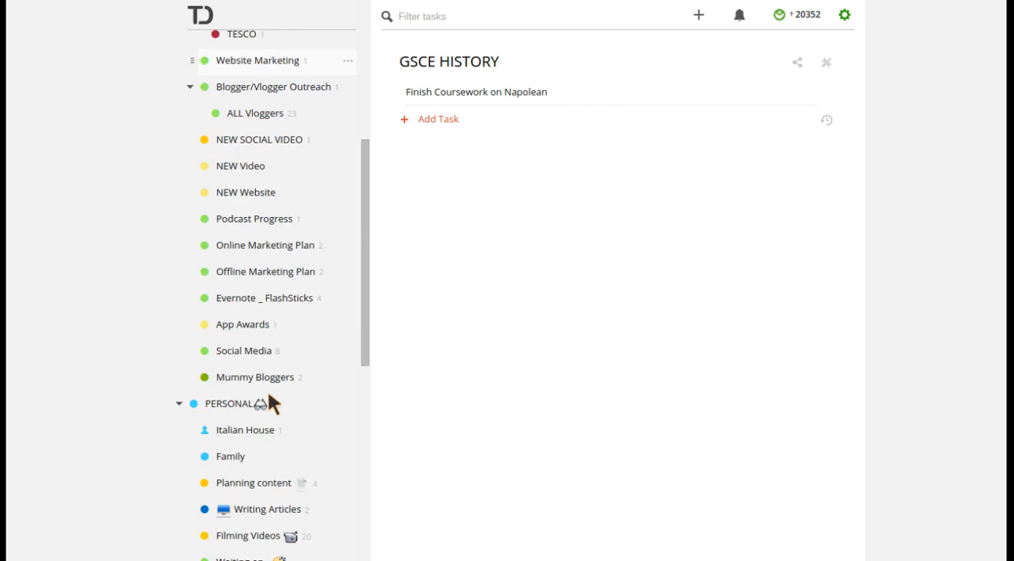
{"action": "scroll", "scroll_direction": "down", "scroll_amount": 3}
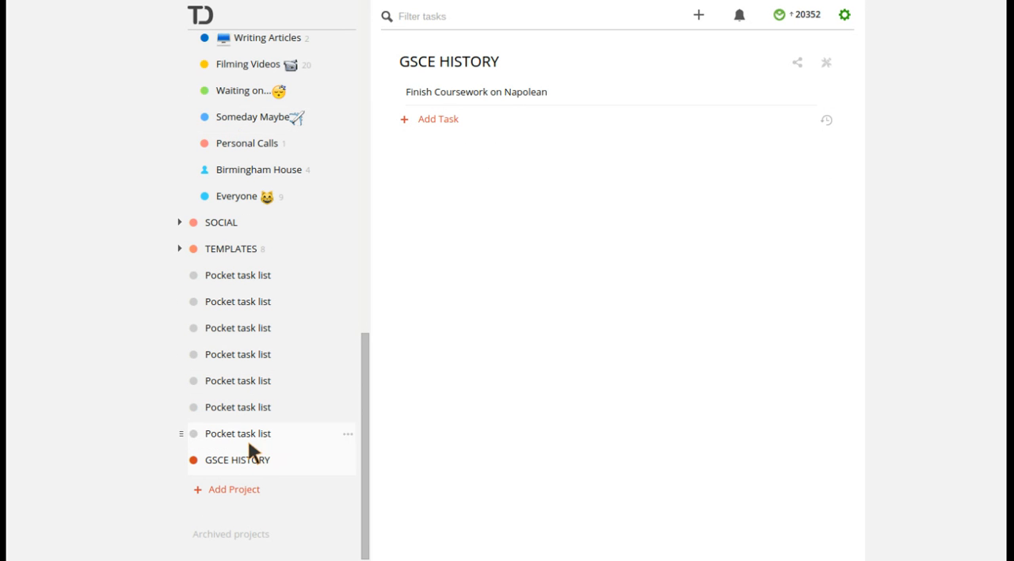
{"action": "mouse_move", "coordinate": [246, 467]}
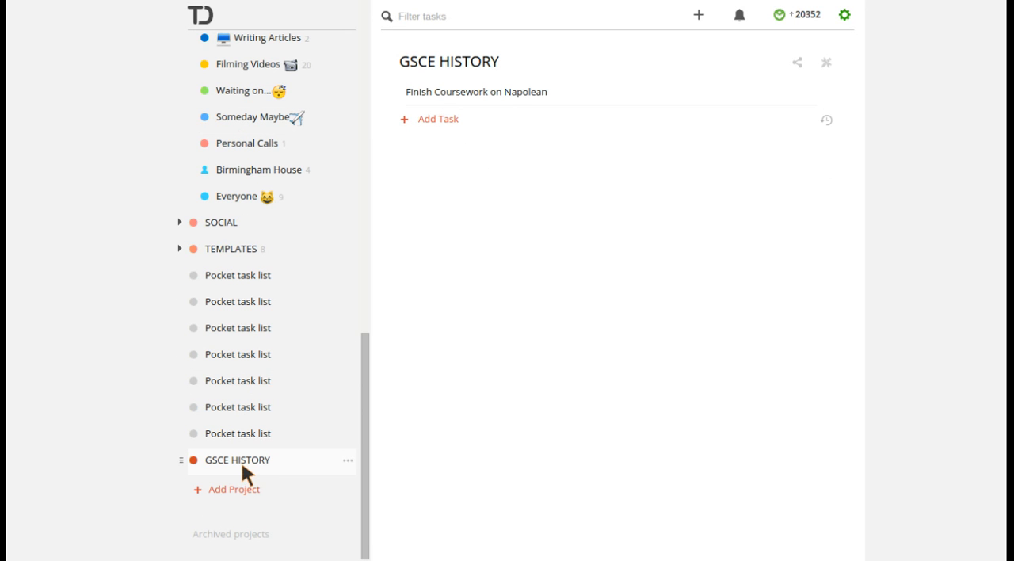
{"action": "mouse_move", "coordinate": [510, 107]}
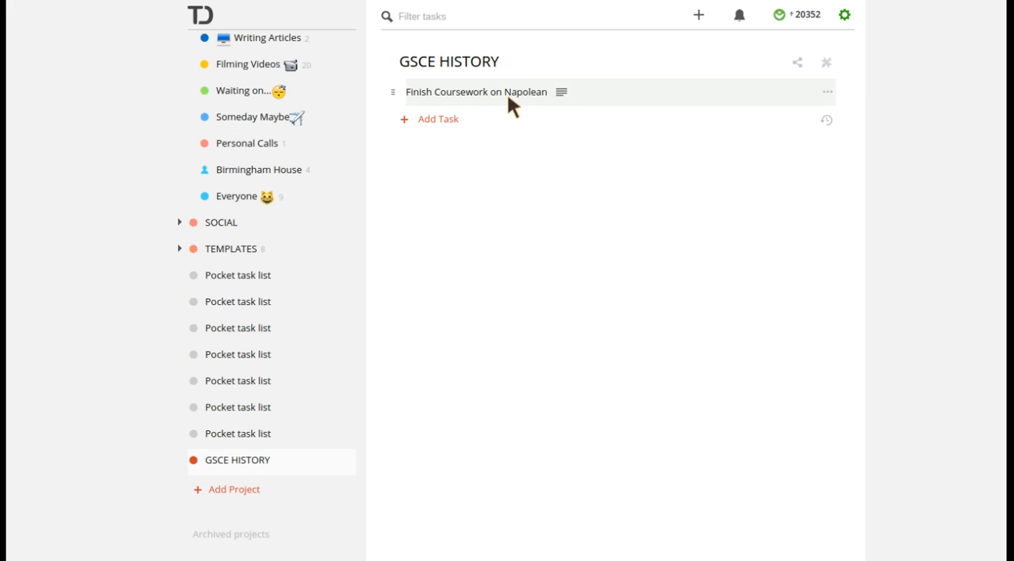
{"action": "mouse_move", "coordinate": [578, 100]}
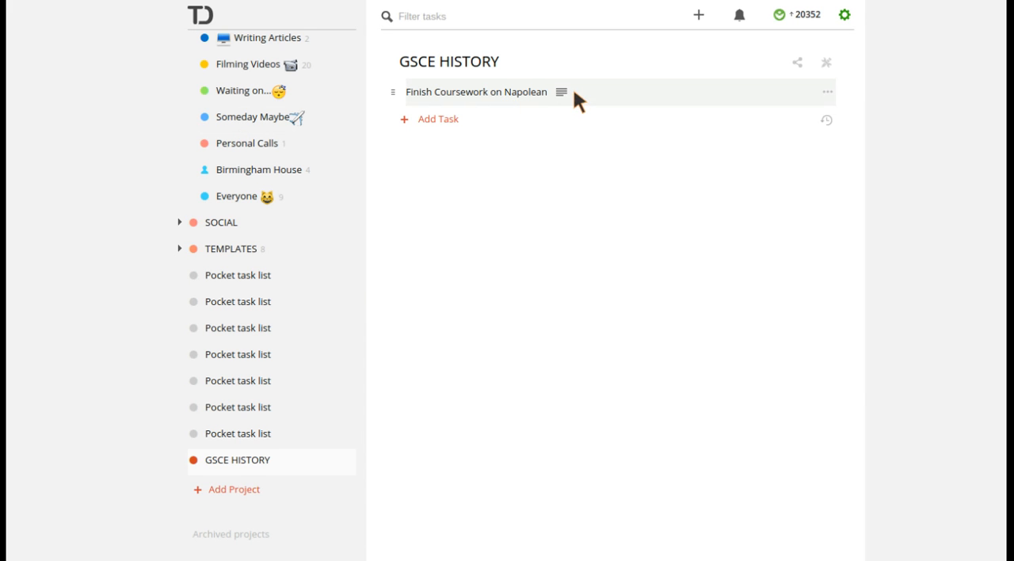
{"action": "left_click", "coordinate": [475, 92]}
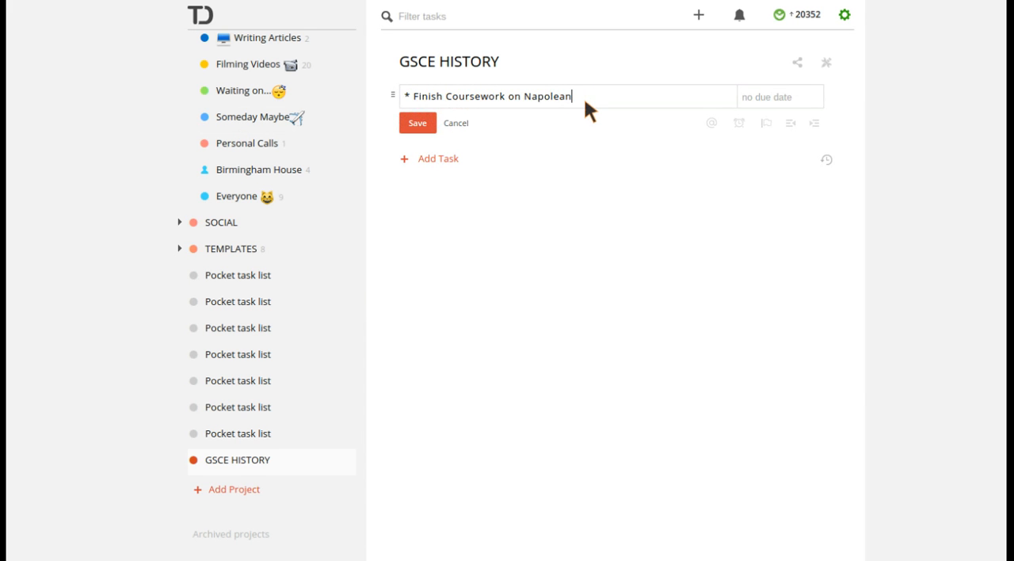
{"action": "left_click", "coordinate": [416, 123]}
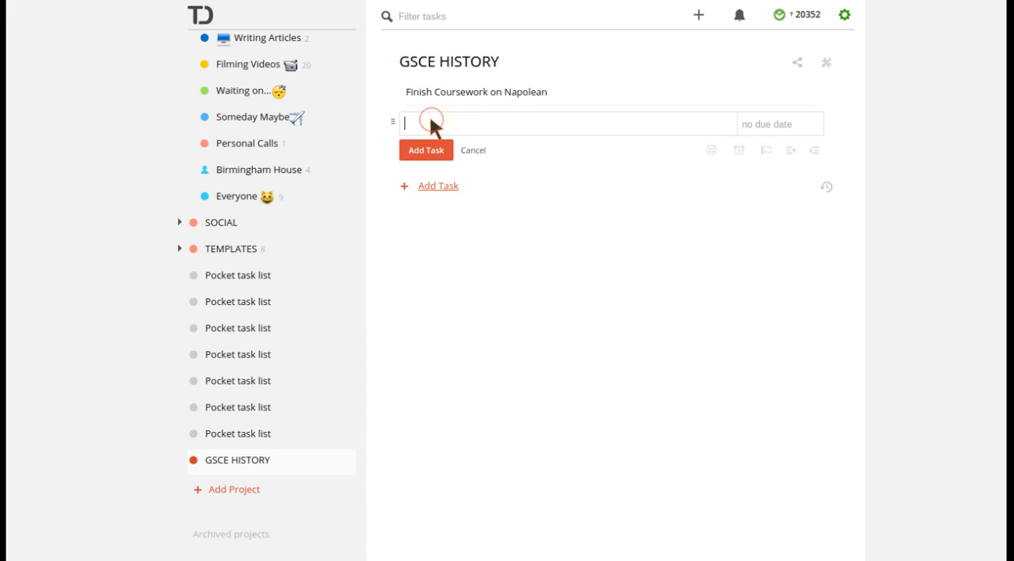
{"action": "type", "text": "* Finish"}
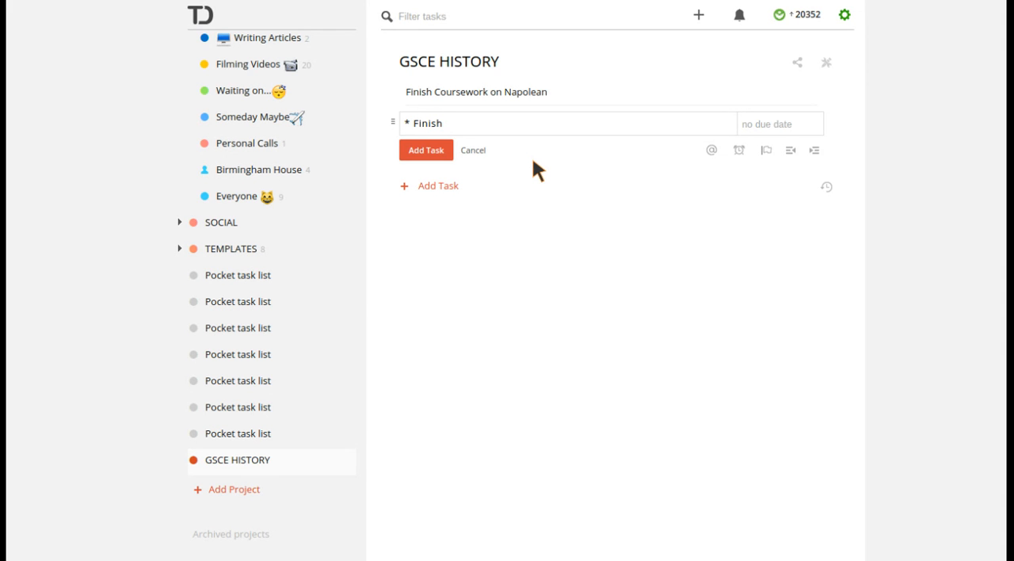
{"action": "type", "text": "Primary Resea"}
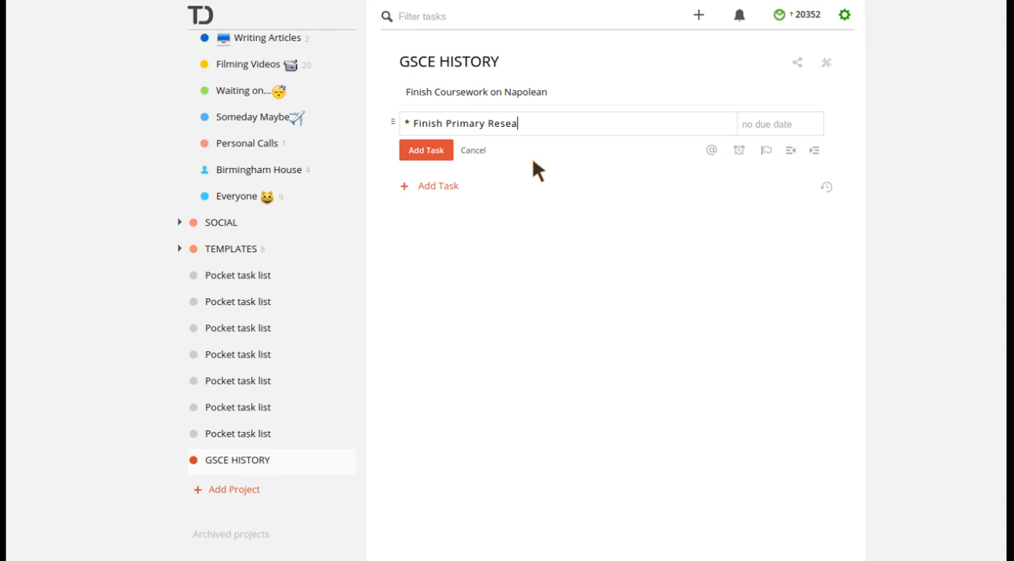
{"action": "type", "text": "rch i"}
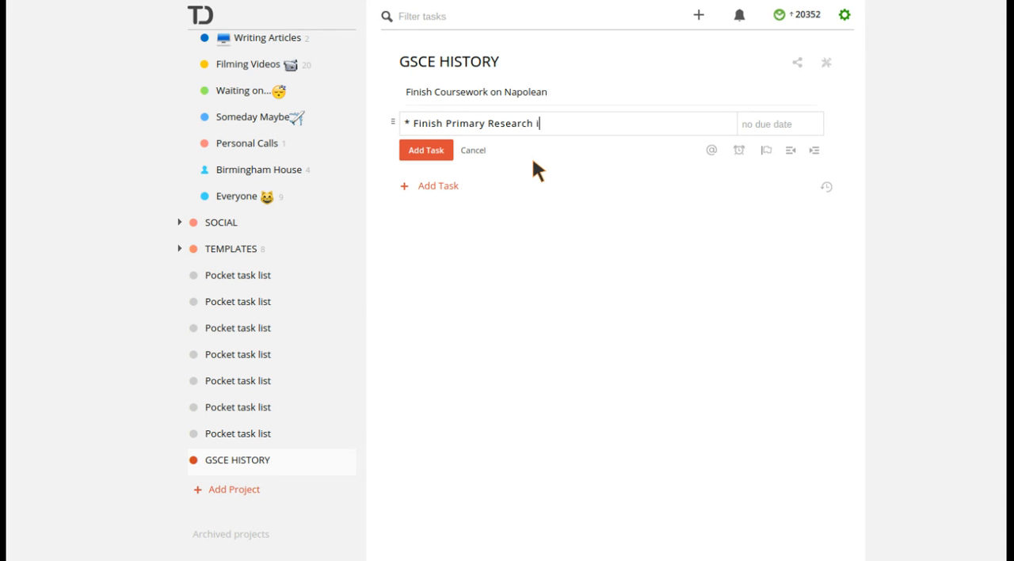
{"action": "type", "text": "nto what people th"}
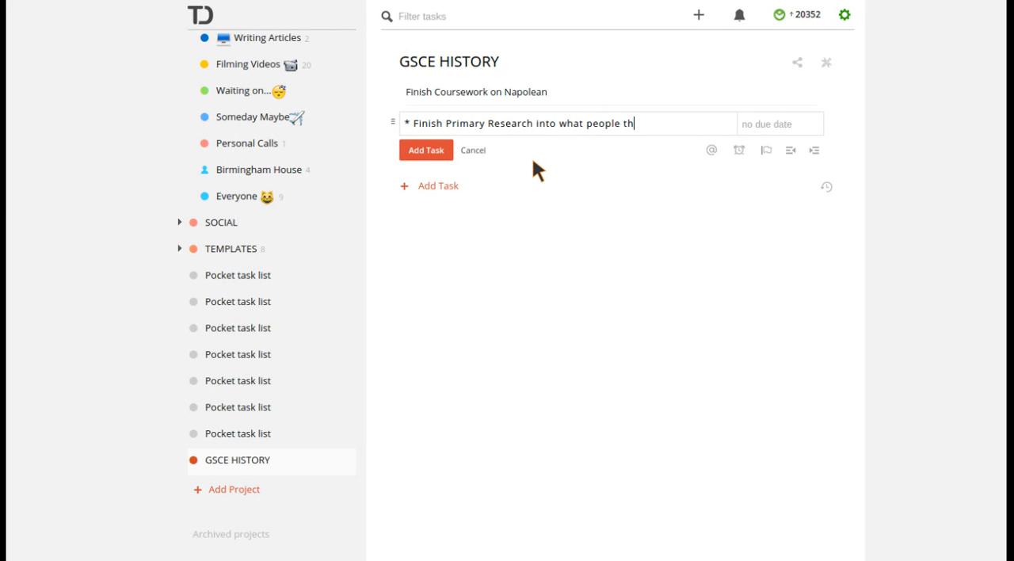
{"action": "type", "text": "ought of t"}
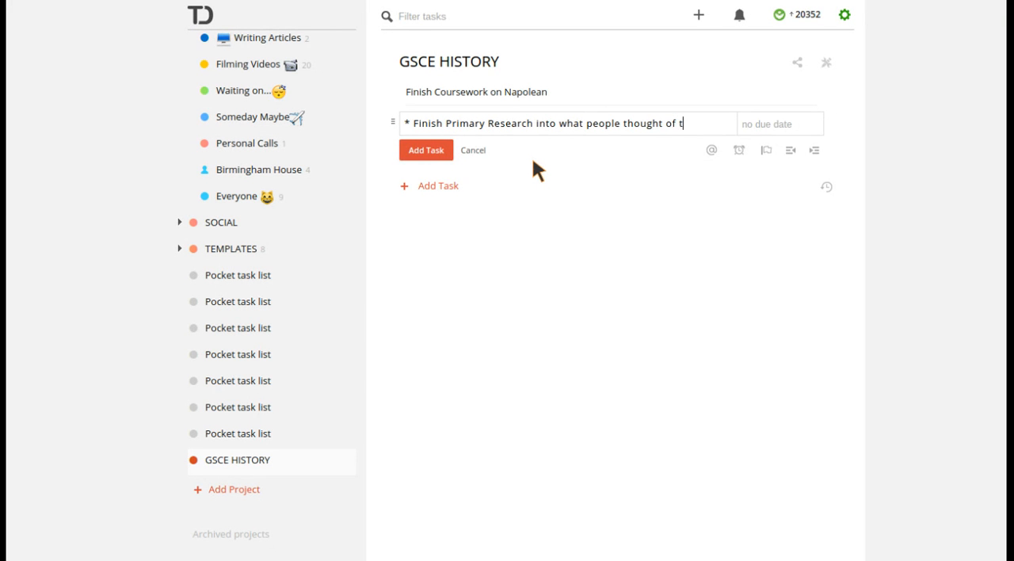
{"action": "type", "text": "he Napole"}
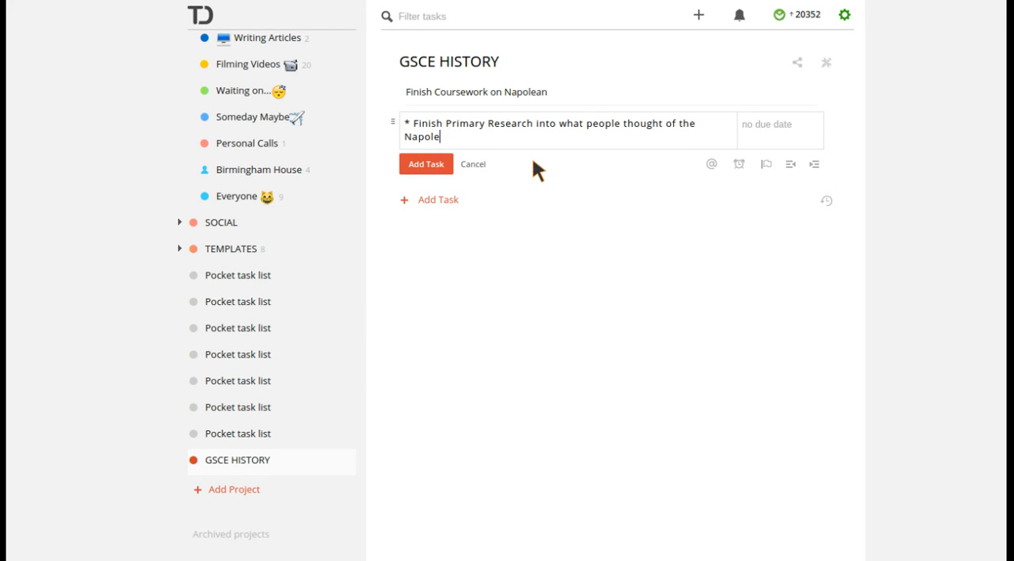
{"action": "left_click", "coordinate": [425, 165]}
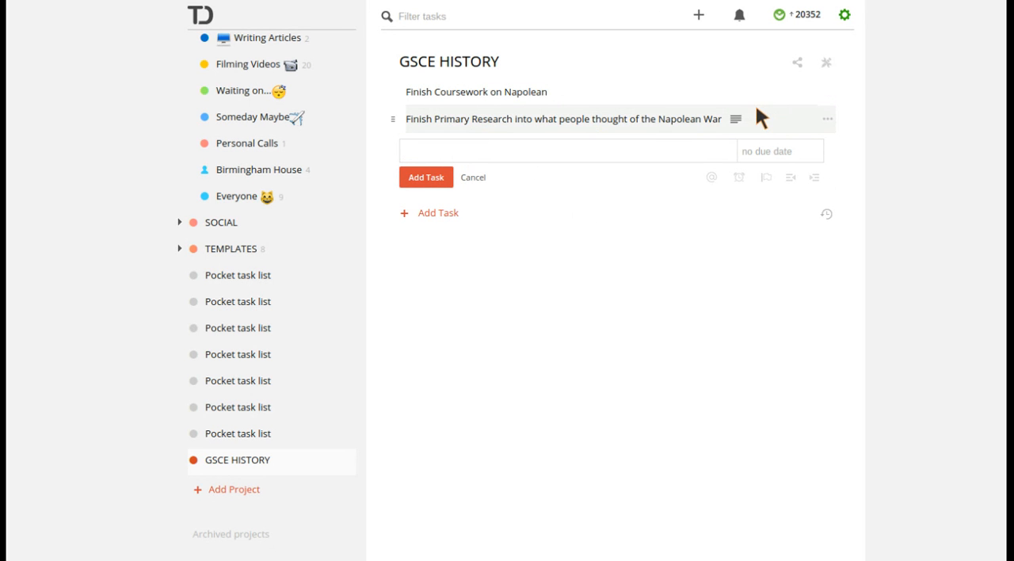
{"action": "mouse_move", "coordinate": [475, 193]}
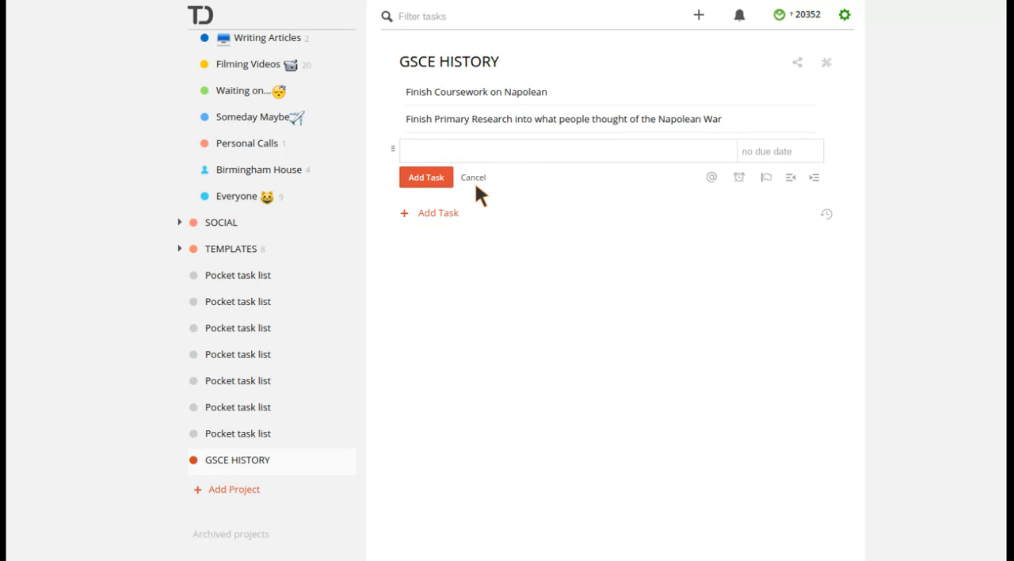
{"action": "left_click", "coordinate": [472, 178]}
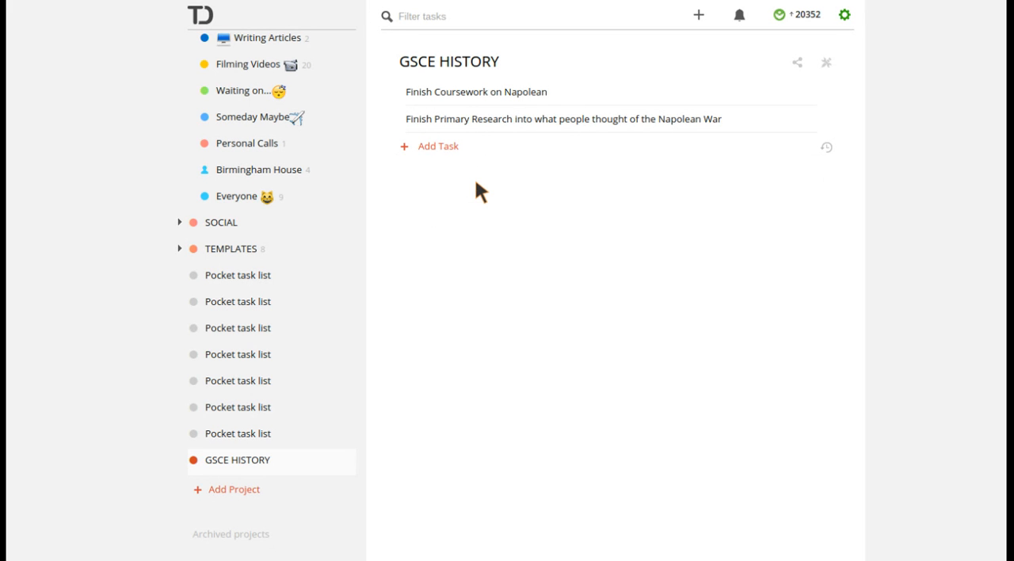
{"action": "mouse_move", "coordinate": [438, 146]}
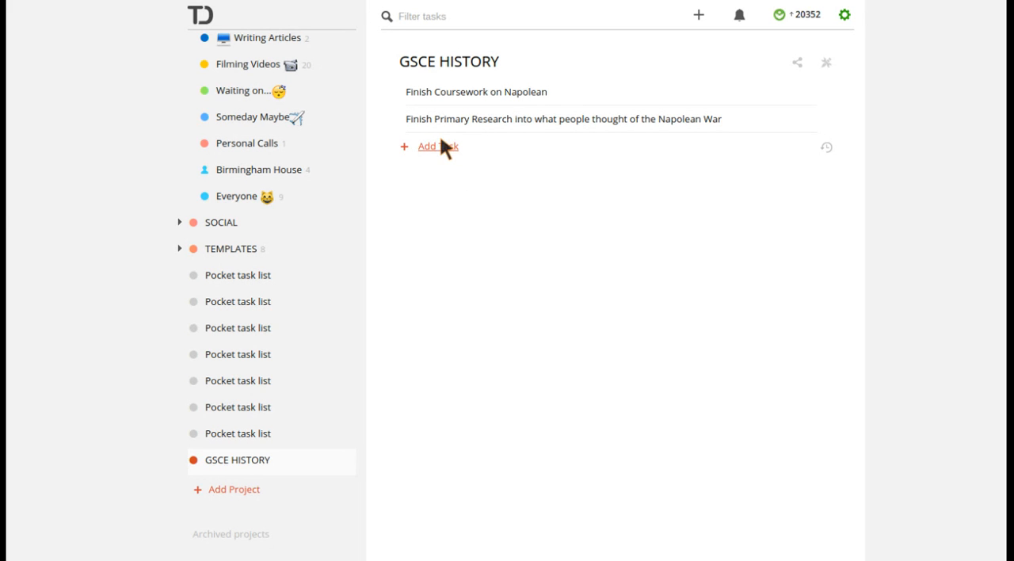
Step: Add the task 'Write 1,000 Word Essay for Nap Essay' and tick it complete
{"action": "left_click", "coordinate": [438, 146]}
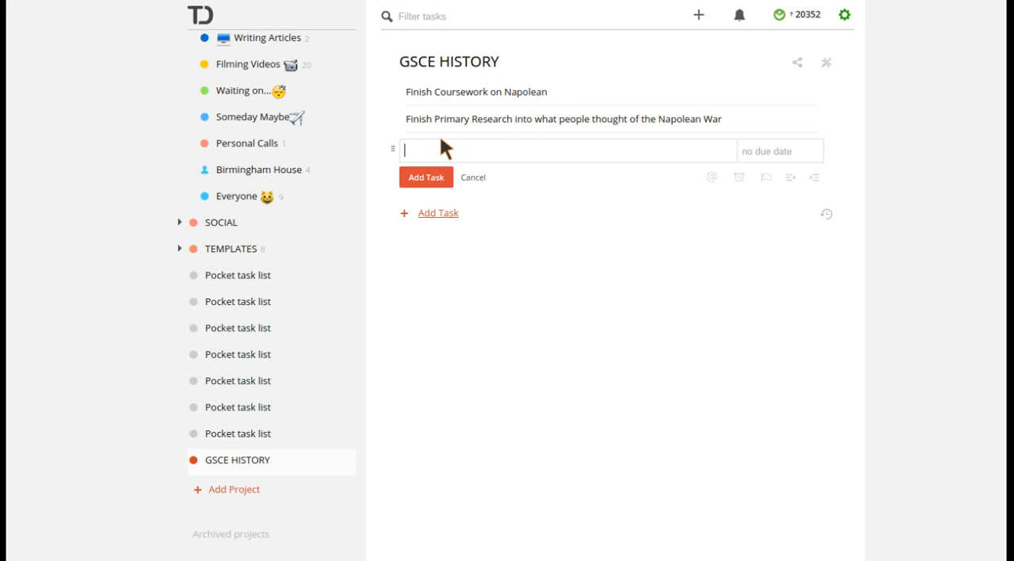
{"action": "type", "text": "Write 1,000"}
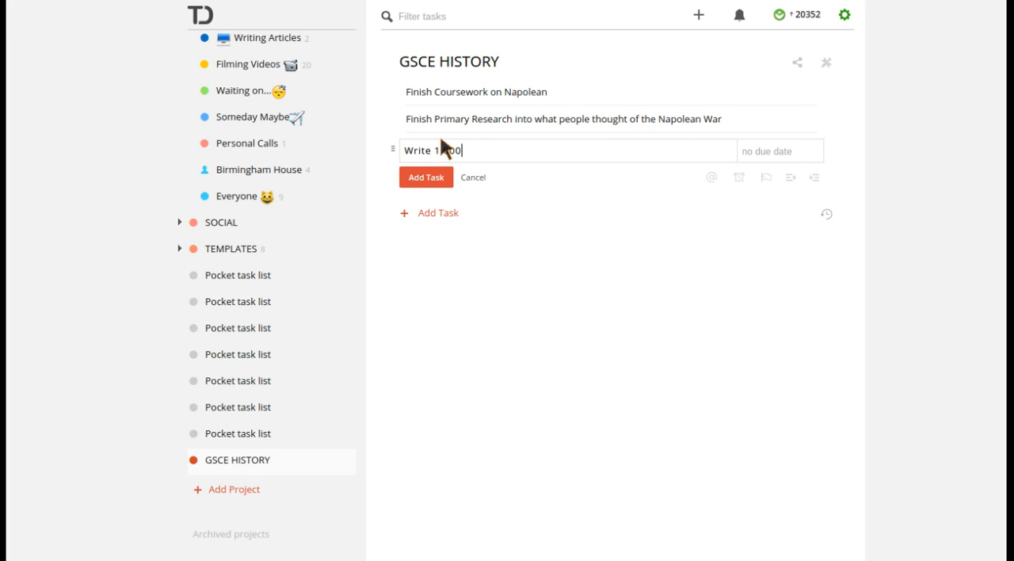
{"action": "type", "text": "Word"}
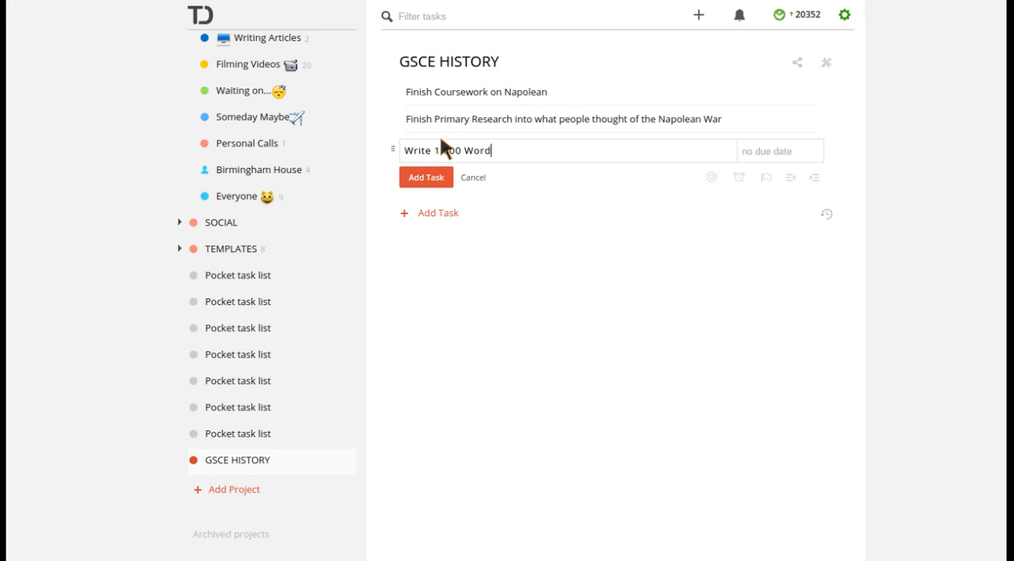
{"action": "type", "text": "Esa"}
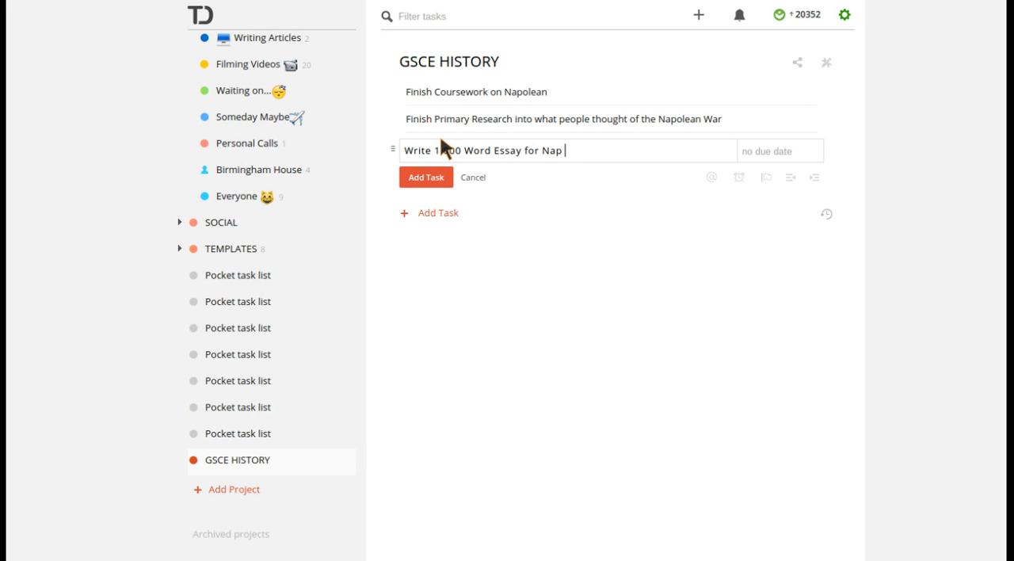
{"action": "type", "text": "Essay"}
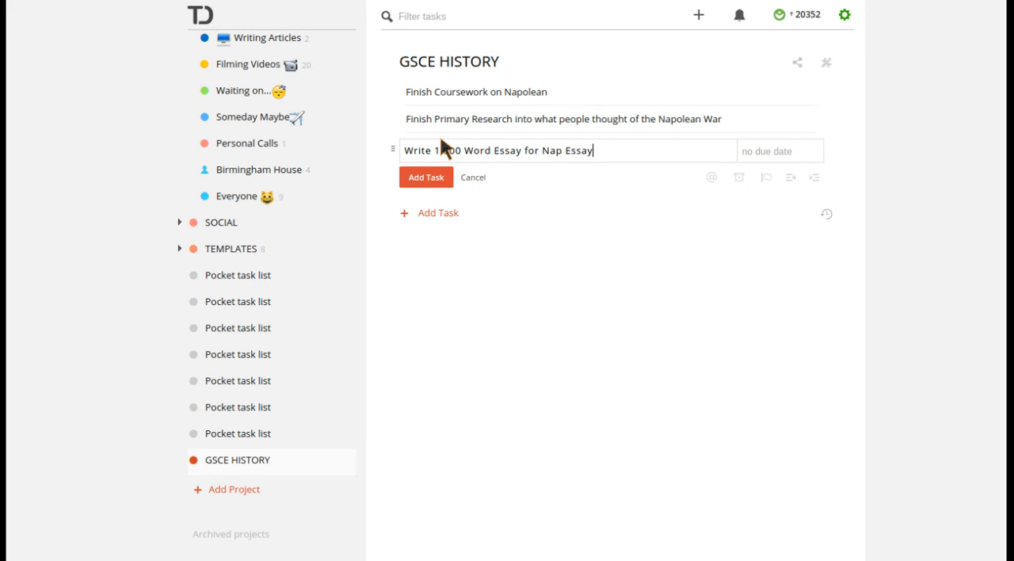
{"action": "left_click", "coordinate": [425, 177]}
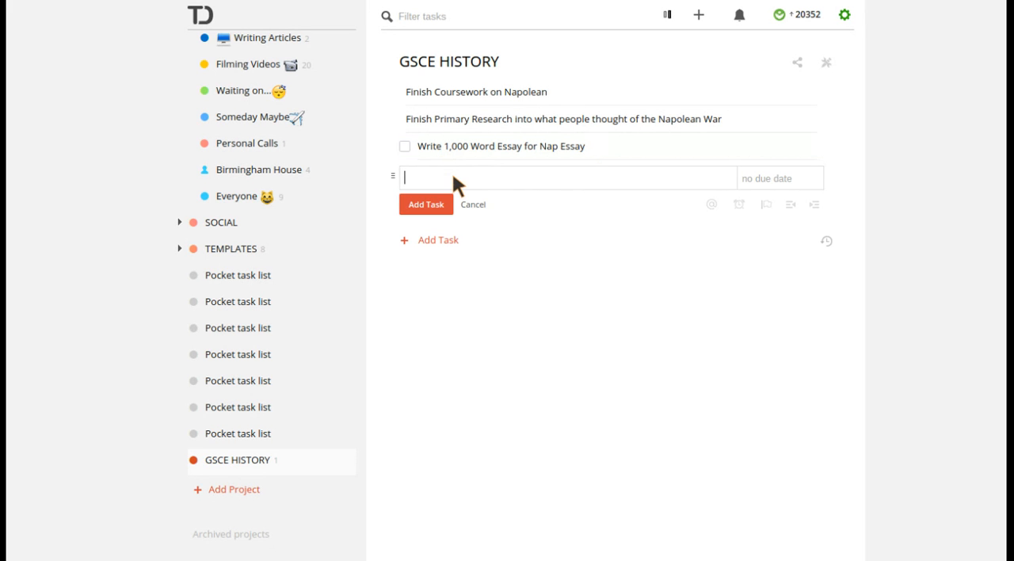
{"action": "left_click", "coordinate": [472, 204]}
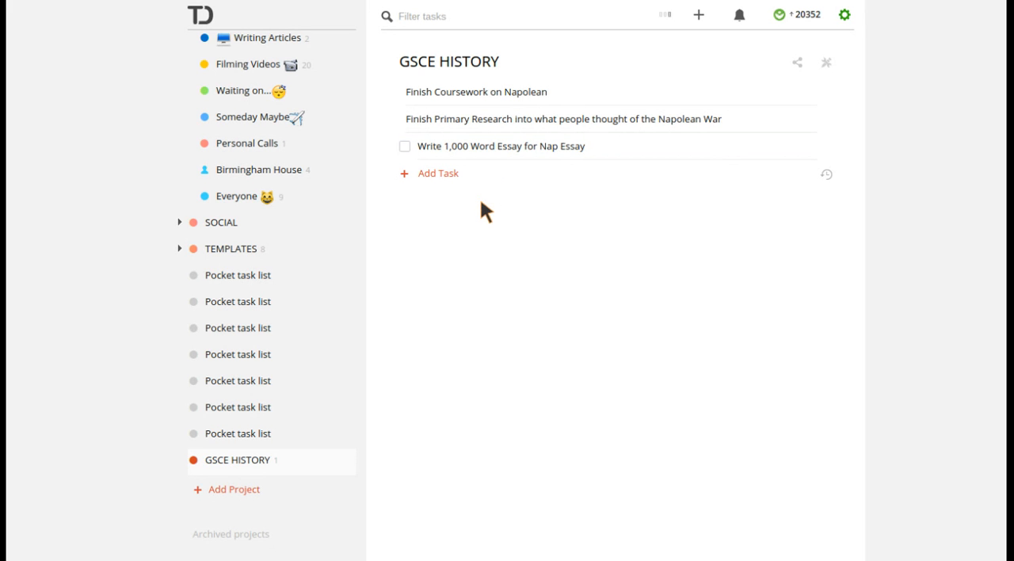
{"action": "mouse_move", "coordinate": [468, 155]}
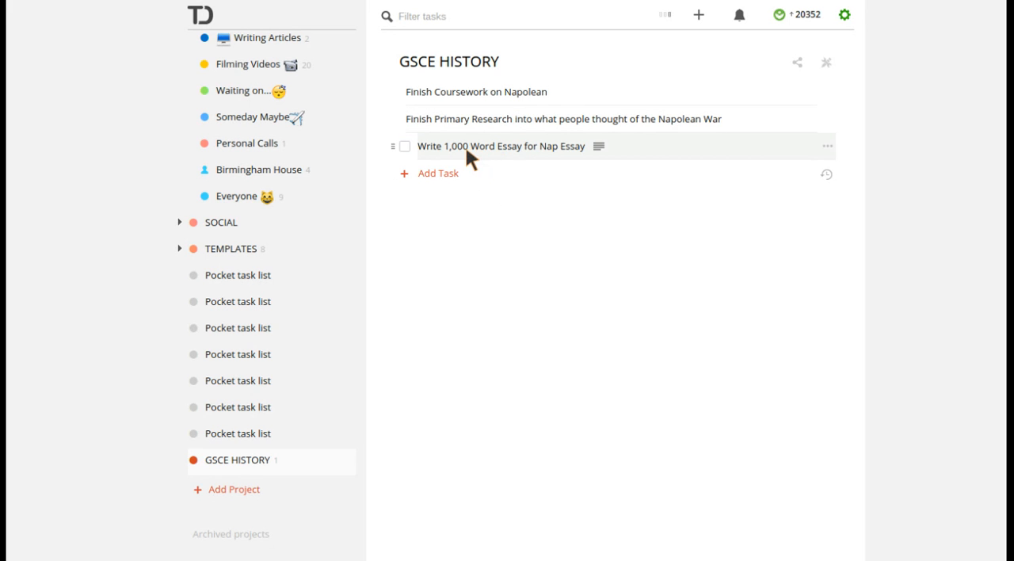
{"action": "mouse_move", "coordinate": [434, 161]}
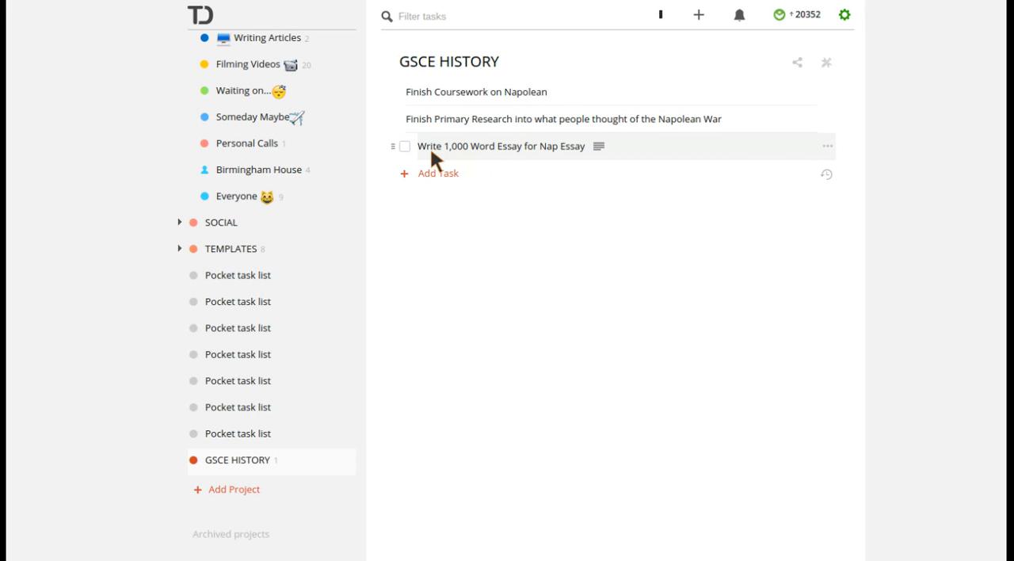
{"action": "left_click", "coordinate": [406, 146]}
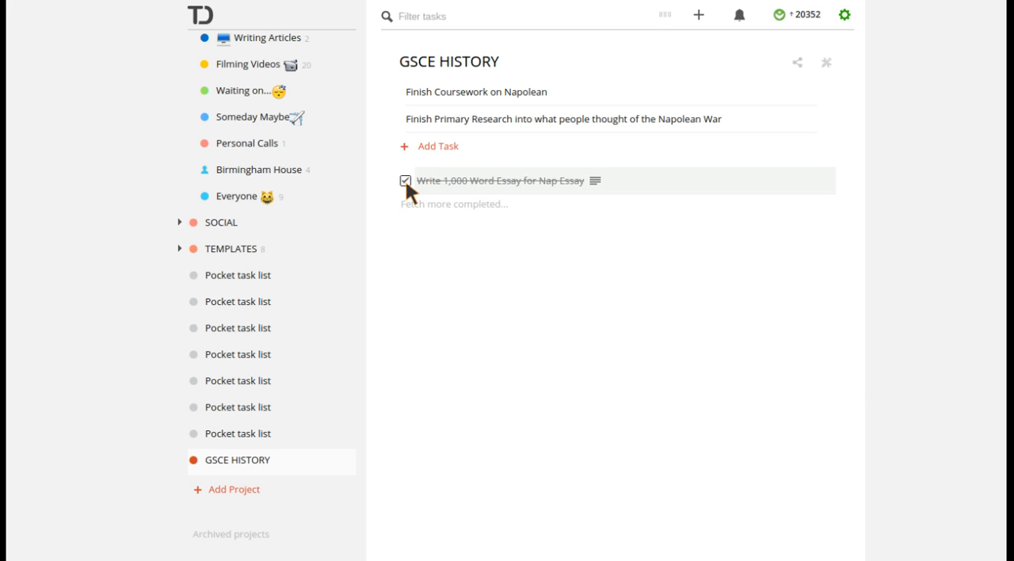
{"action": "left_click", "coordinate": [437, 146]}
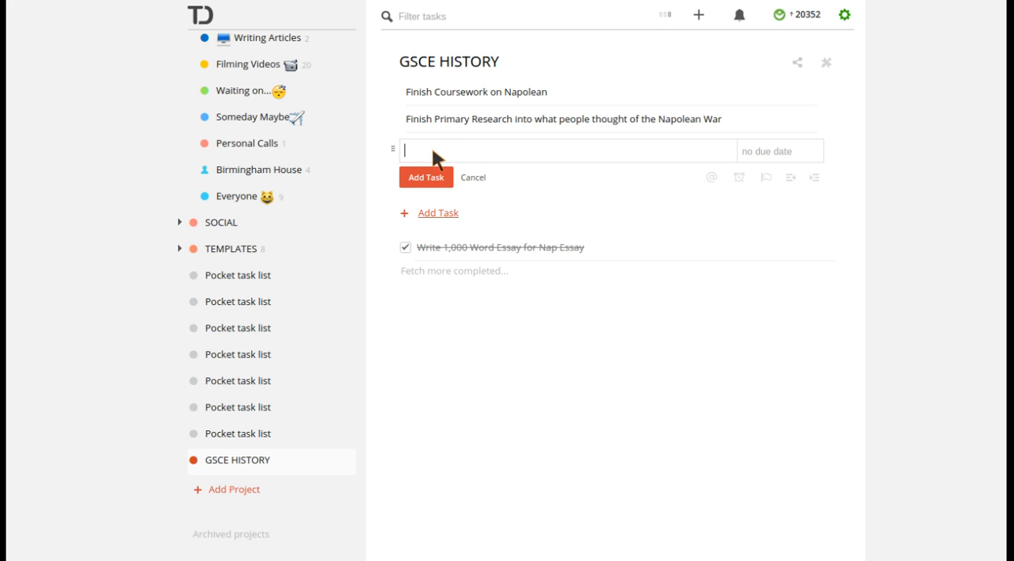
Step: Add a task named 'ESSAY' to the project
{"action": "type", "text": "ESSAY"}
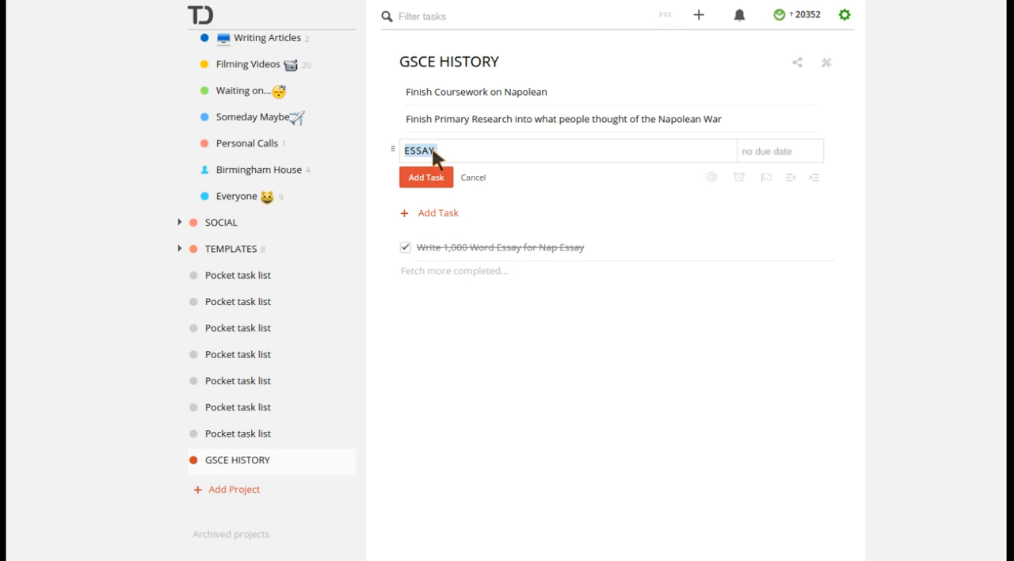
{"action": "type", "text": "!!"}
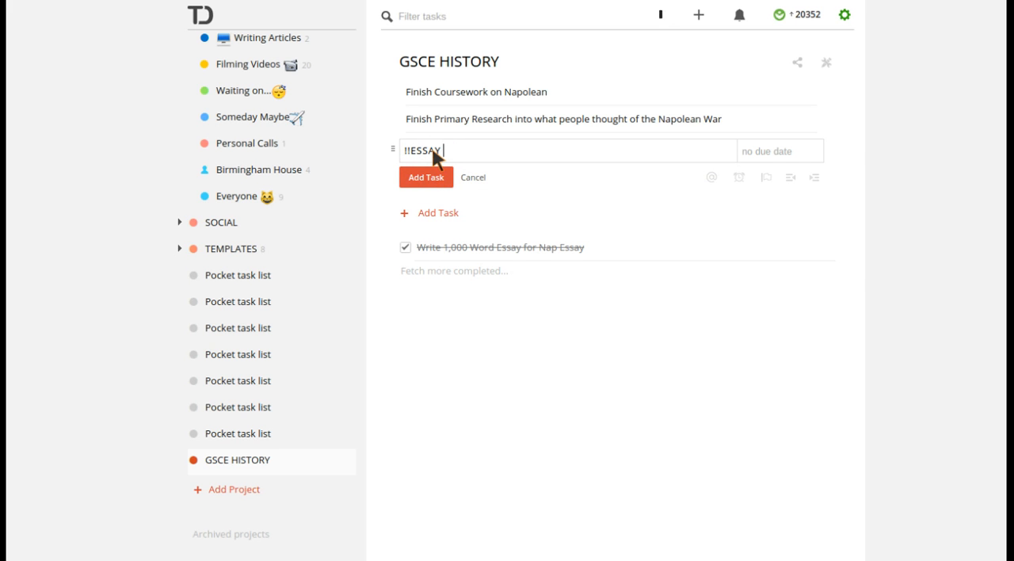
{"action": "left_click", "coordinate": [424, 177]}
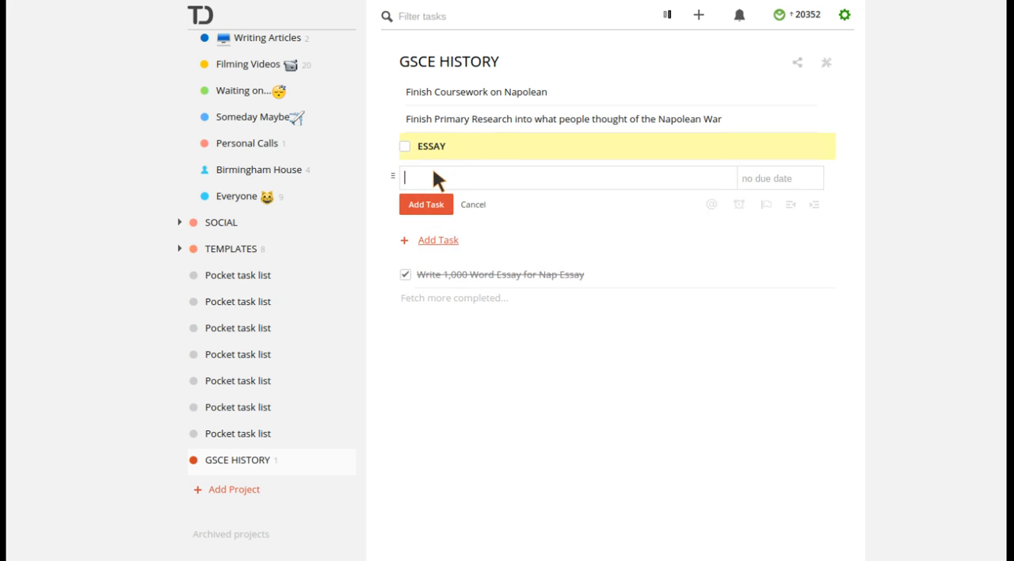
Step: Add 'Write 100 Word Introduction about ----' due 19 June with a priority flag
{"action": "type", "text": "W"}
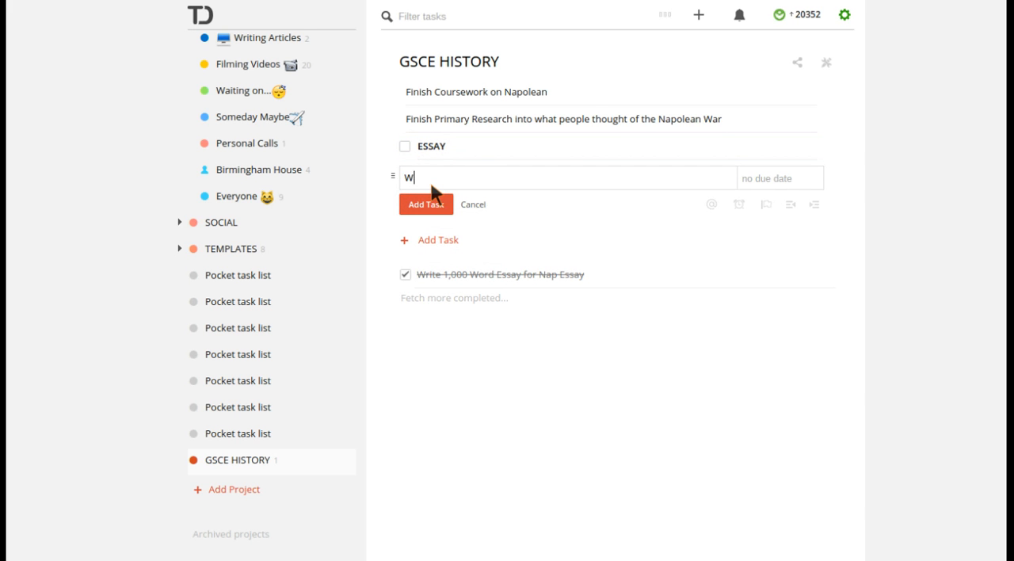
{"action": "type", "text": "rite 100"}
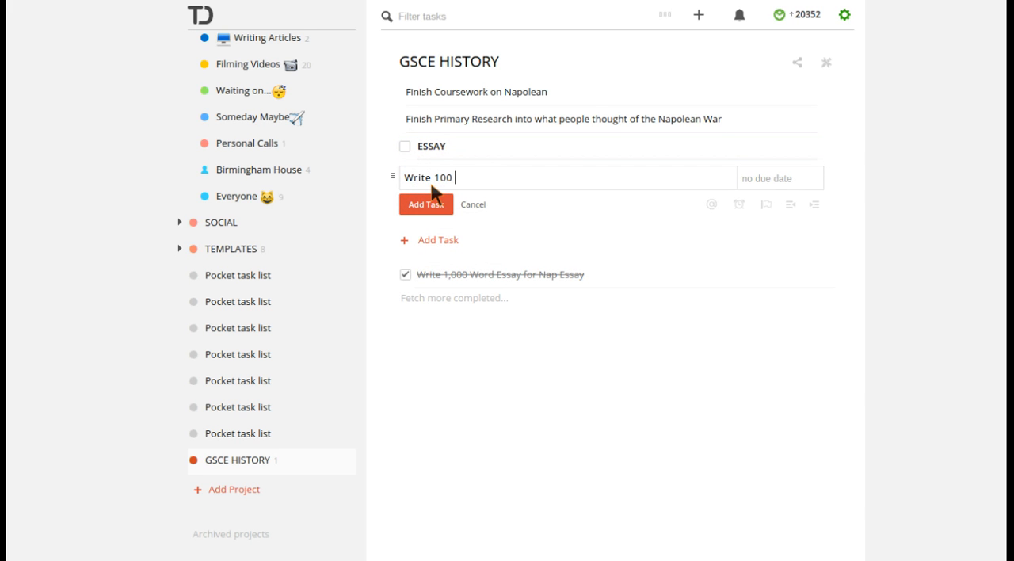
{"action": "type", "text": "Word Introduction"}
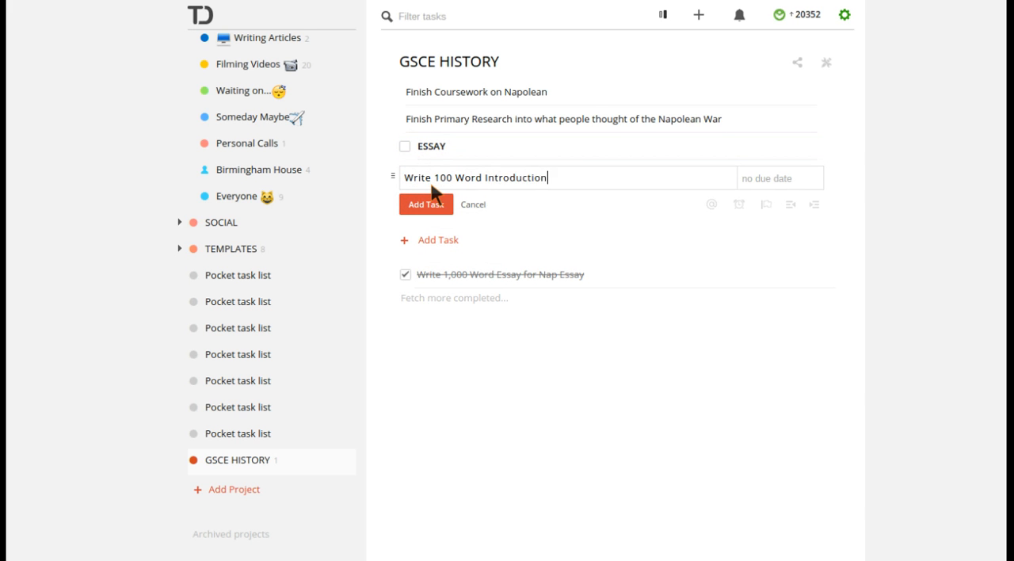
{"action": "type", "text": "about -"}
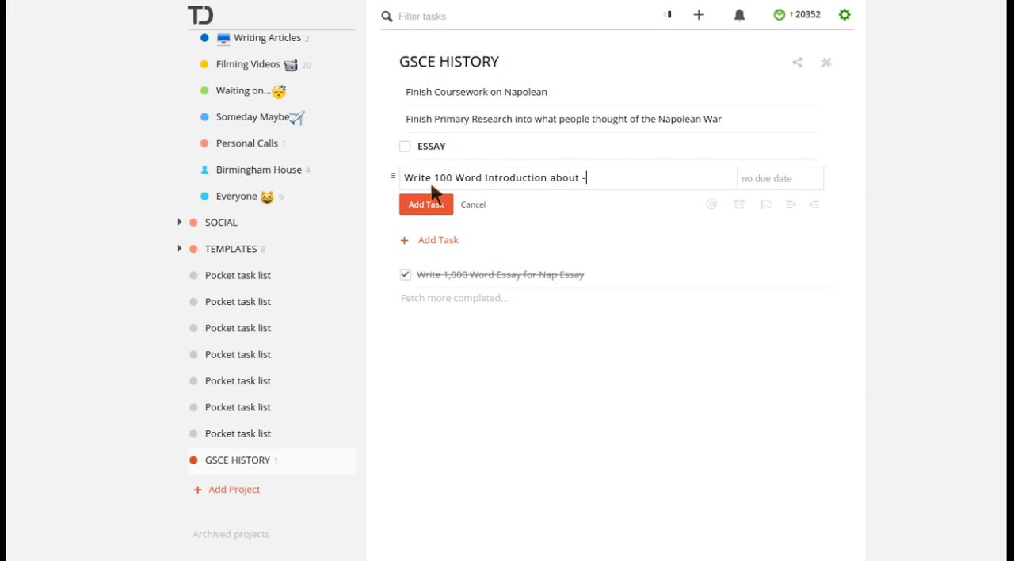
{"action": "type", "text": "--- sssksksk"}
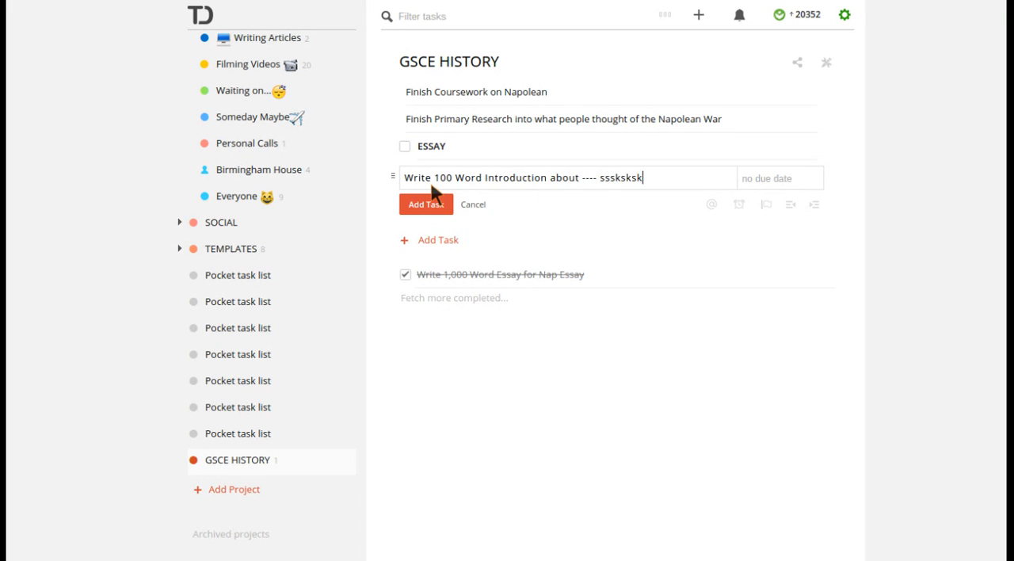
{"action": "key", "text": "Backspace"}
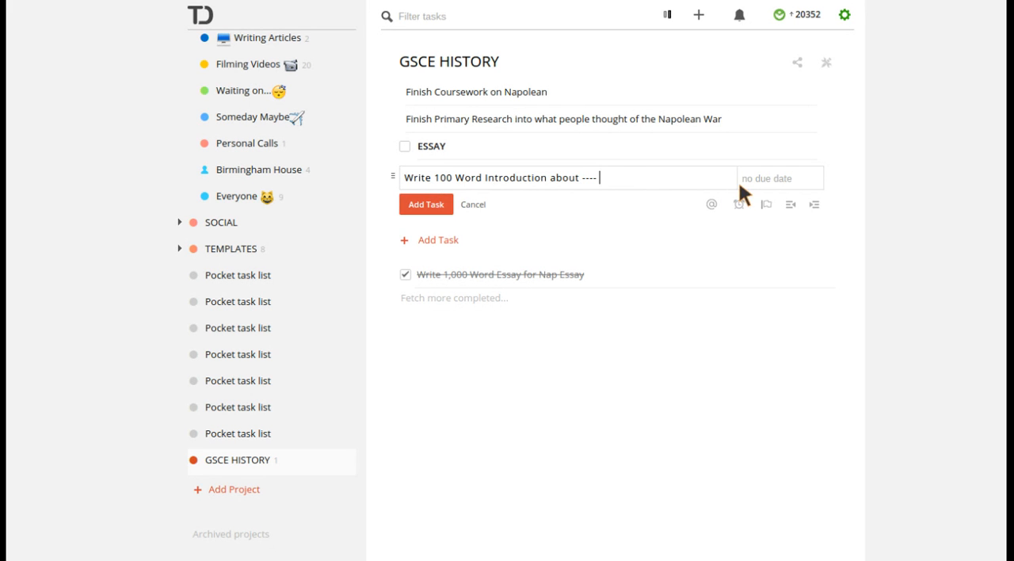
{"action": "left_click", "coordinate": [780, 177]}
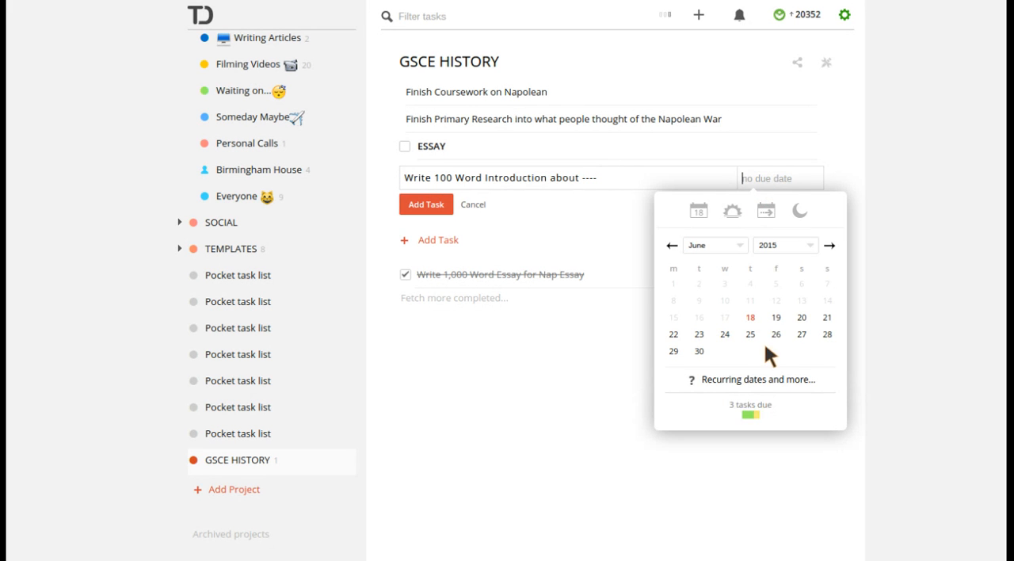
{"action": "left_click", "coordinate": [777, 317]}
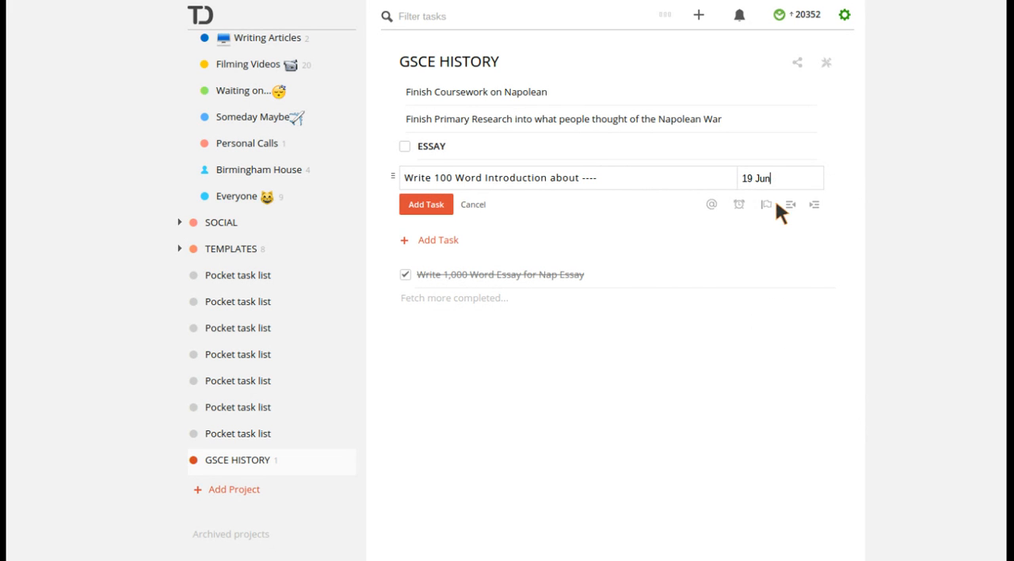
{"action": "left_click", "coordinate": [765, 203]}
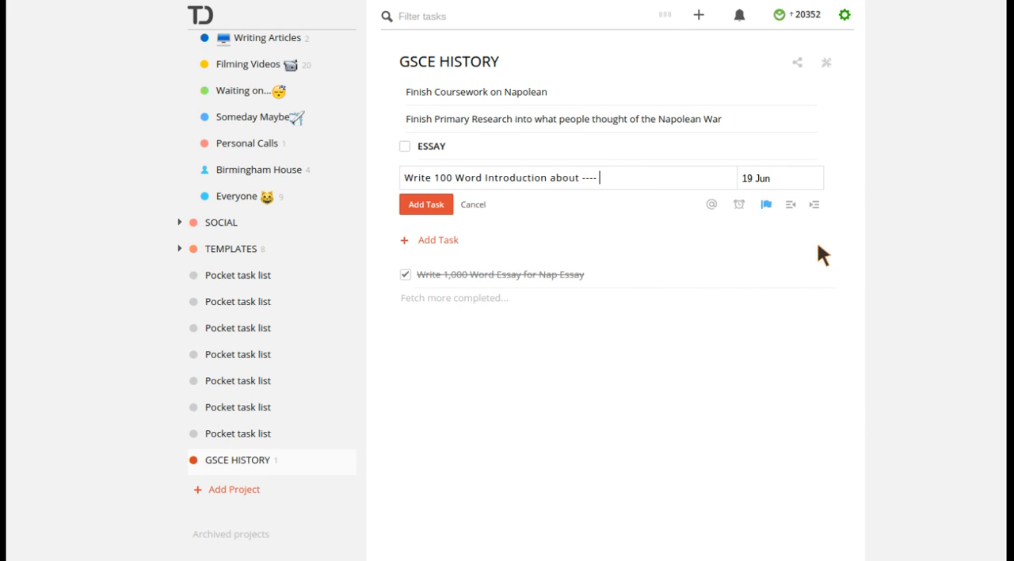
{"action": "left_click", "coordinate": [425, 203]}
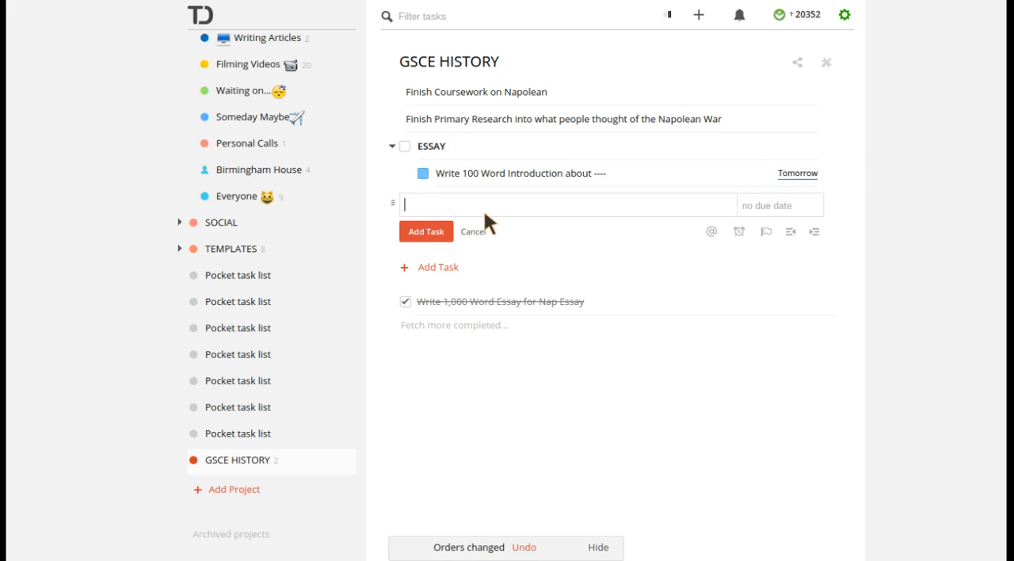
Step: Edit the ESSAY task to be due 30 June and save it
{"action": "type", "text": "!!ESSAY!!"}
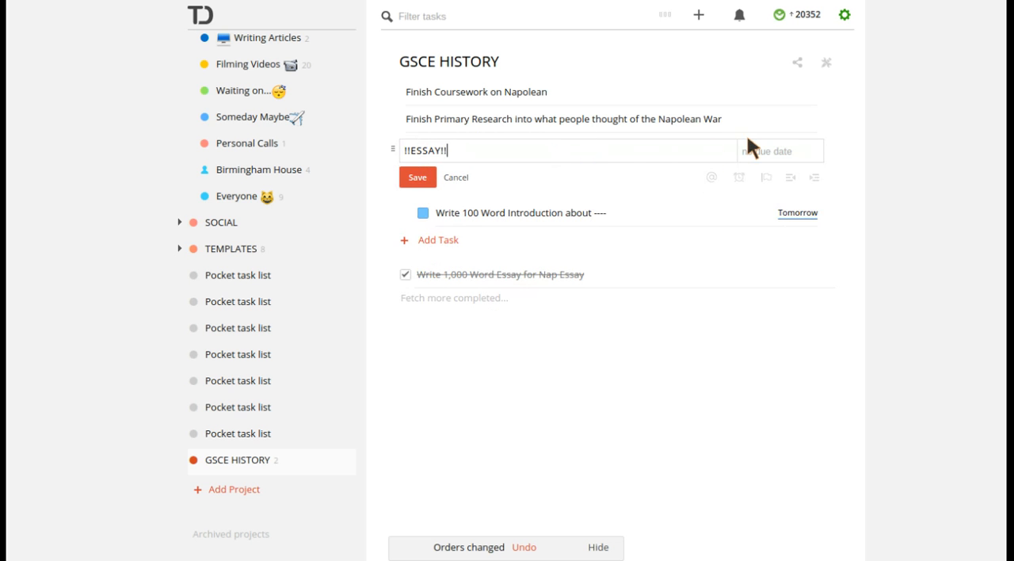
{"action": "left_click", "coordinate": [776, 150]}
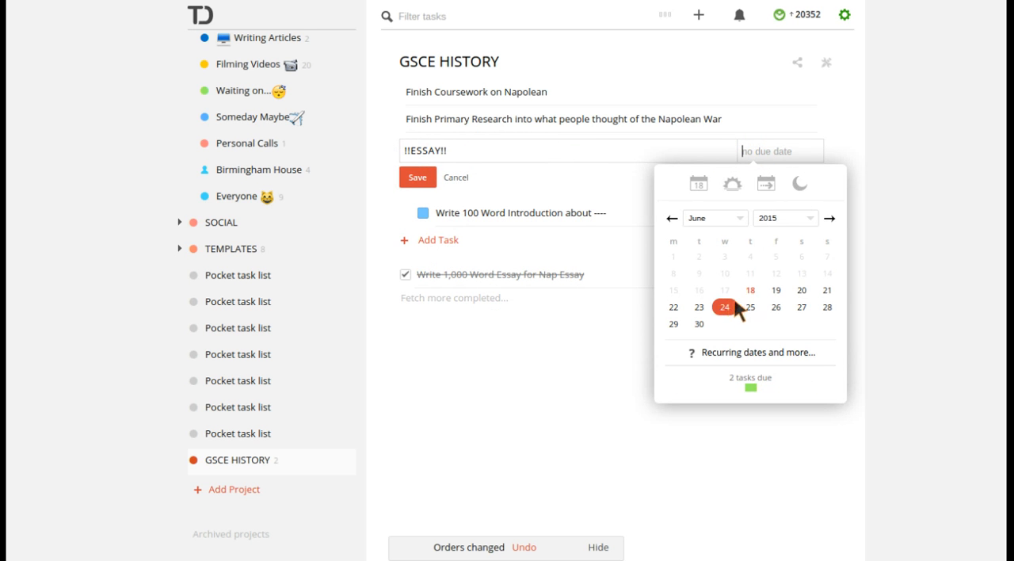
{"action": "left_click", "coordinate": [699, 323]}
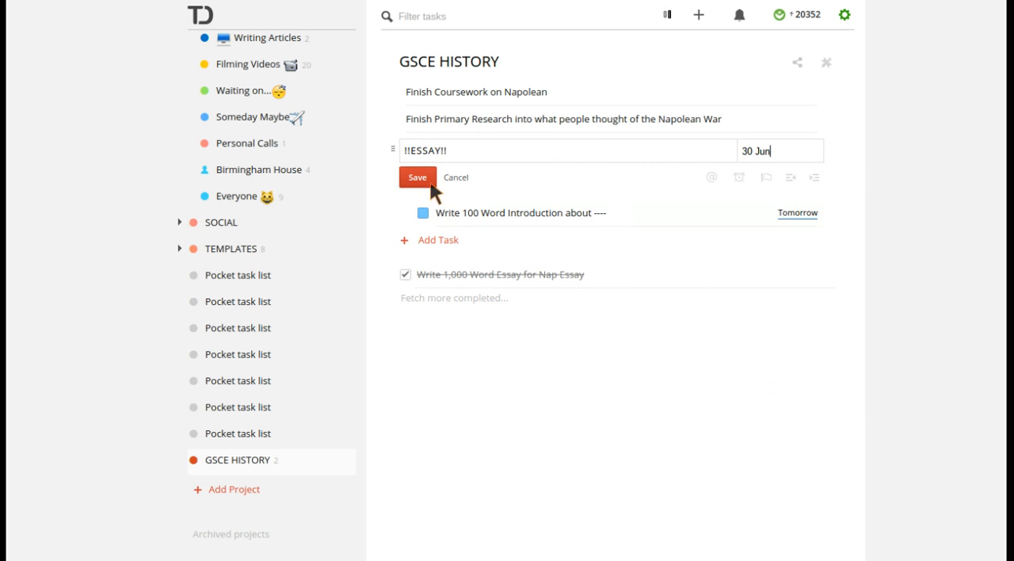
{"action": "left_click", "coordinate": [418, 177]}
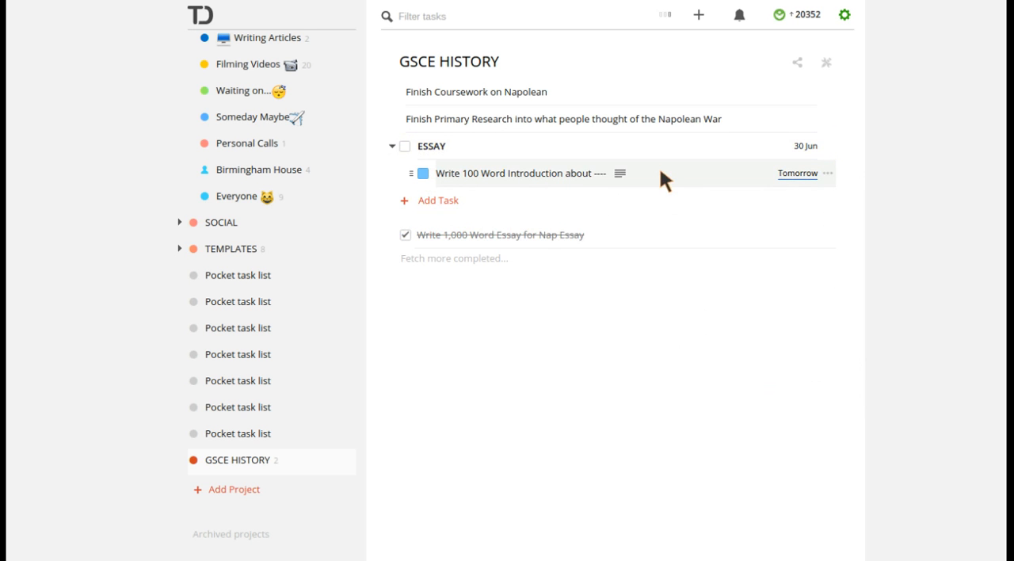
Step: Add the task 'Research Nap's Hat' due 20 June with a priority flag
{"action": "left_click", "coordinate": [437, 199]}
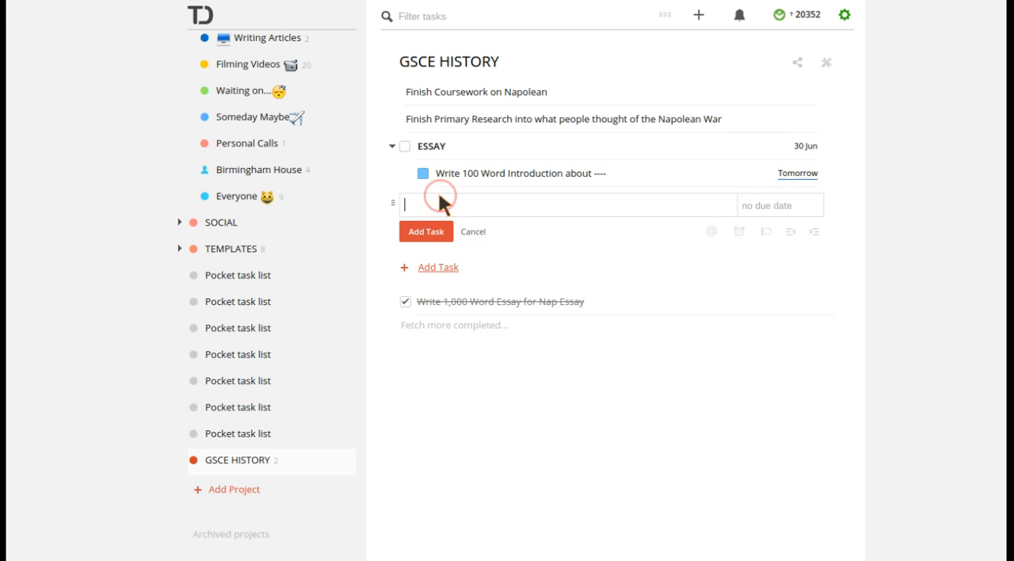
{"action": "type", "text": "Research Nap"}
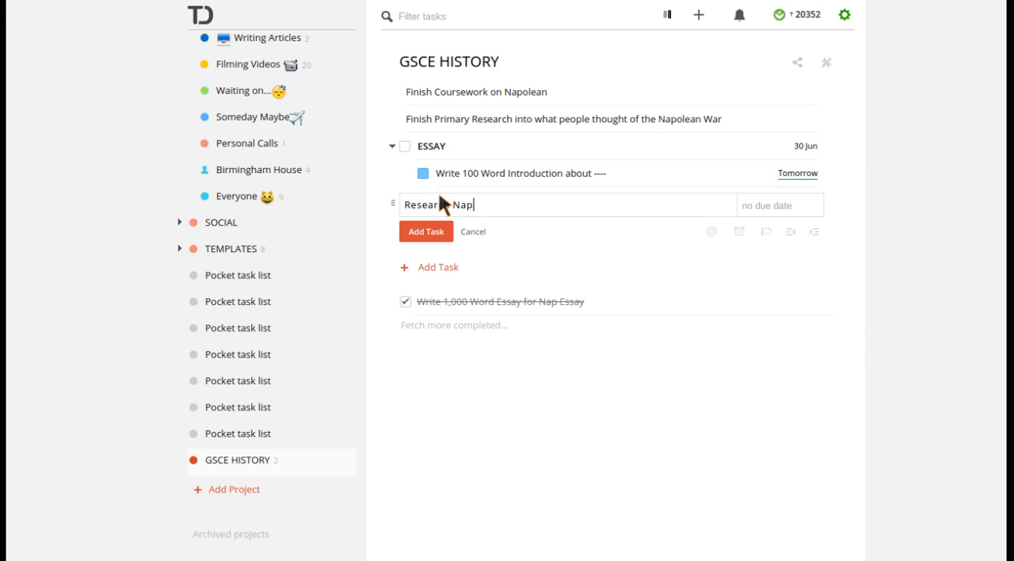
{"action": "left_click", "coordinate": [779, 206]}
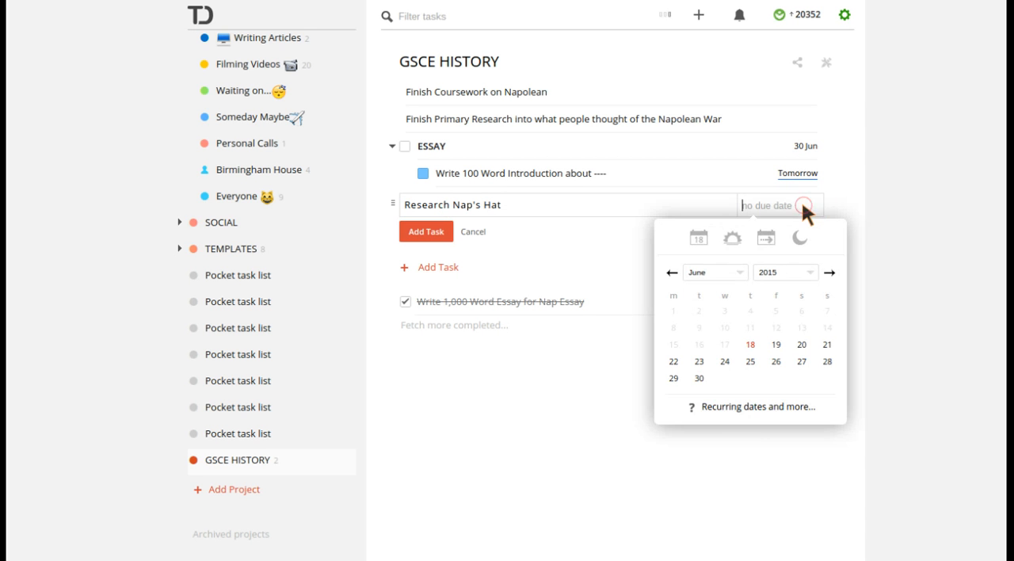
{"action": "left_click", "coordinate": [801, 344]}
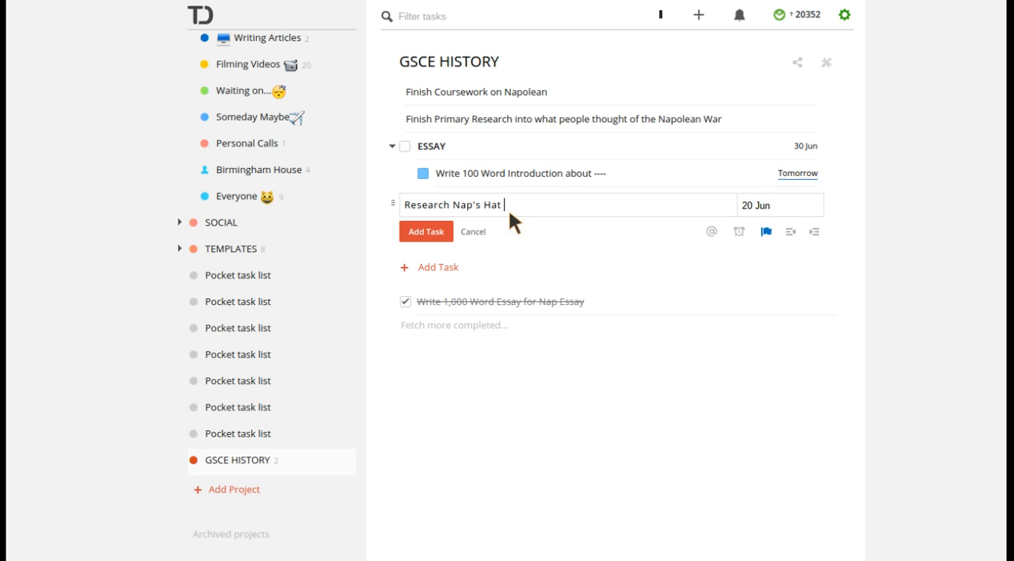
{"action": "left_click", "coordinate": [424, 231]}
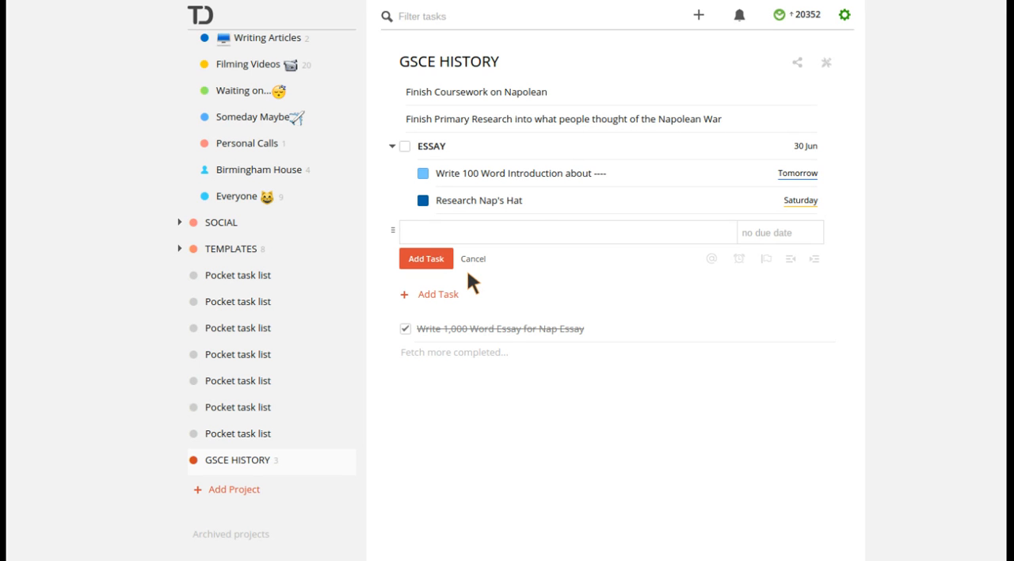
{"action": "left_click", "coordinate": [797, 64]}
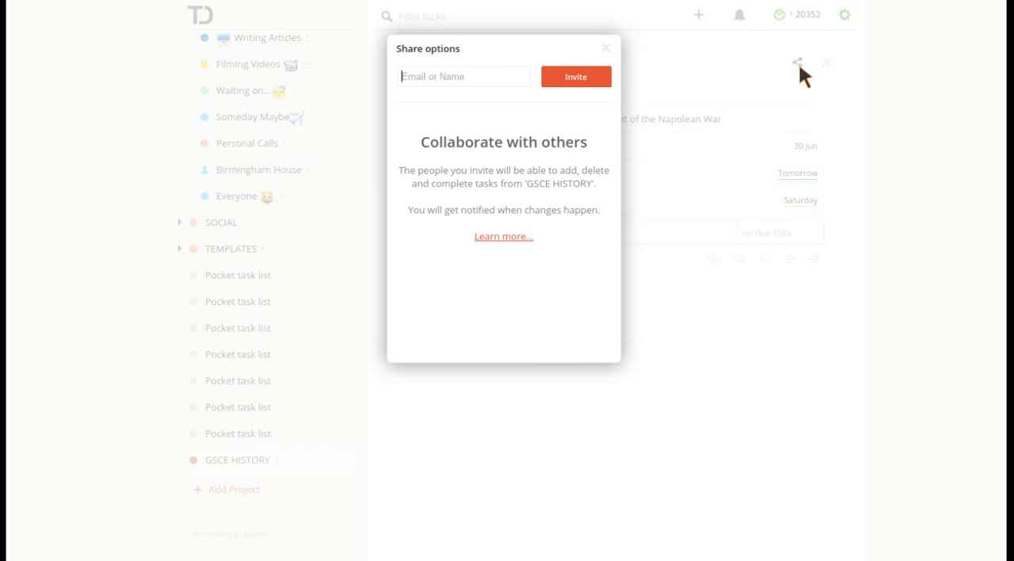
{"action": "mouse_move", "coordinate": [562, 124]}
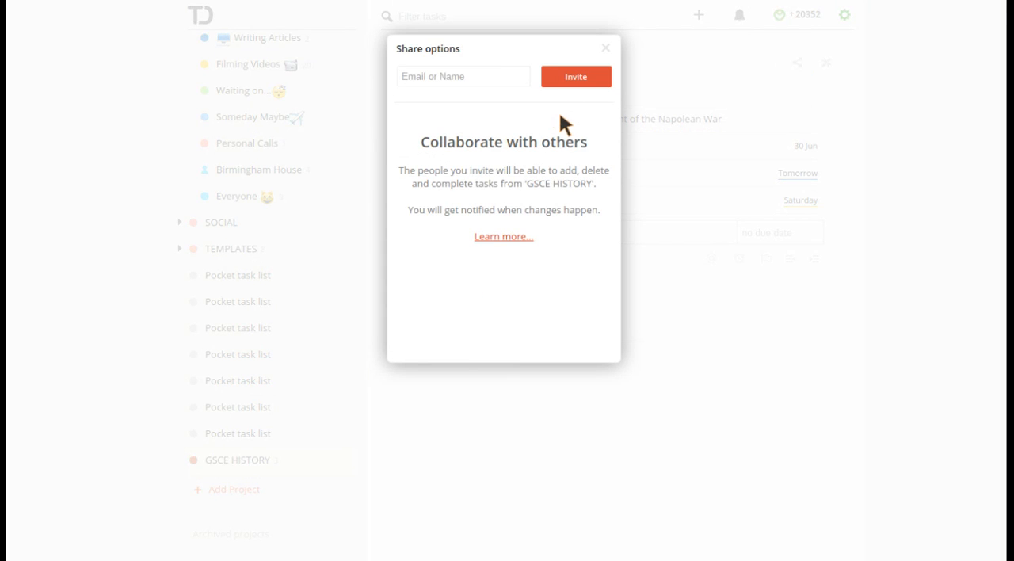
{"action": "mouse_move", "coordinate": [499, 98]}
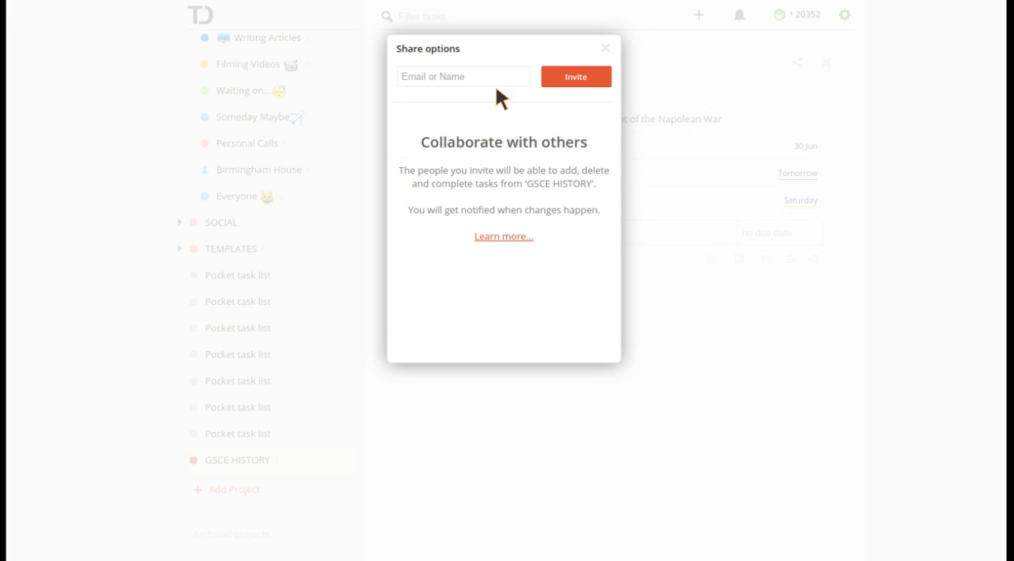
{"action": "left_click", "coordinate": [463, 76]}
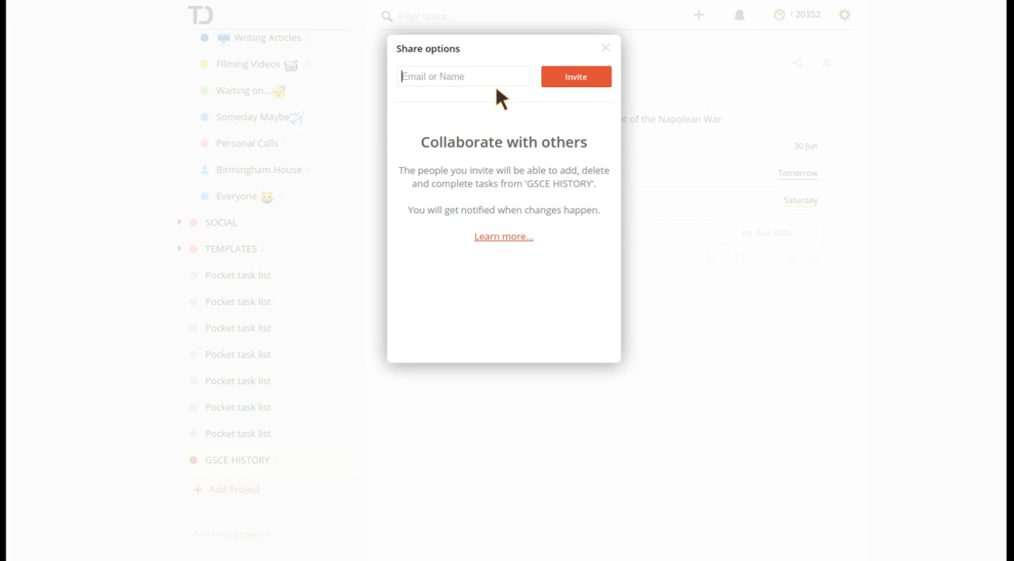
{"action": "mouse_move", "coordinate": [466, 82]}
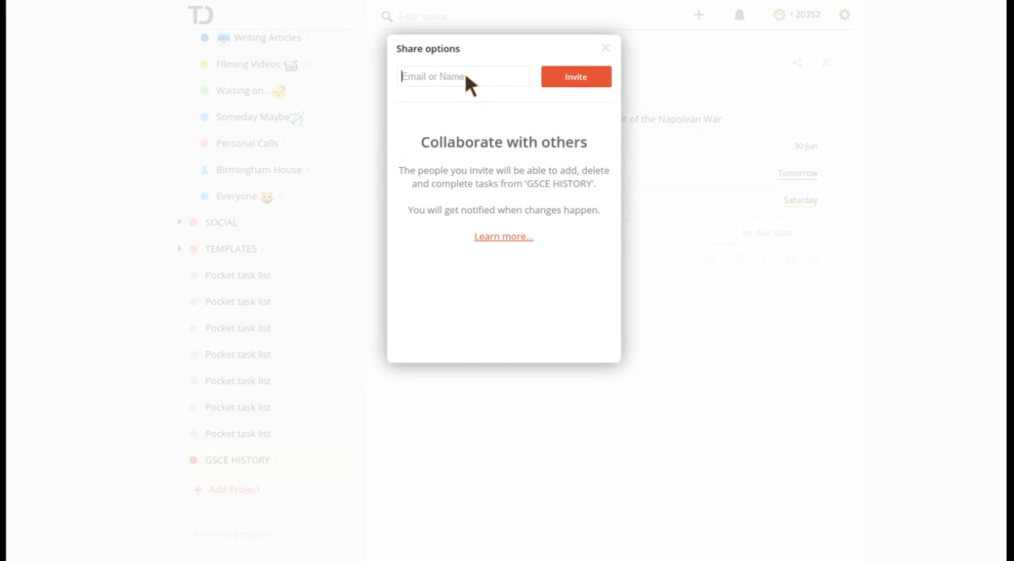
{"action": "left_click", "coordinate": [605, 48]}
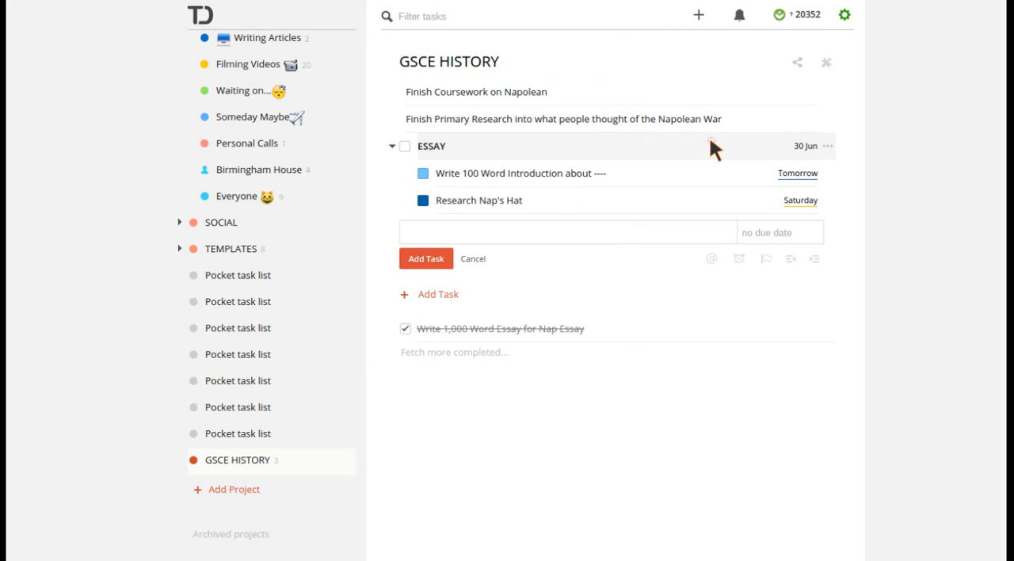
{"action": "mouse_move", "coordinate": [599, 152]}
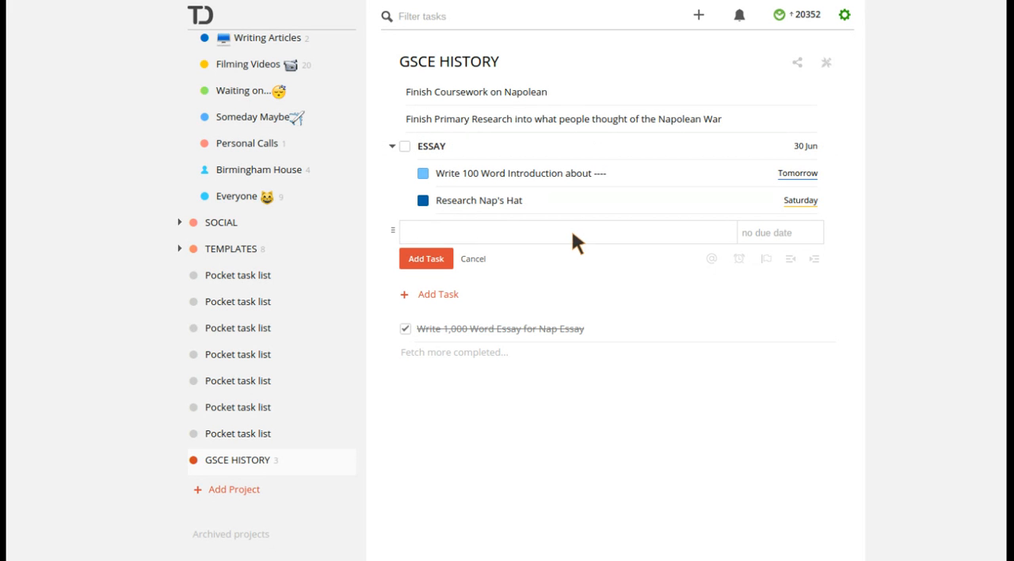
{"action": "mouse_move", "coordinate": [799, 61]}
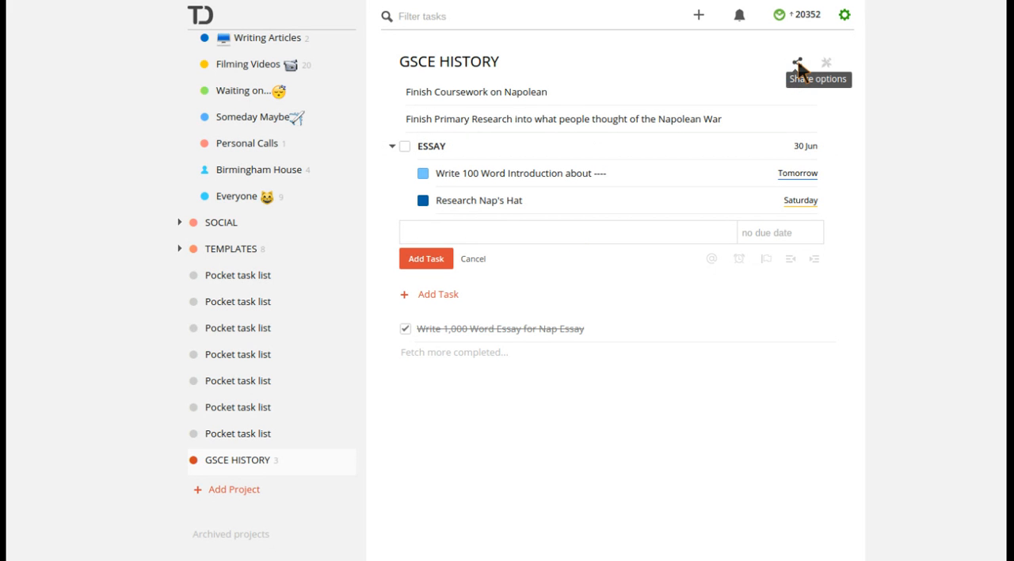
{"action": "mouse_move", "coordinate": [621, 232]}
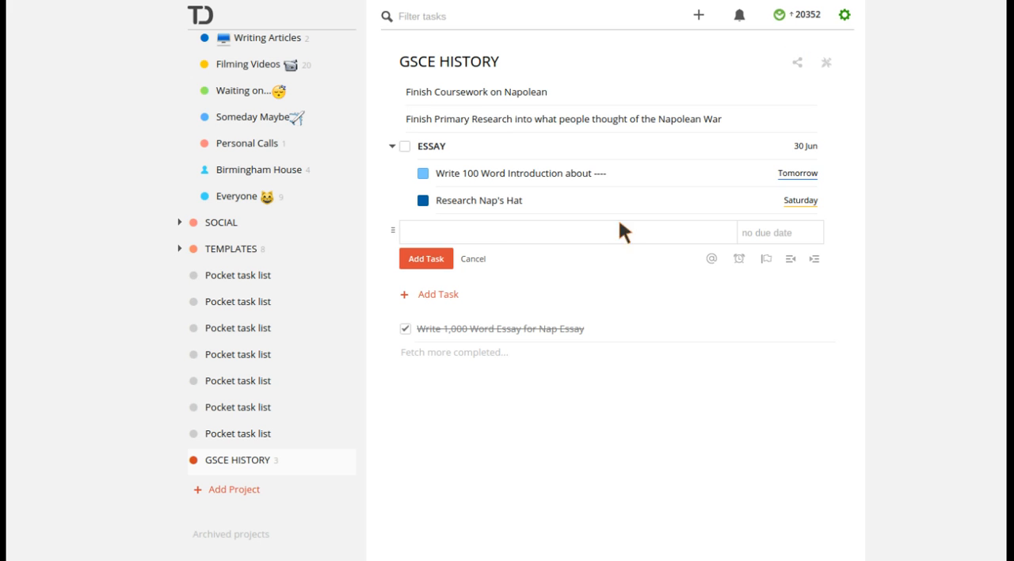
{"action": "mouse_move", "coordinate": [492, 244]}
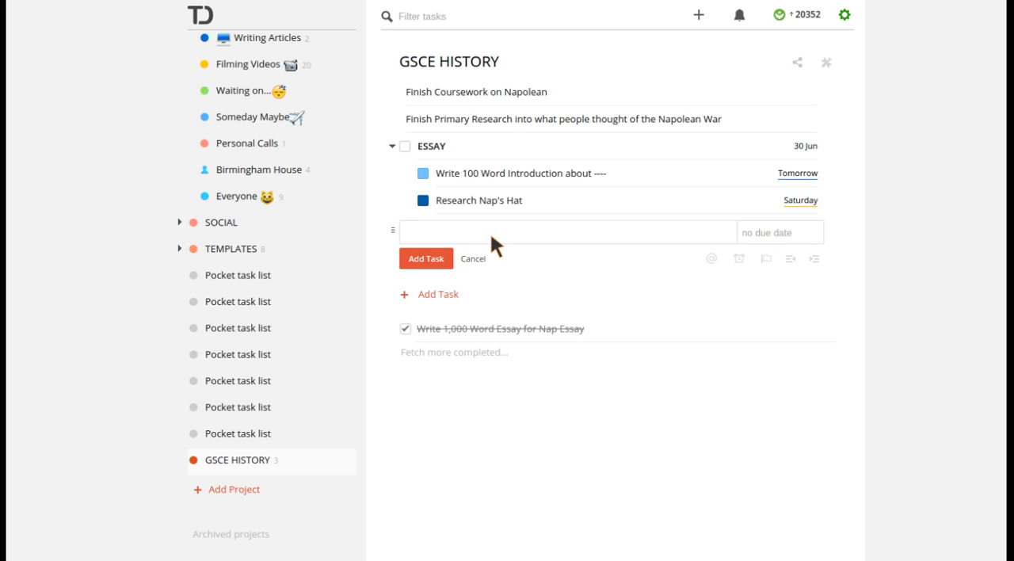
Step: Enter 'Research into the 4th year of battle' as a new task due tomorrow
{"action": "type", "text": "Wi"}
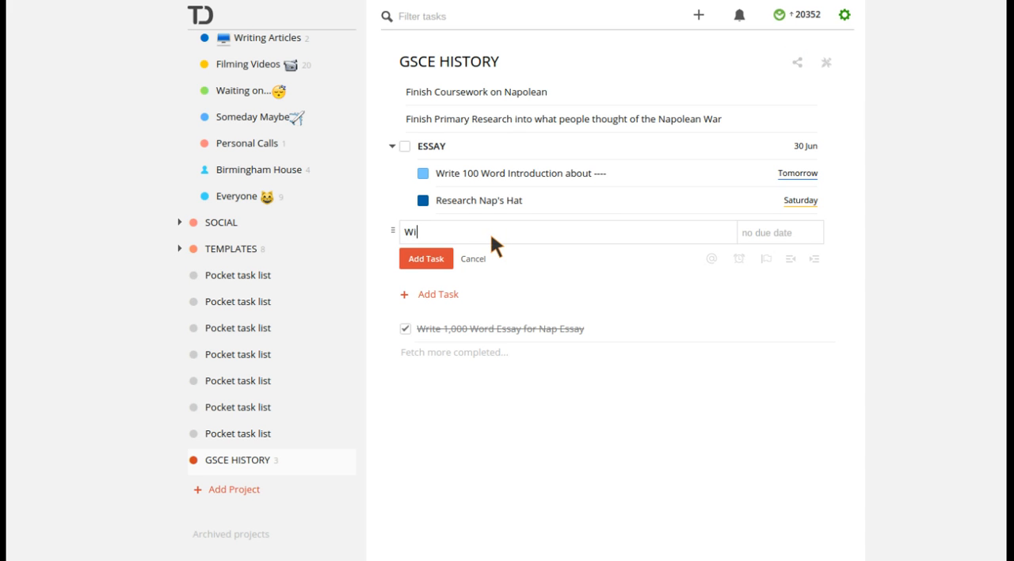
{"action": "key", "text": "Backspace"}
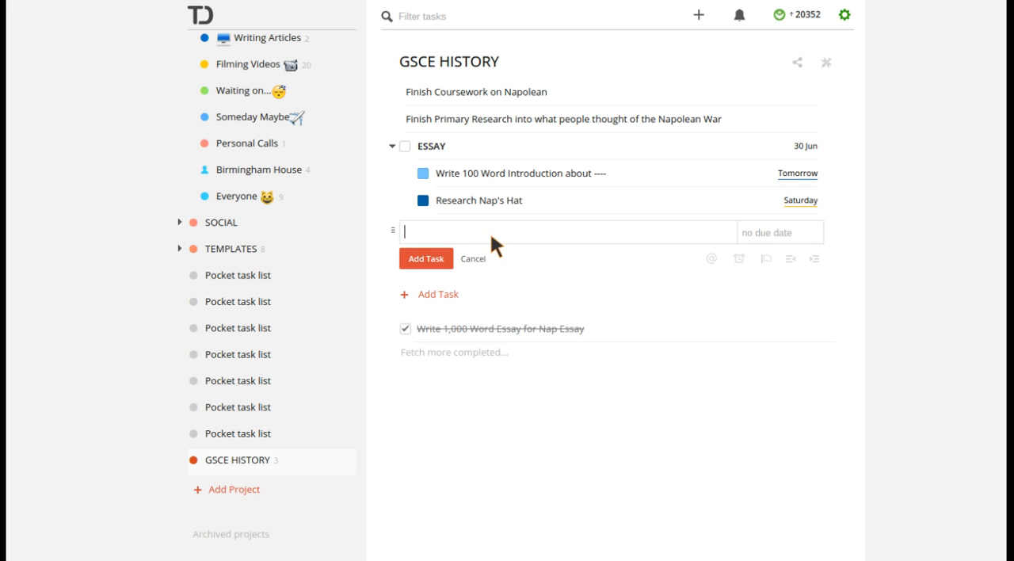
{"action": "type", "text": "Res"}
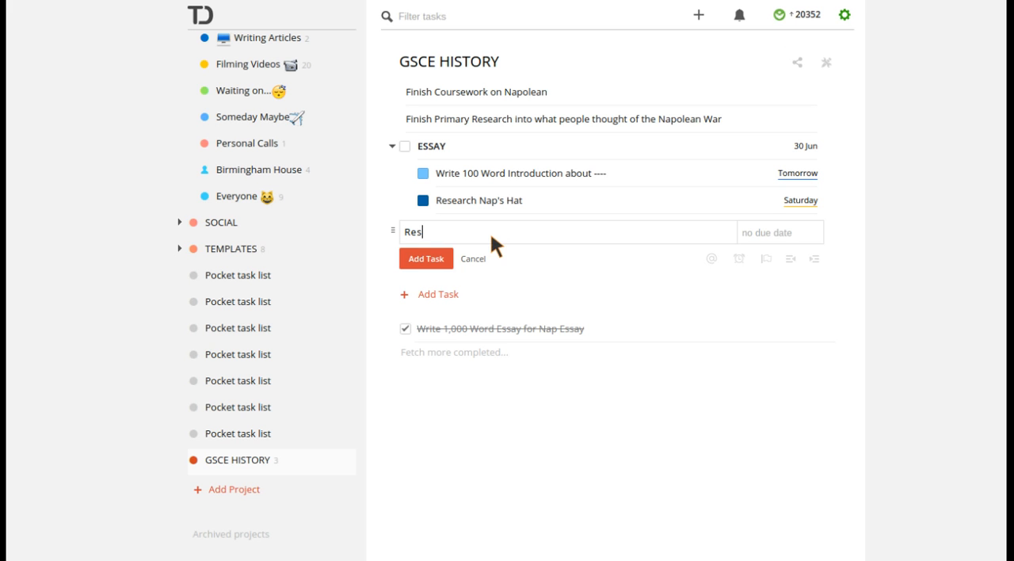
{"action": "type", "text": "earch"}
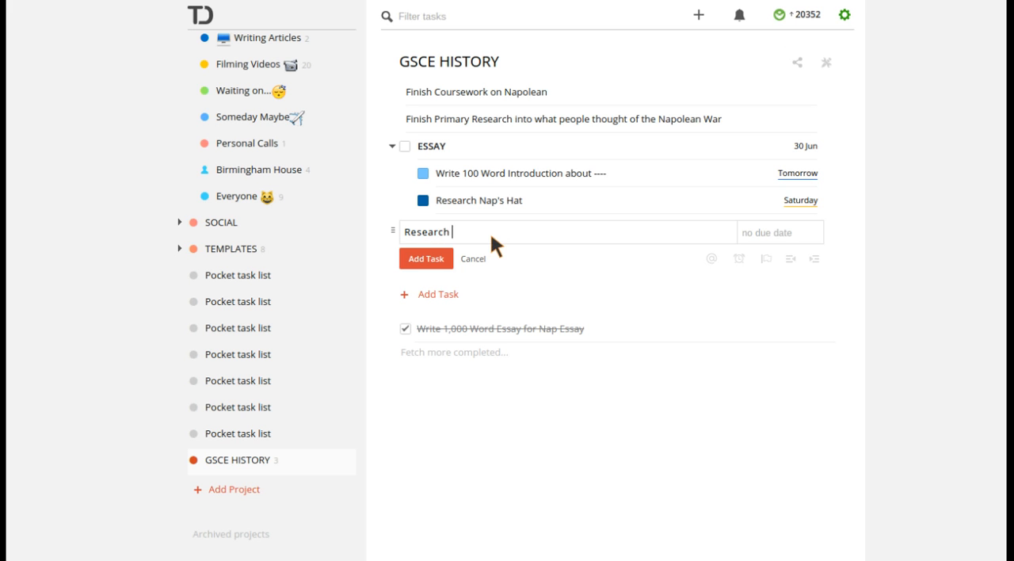
{"action": "type", "text": "into the 4th"}
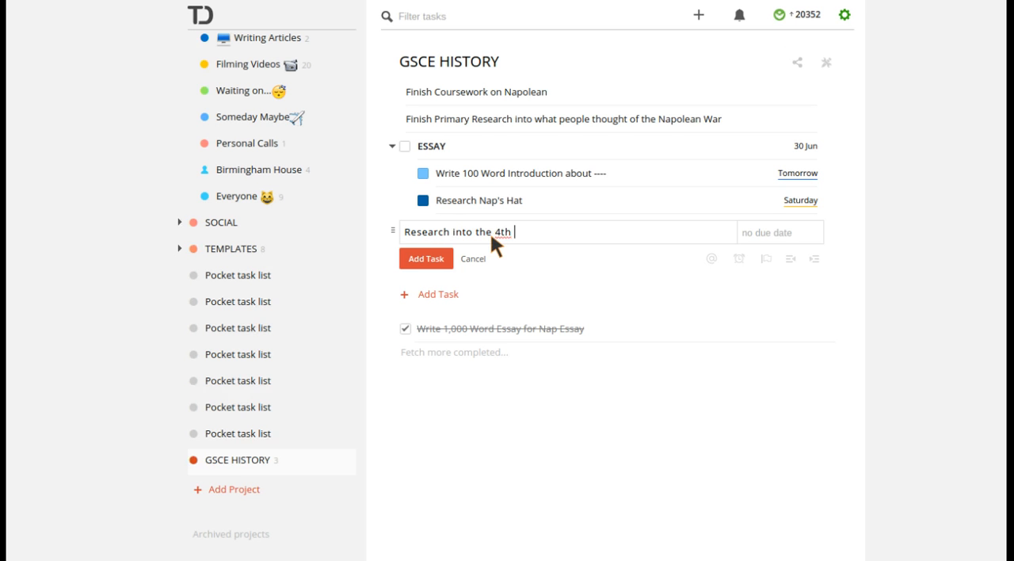
{"action": "type", "text": "y"}
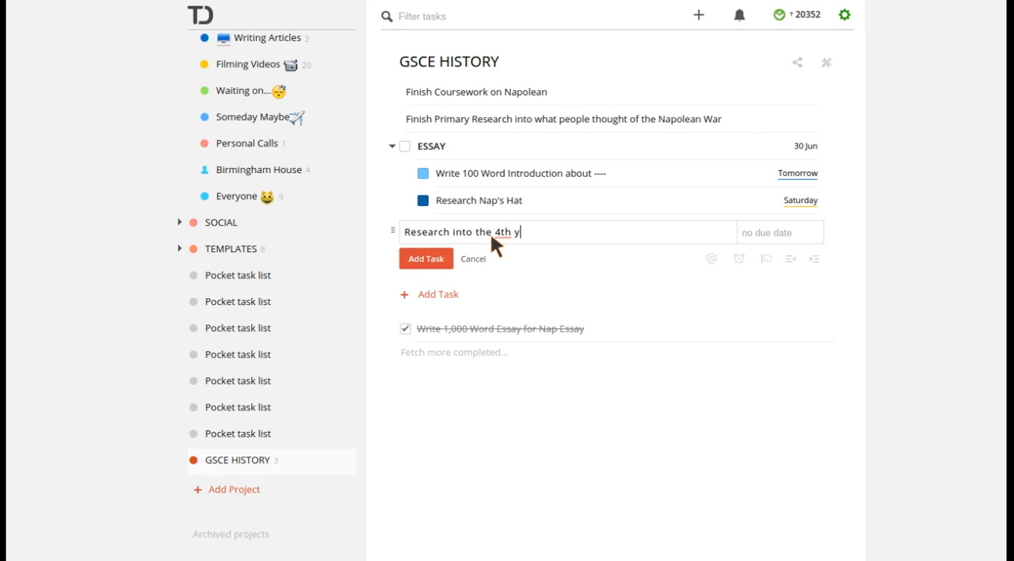
{"action": "type", "text": "ear of natt"}
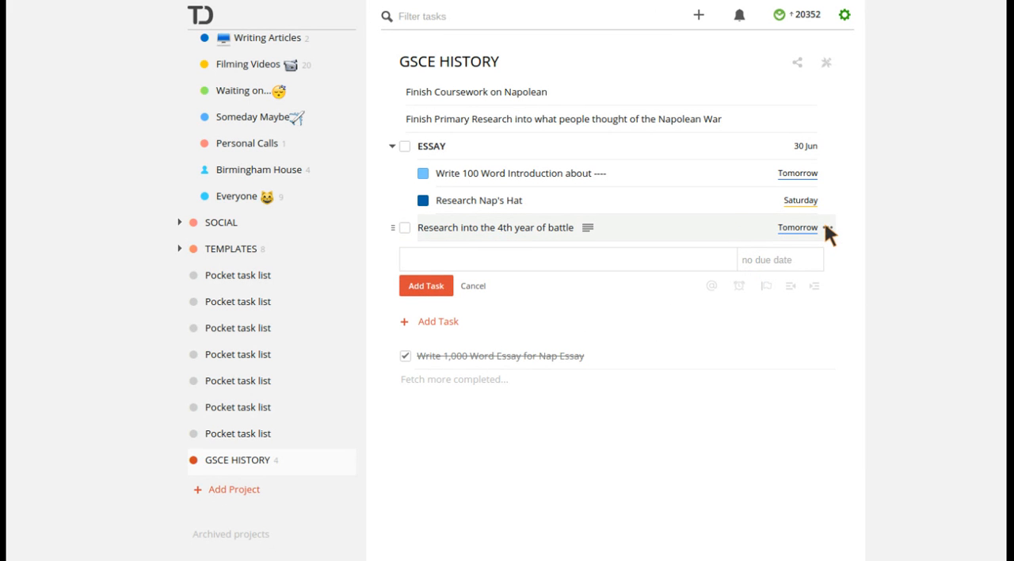
{"action": "mouse_move", "coordinate": [637, 214]}
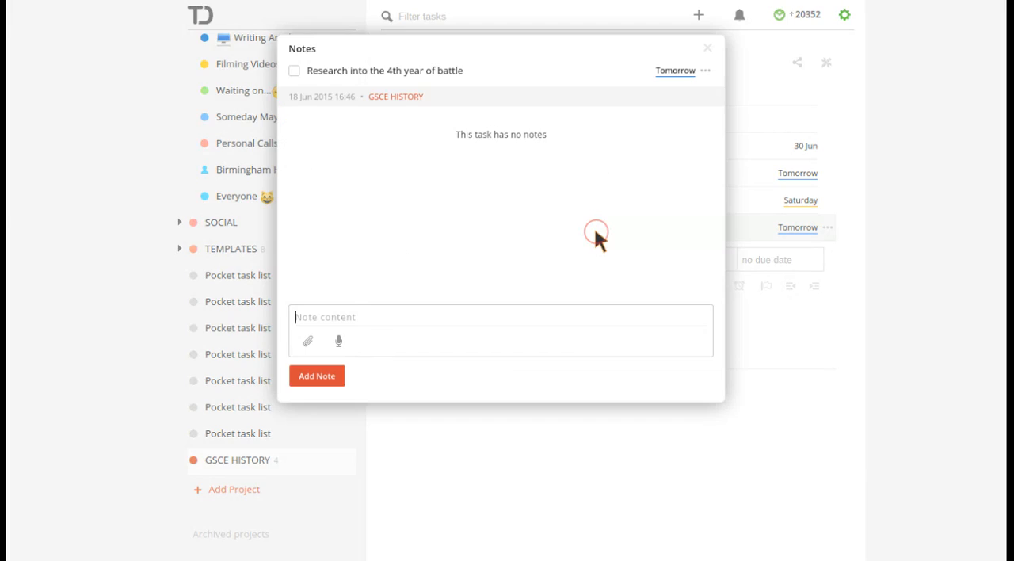
Step: Close the Notes popup, dismiss the task's options menu and cancel the empty editor
{"action": "left_click", "coordinate": [706, 47]}
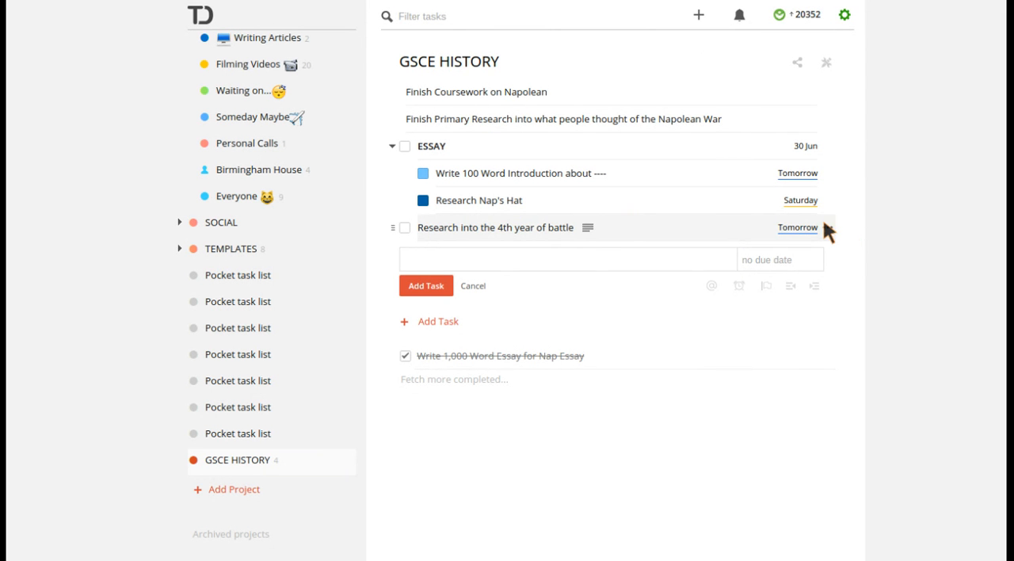
{"action": "left_click", "coordinate": [827, 228]}
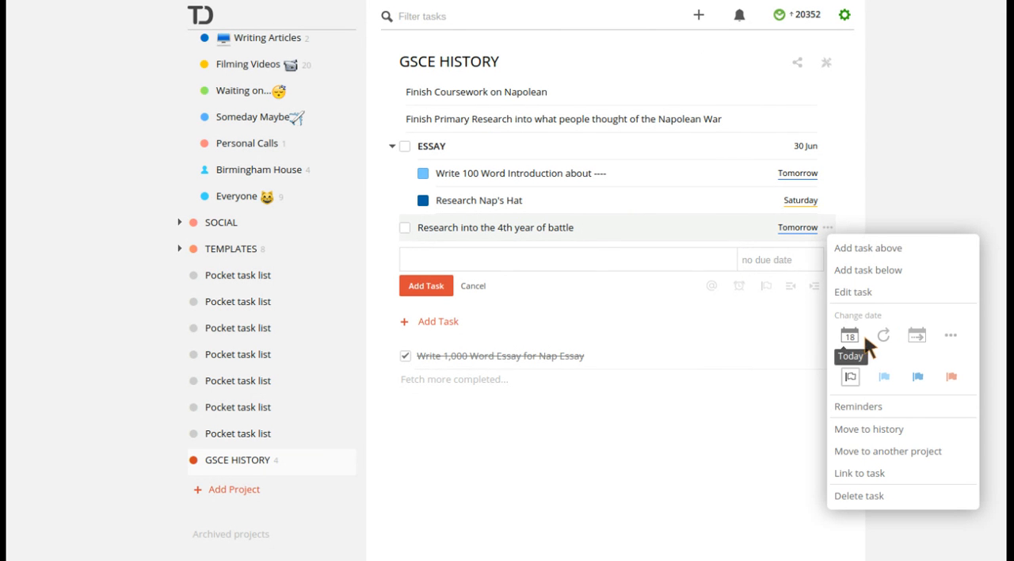
{"action": "left_click", "coordinate": [646, 317]}
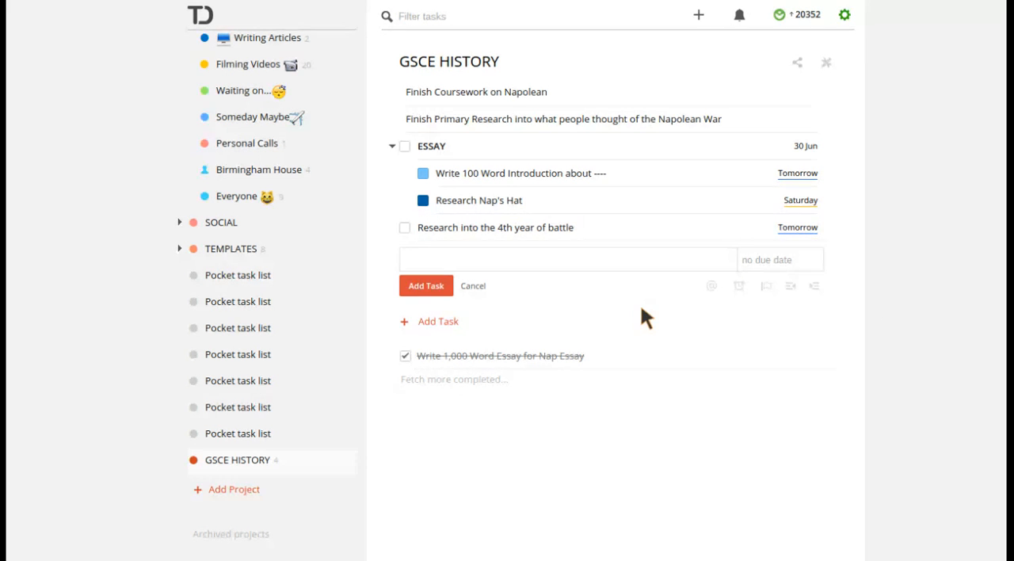
{"action": "left_click", "coordinate": [473, 285]}
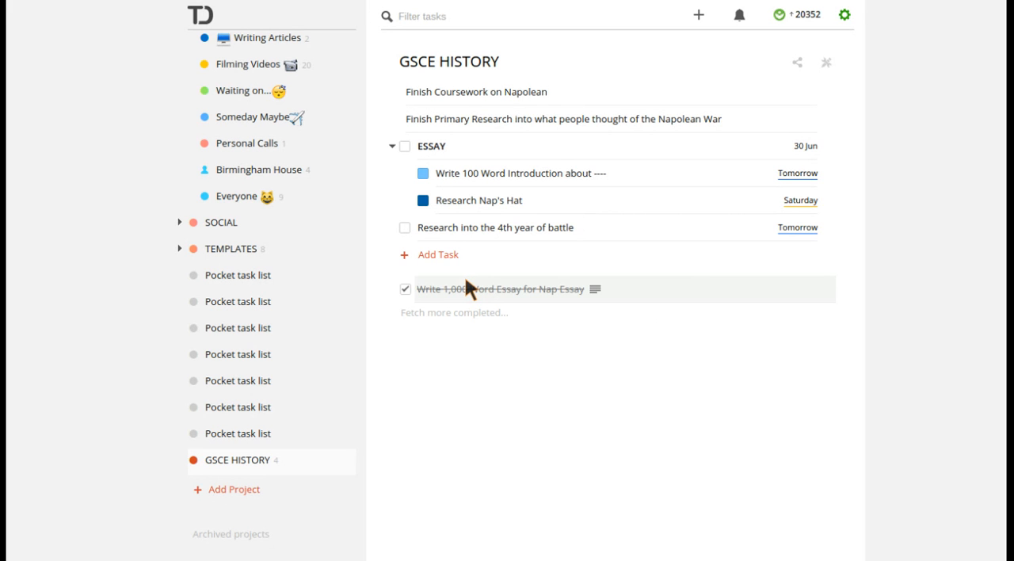
Step: Tick 'Research into the 4th year of battle' as completed
{"action": "left_click", "coordinate": [405, 228]}
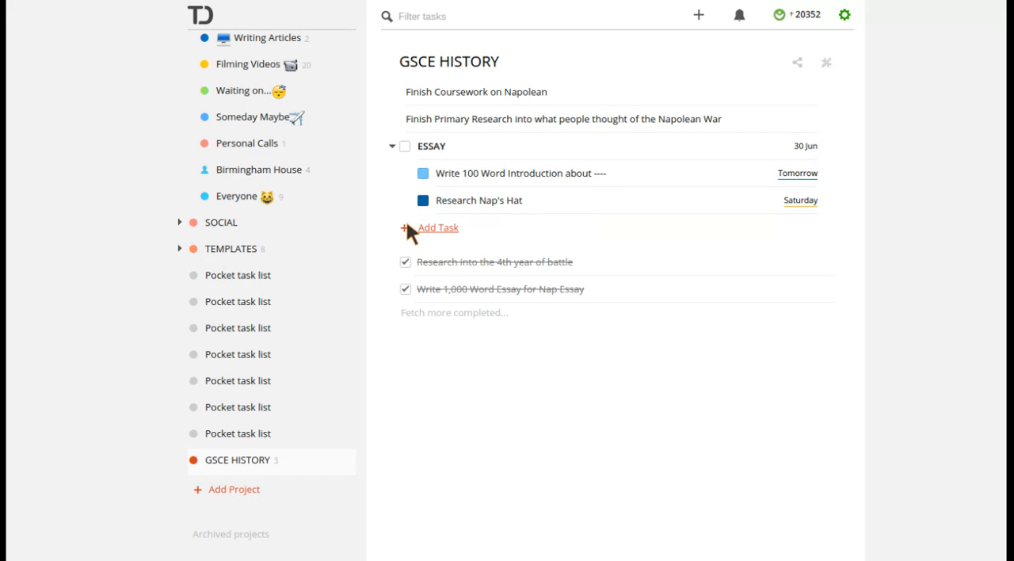
{"action": "mouse_move", "coordinate": [408, 234]}
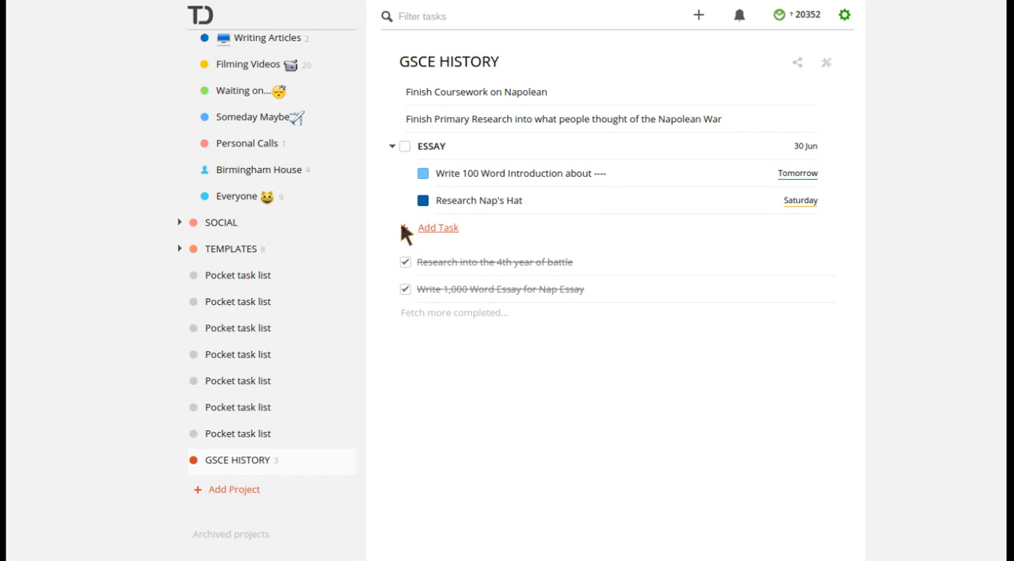
{"action": "mouse_move", "coordinate": [379, 234]}
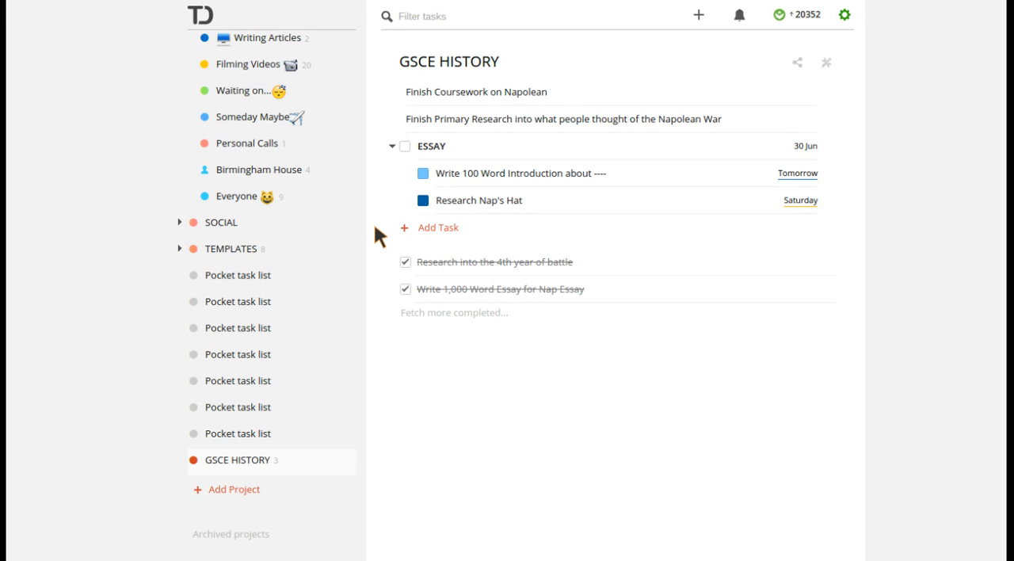
{"action": "mouse_move", "coordinate": [393, 92]}
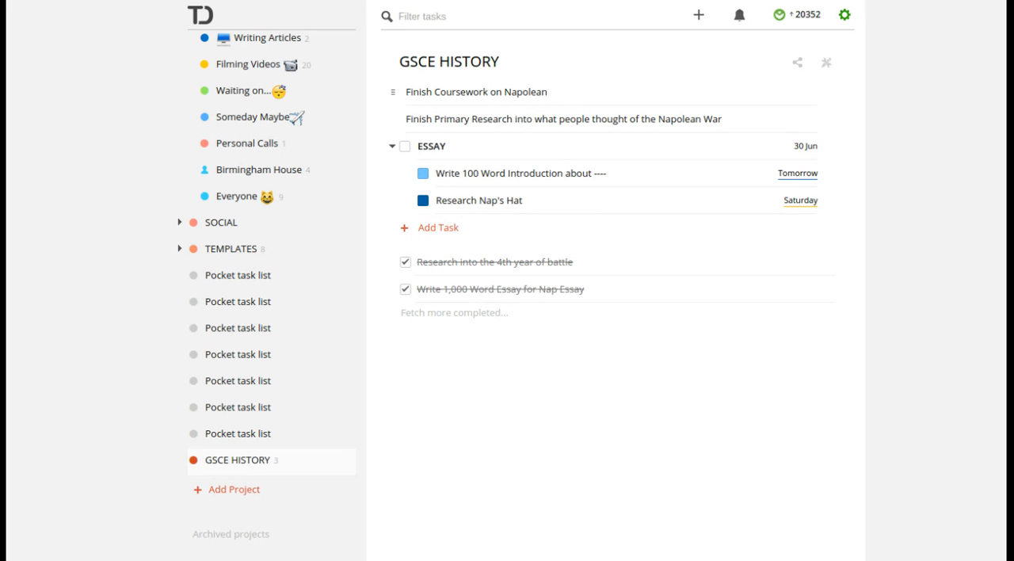
{"action": "mouse_move", "coordinate": [705, 135]}
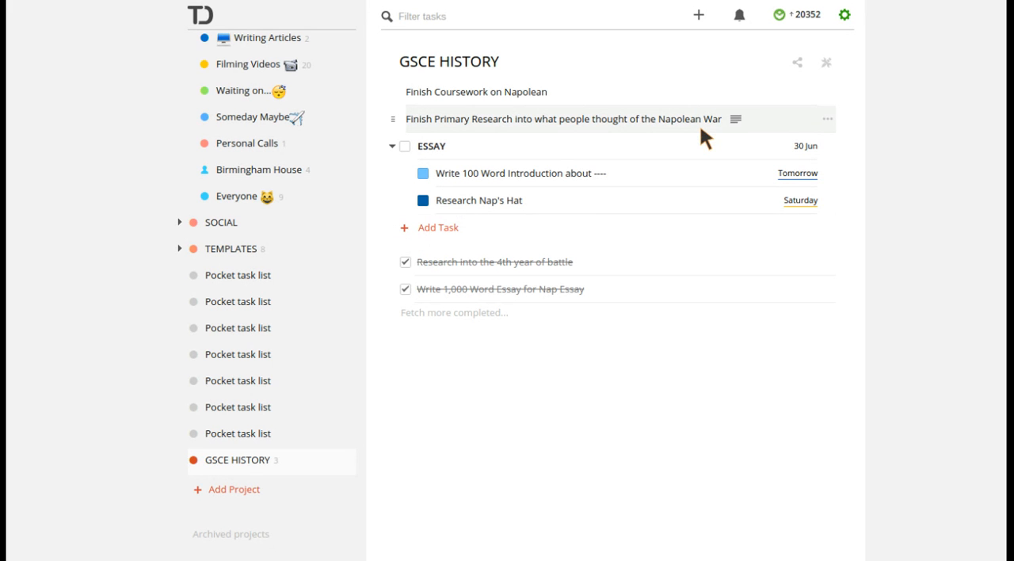
Step: Create a new empty project named 'Checklist' from the sidebar
{"action": "left_click", "coordinate": [234, 488]}
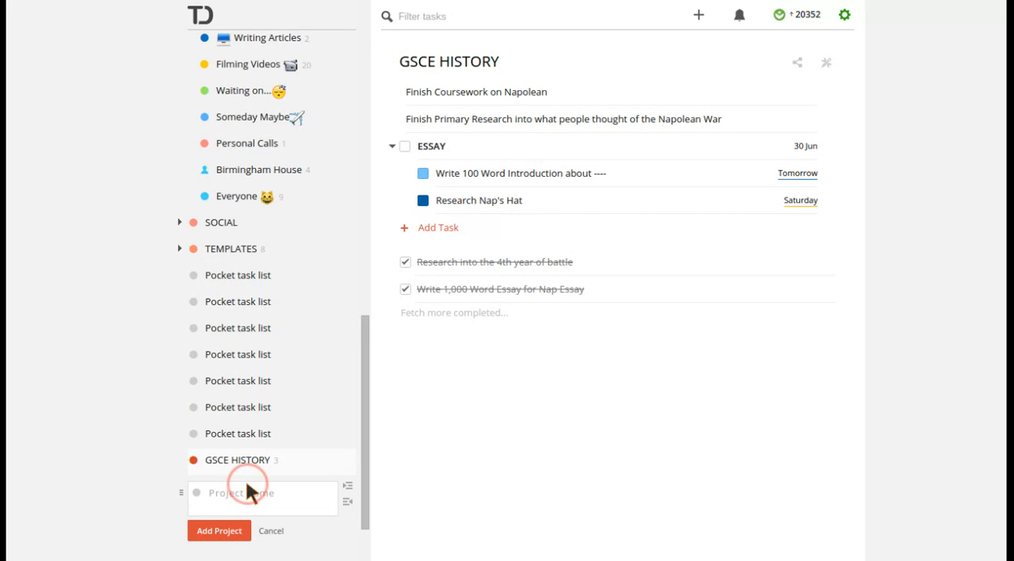
{"action": "type", "text": "Che"}
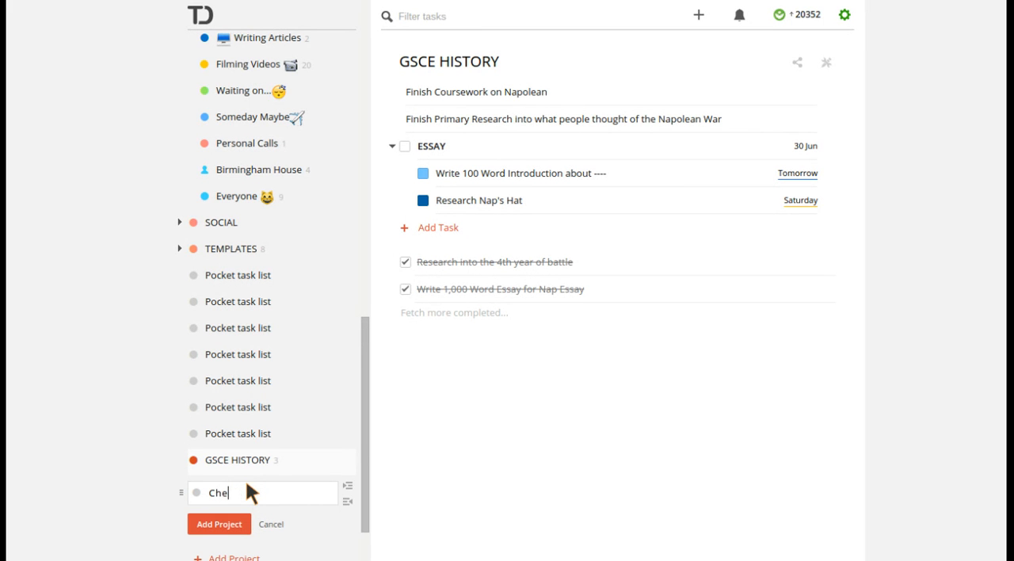
{"action": "type", "text": "cklist"}
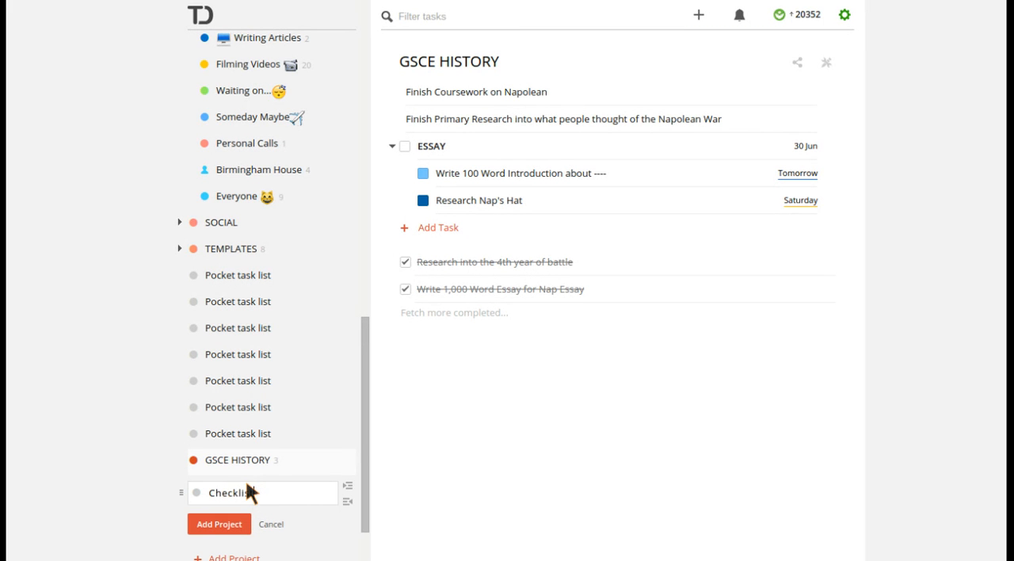
{"action": "left_click", "coordinate": [219, 523]}
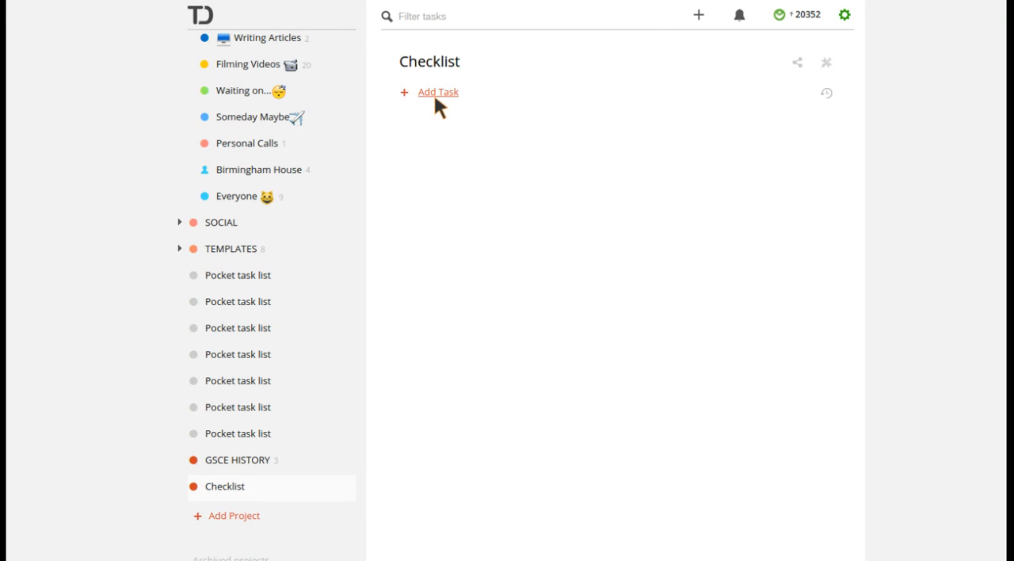
Step: Add a CHECK LIST task to the Checklist project
{"action": "left_click", "coordinate": [438, 92]}
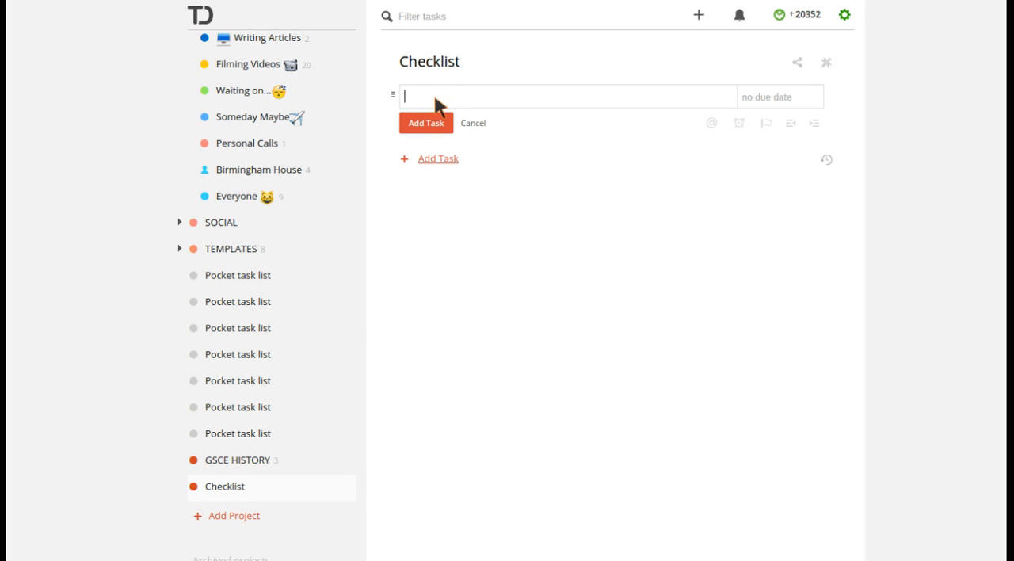
{"action": "type", "text": "CHECK LIST"}
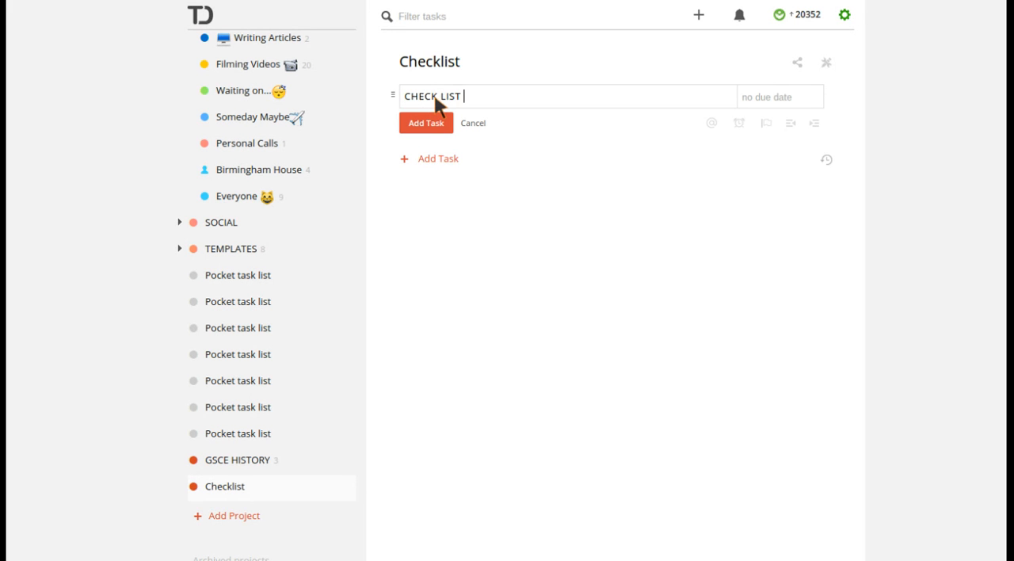
{"action": "left_click", "coordinate": [425, 123]}
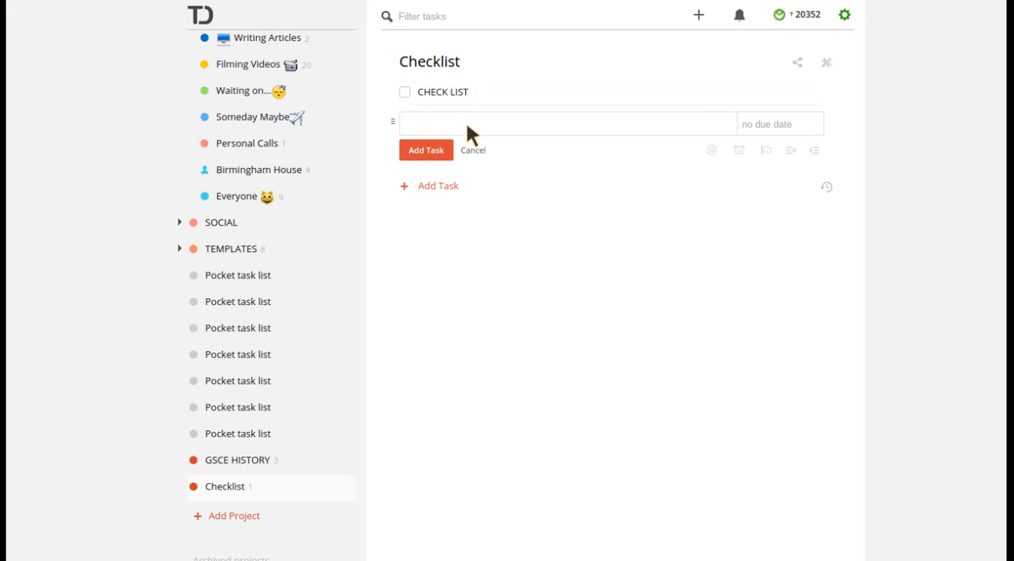
Step: Add the Check title, Check images and Check links subtasks under CHECK LIST
{"action": "type", "text": "Check"}
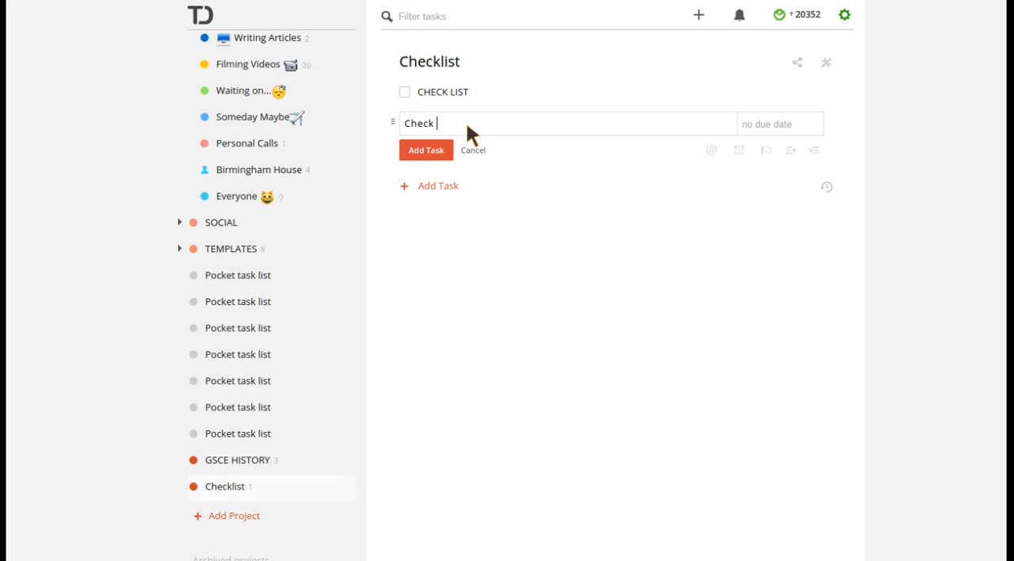
{"action": "left_click", "coordinate": [425, 149]}
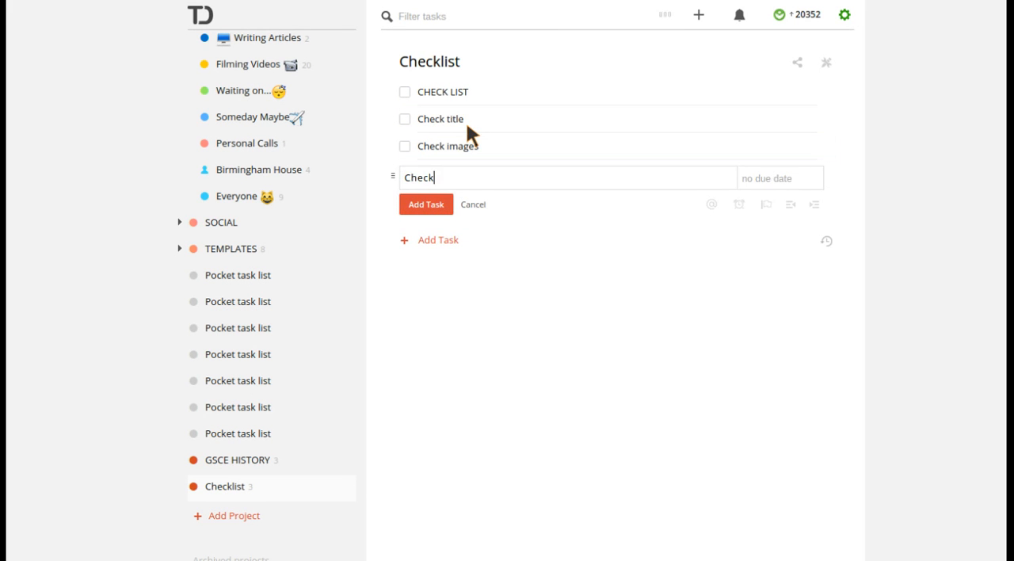
{"action": "left_click", "coordinate": [424, 203]}
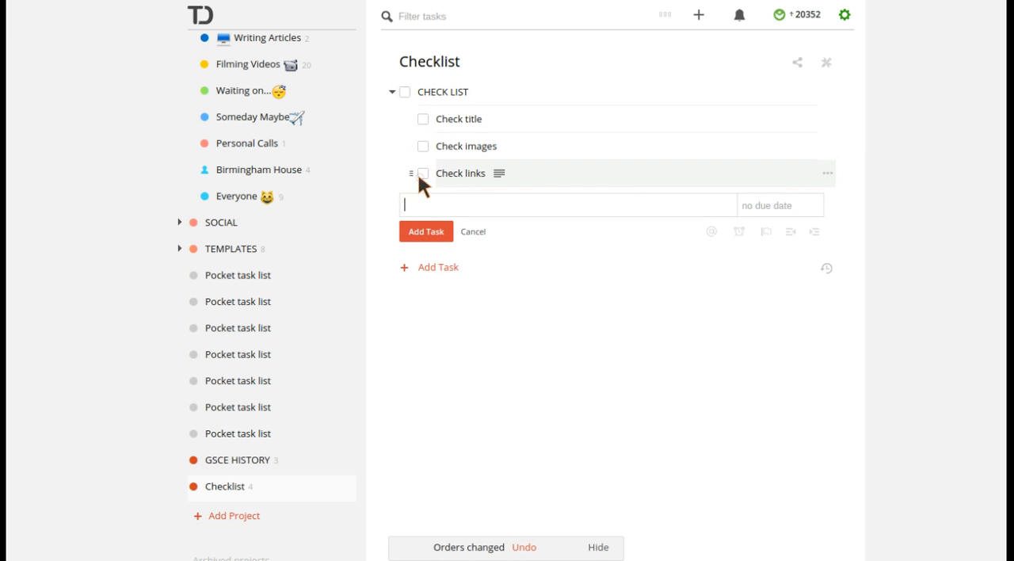
{"action": "mouse_move", "coordinate": [827, 62]}
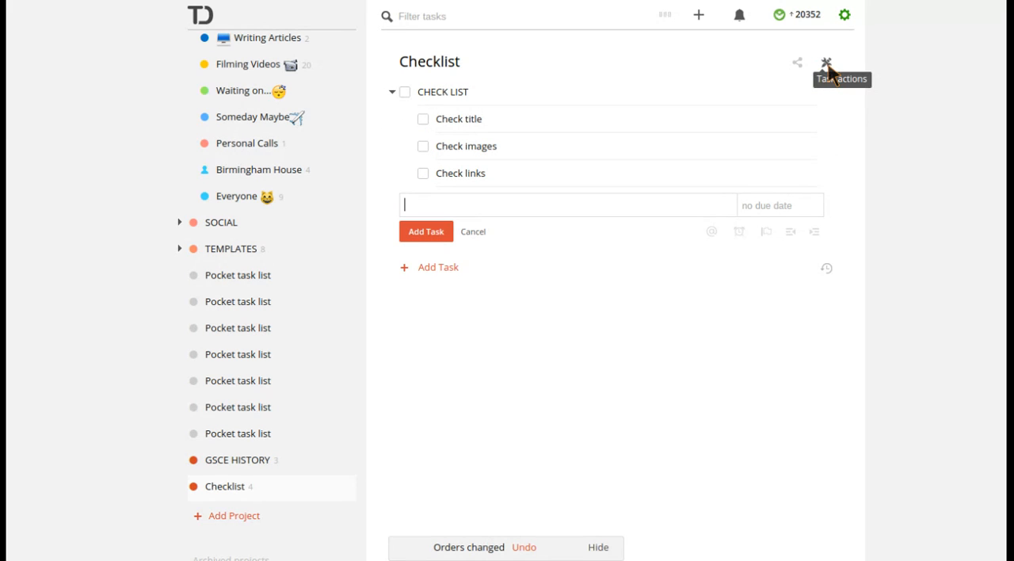
{"action": "left_click", "coordinate": [828, 62]}
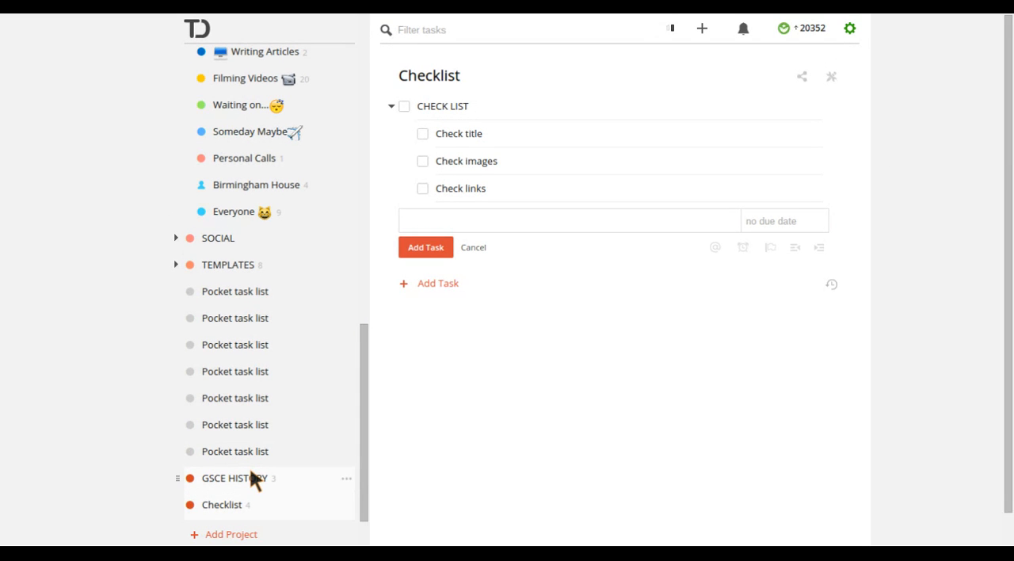
Step: Return to GSCE HISTORY and bring up its Import from template window
{"action": "left_click", "coordinate": [235, 478]}
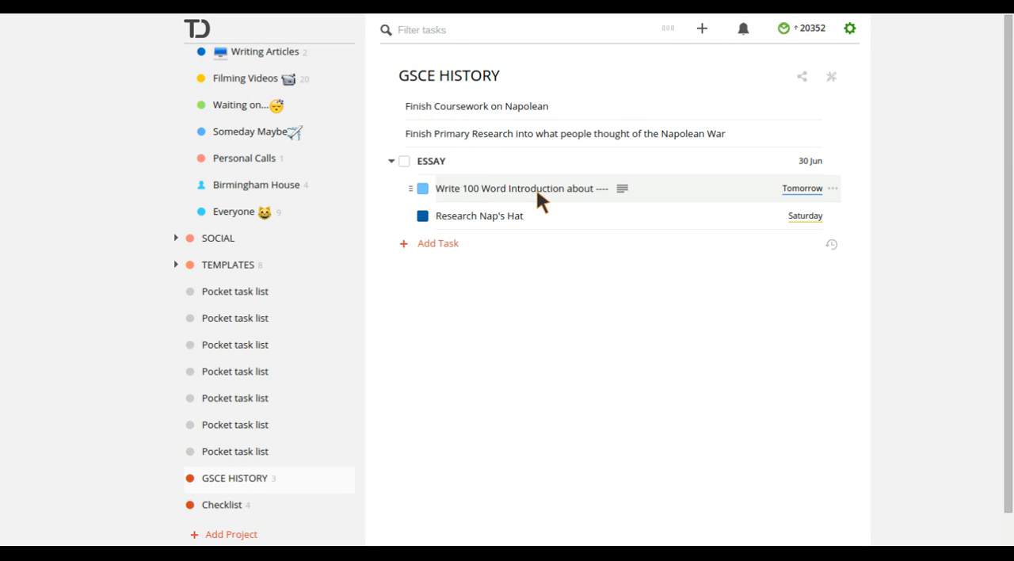
{"action": "mouse_move", "coordinate": [830, 76]}
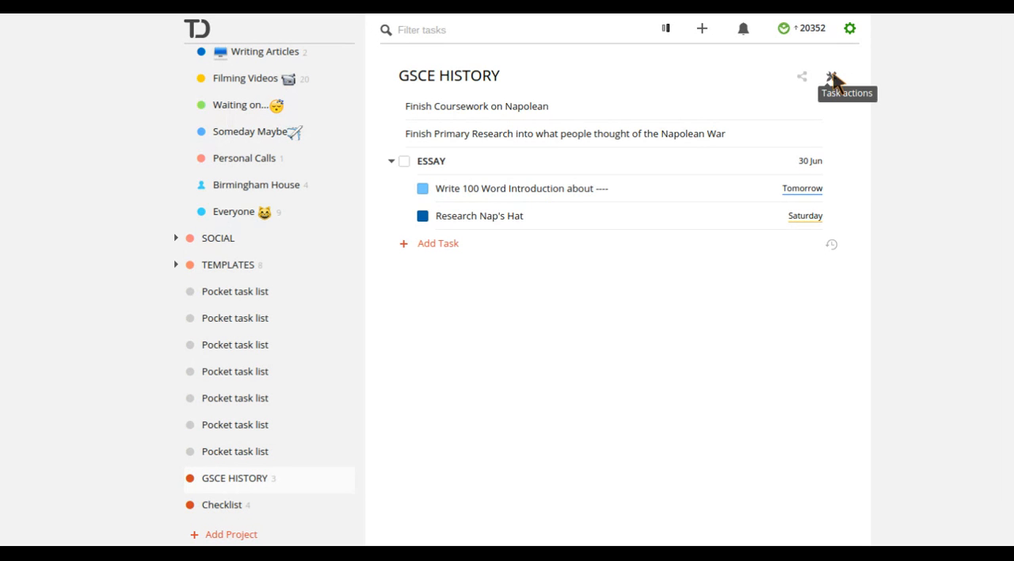
{"action": "left_click", "coordinate": [831, 76]}
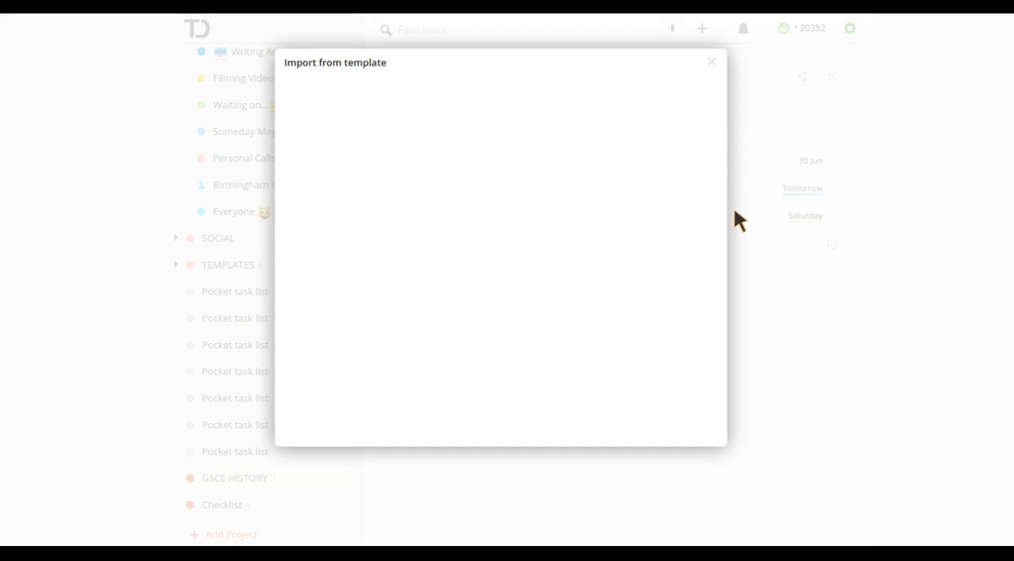
{"action": "mouse_move", "coordinate": [736, 220]}
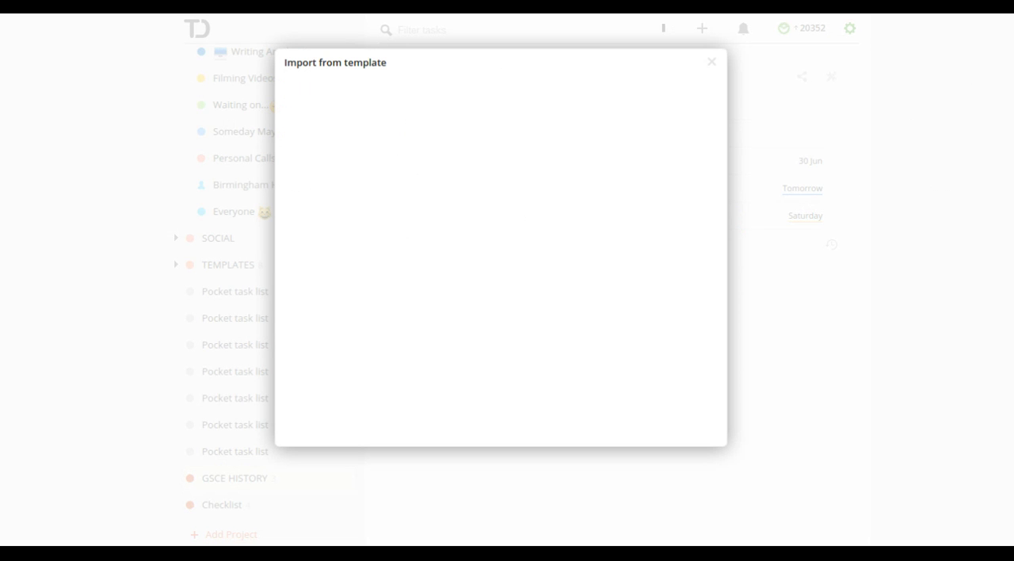
{"action": "left_click", "coordinate": [710, 61]}
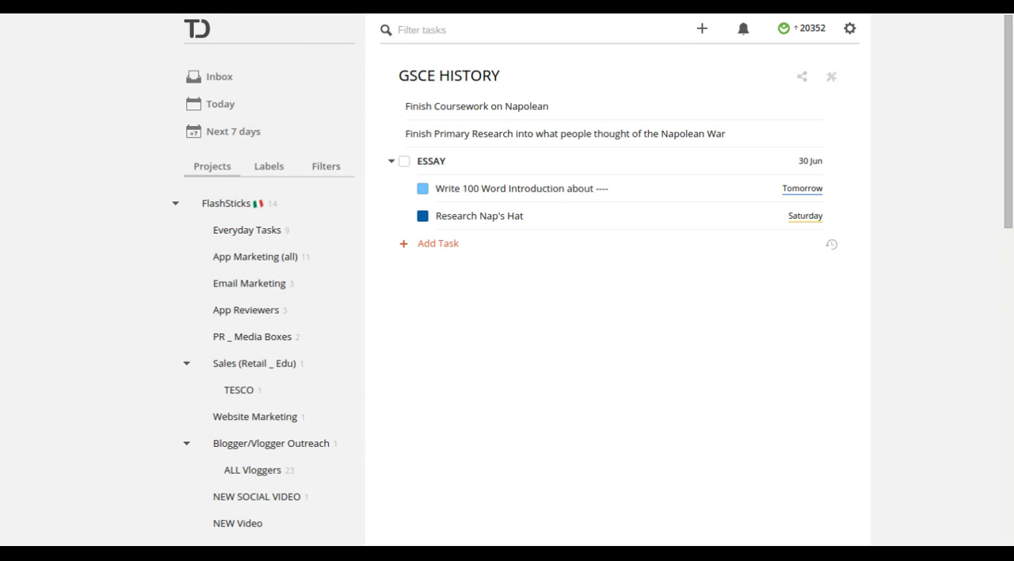
{"action": "left_click", "coordinate": [830, 76]}
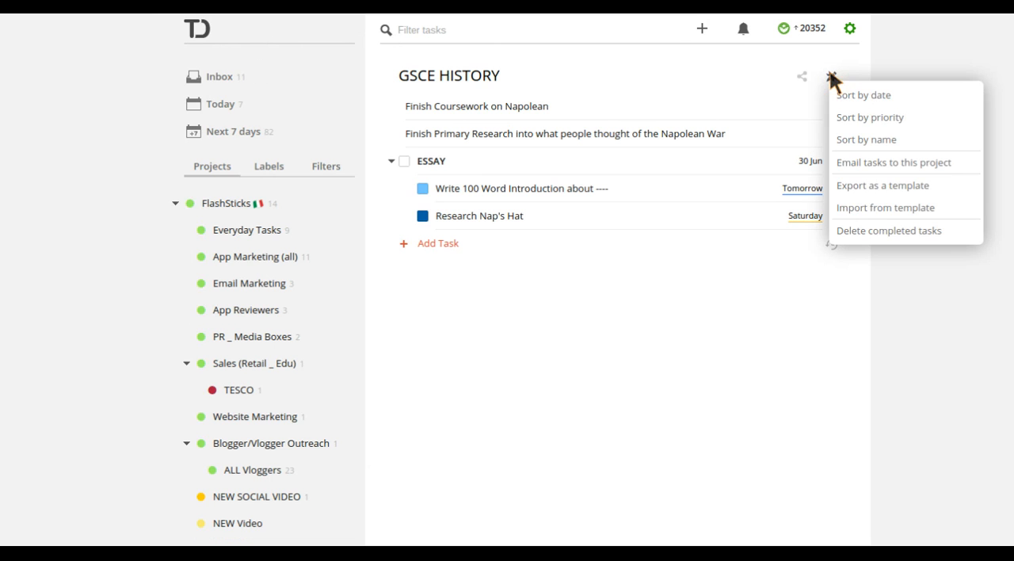
{"action": "left_click", "coordinate": [884, 207]}
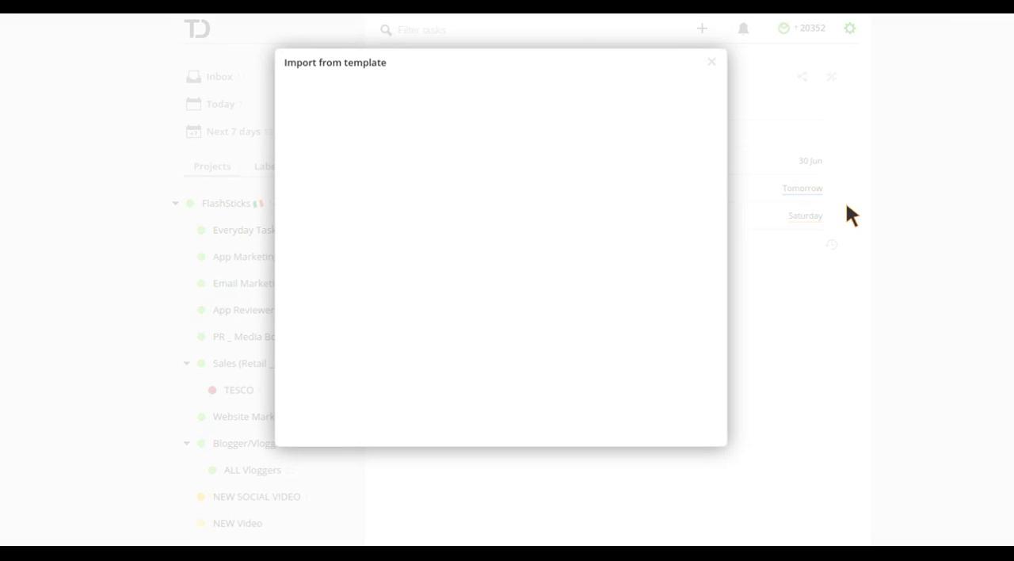
{"action": "mouse_move", "coordinate": [241, 292]}
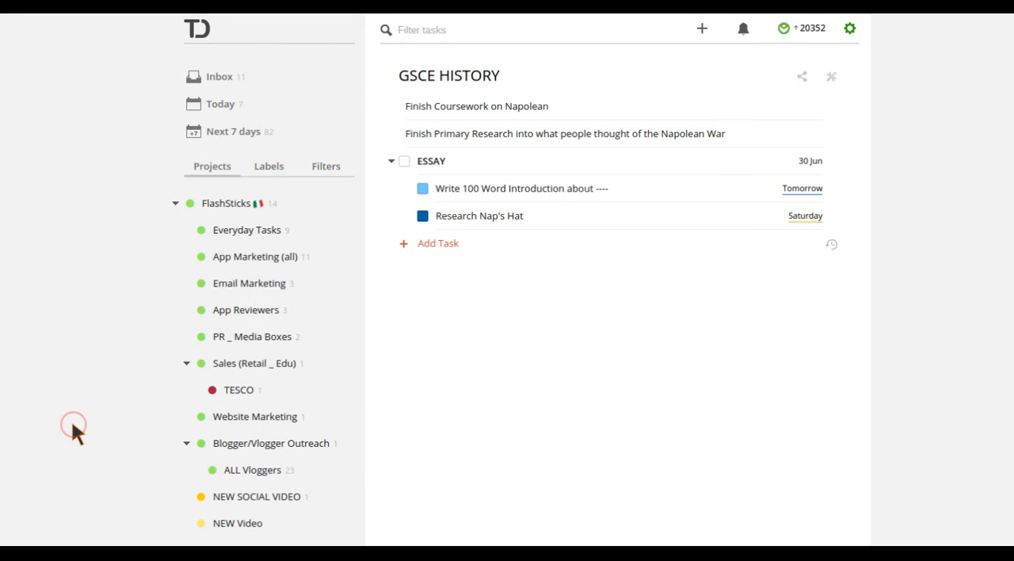
{"action": "mouse_move", "coordinate": [446, 269]}
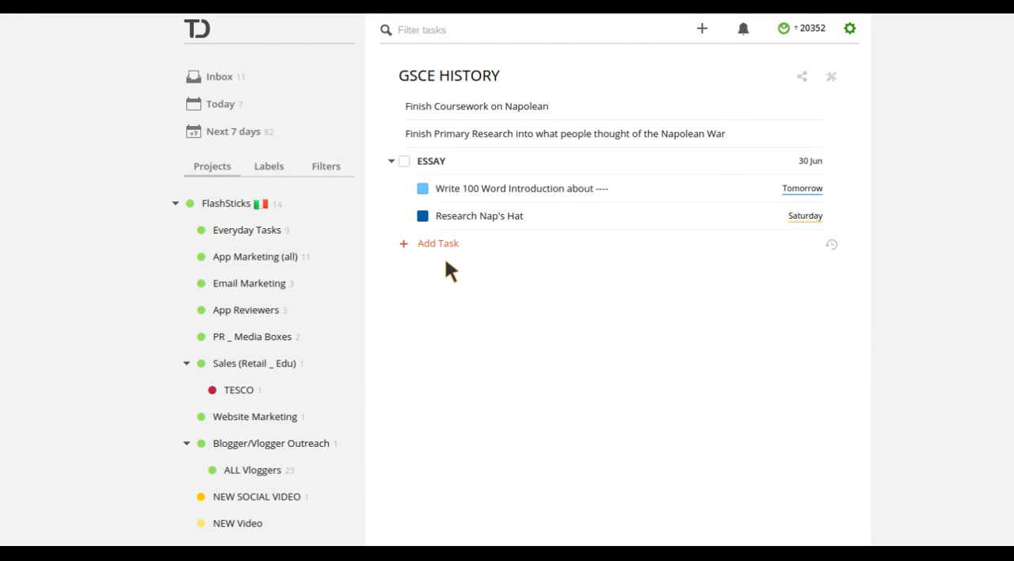
{"action": "mouse_move", "coordinate": [463, 291]}
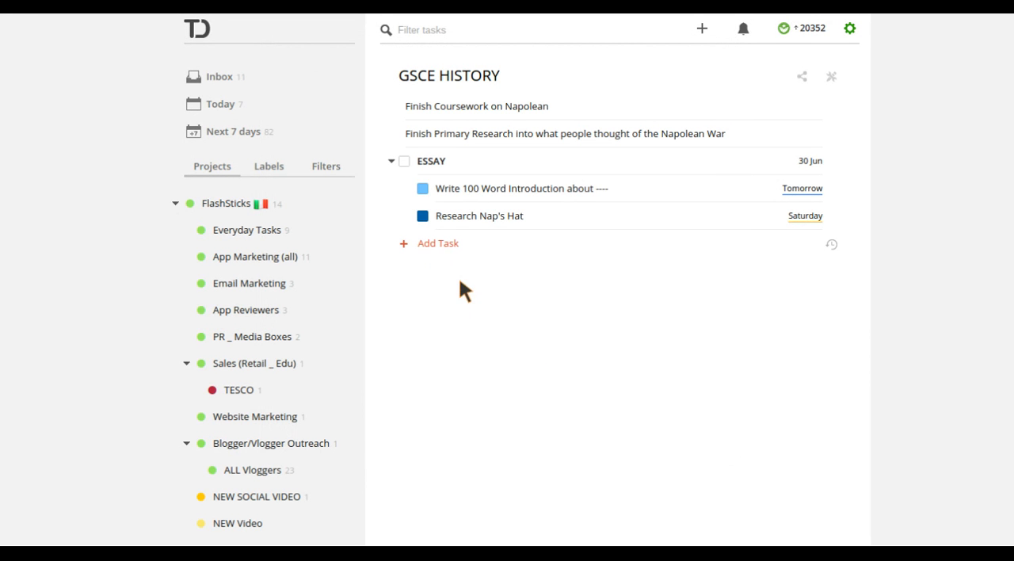
{"action": "scroll", "scroll_direction": "down", "scroll_amount": 3}
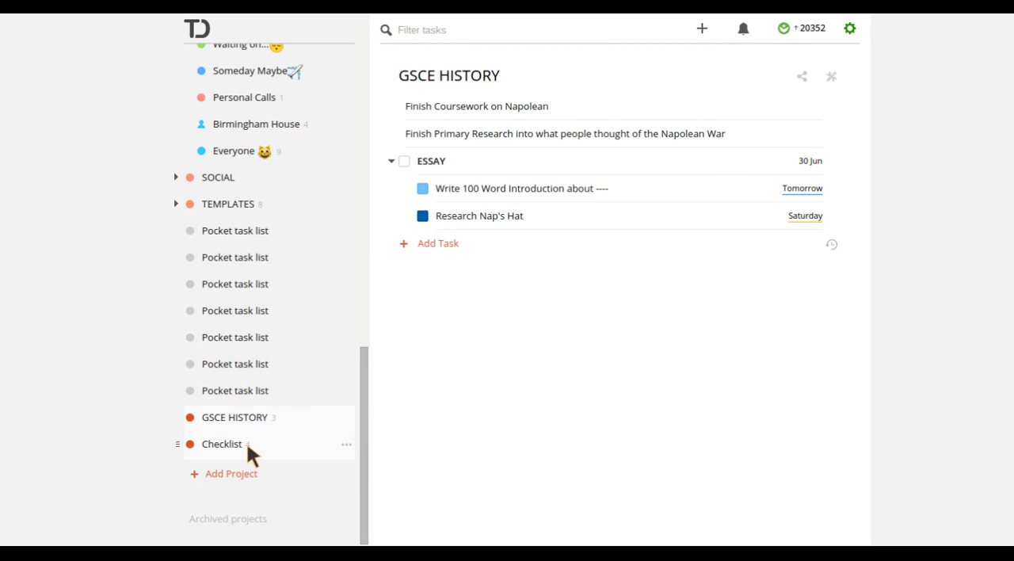
{"action": "left_click", "coordinate": [222, 444]}
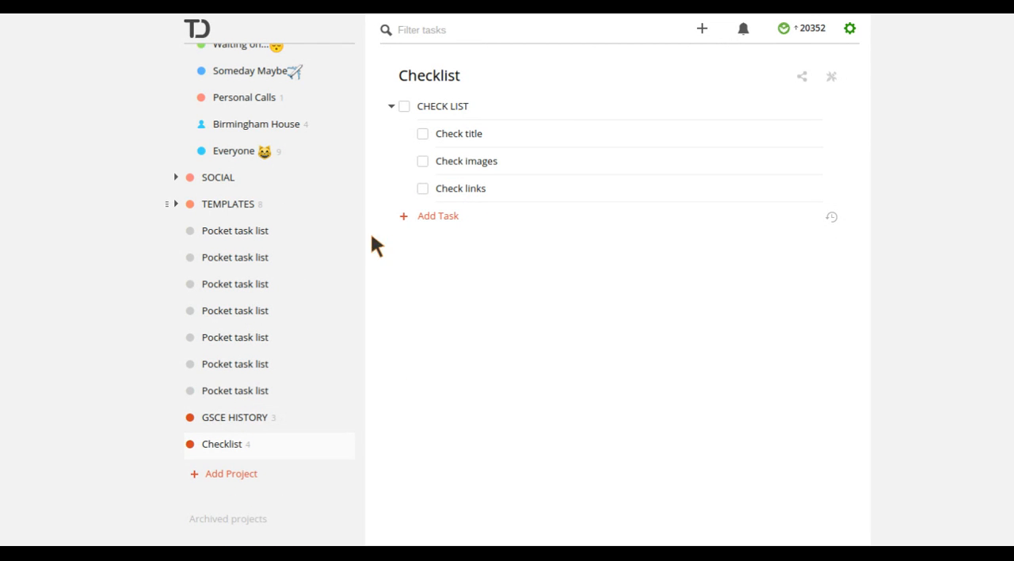
{"action": "left_click", "coordinate": [235, 417]}
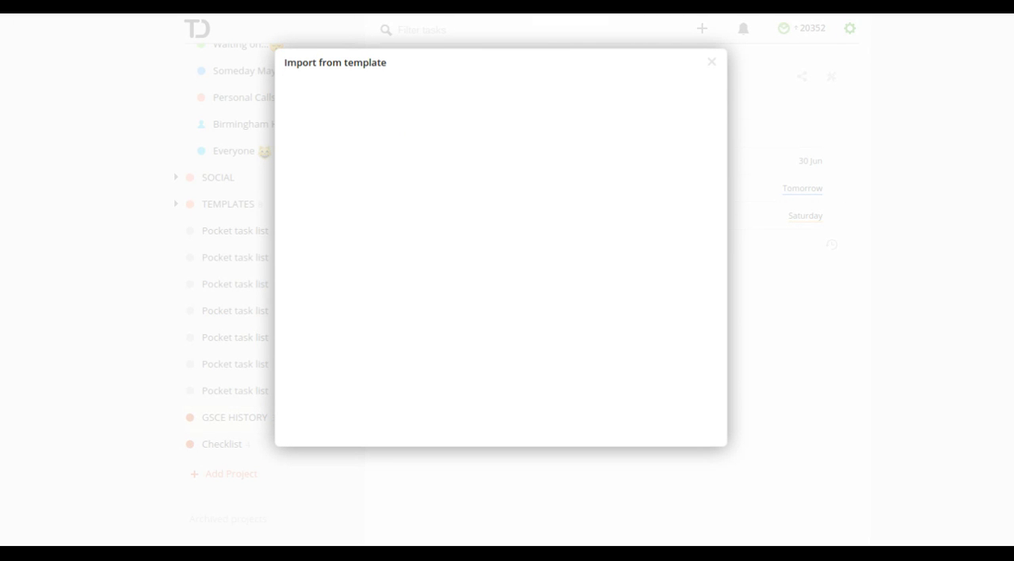
{"action": "mouse_move", "coordinate": [811, 203]}
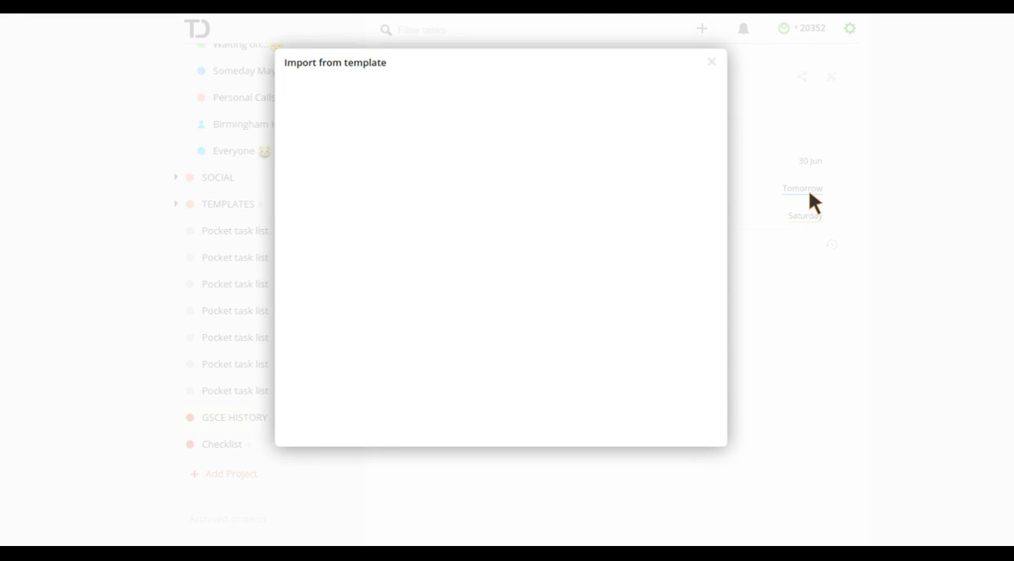
{"action": "left_click", "coordinate": [710, 61]}
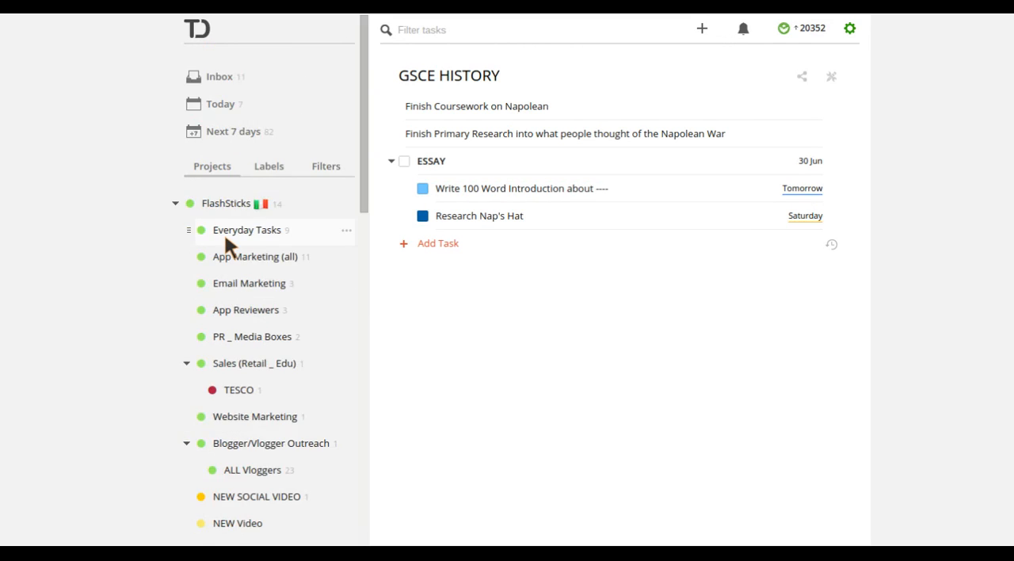
Step: View the SOCIAL template project, then return to GSCE HISTORY
{"action": "scroll", "scroll_direction": "down", "scroll_amount": 3}
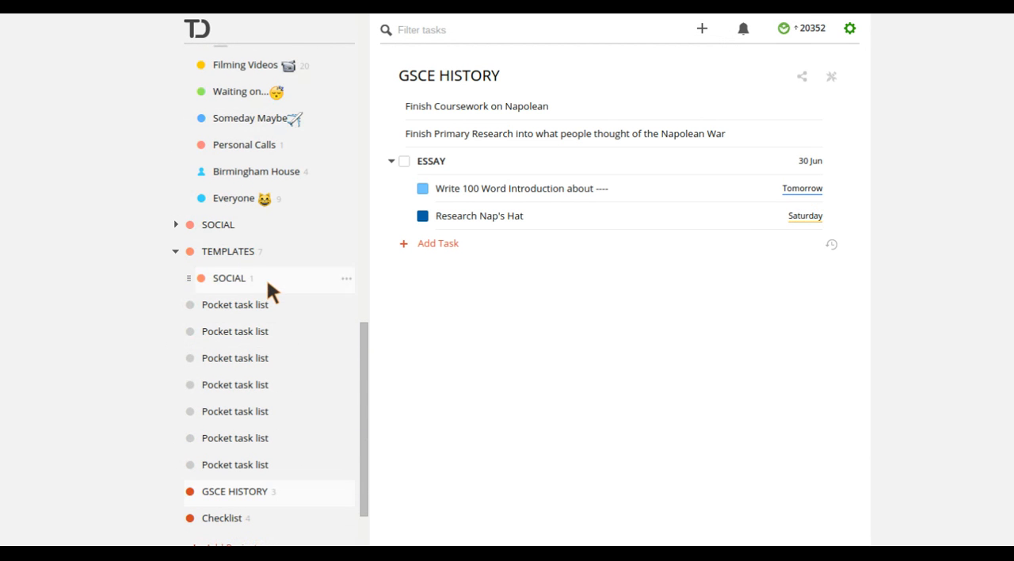
{"action": "left_click", "coordinate": [228, 277]}
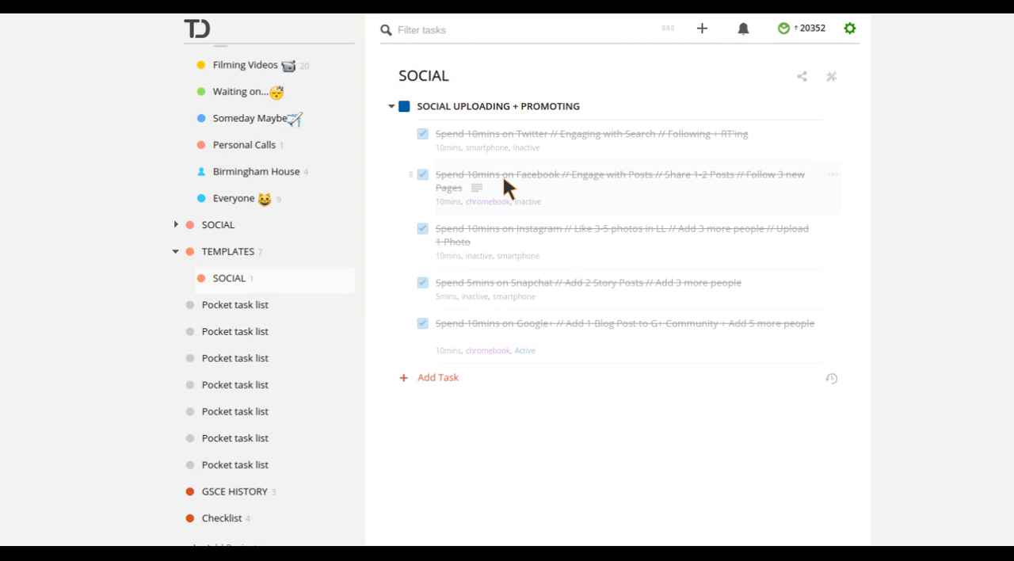
{"action": "mouse_move", "coordinate": [456, 130]}
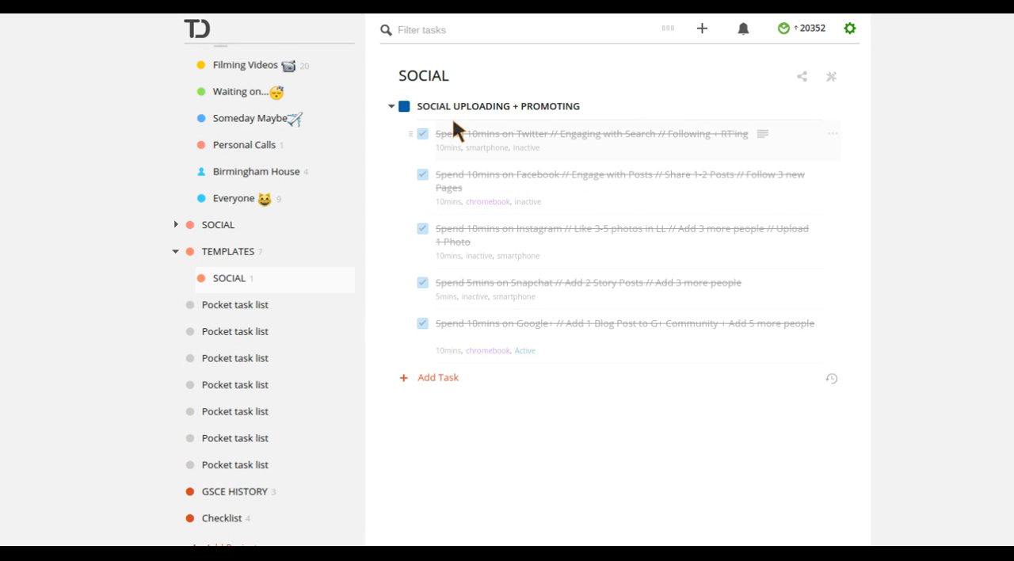
{"action": "mouse_move", "coordinate": [499, 130]}
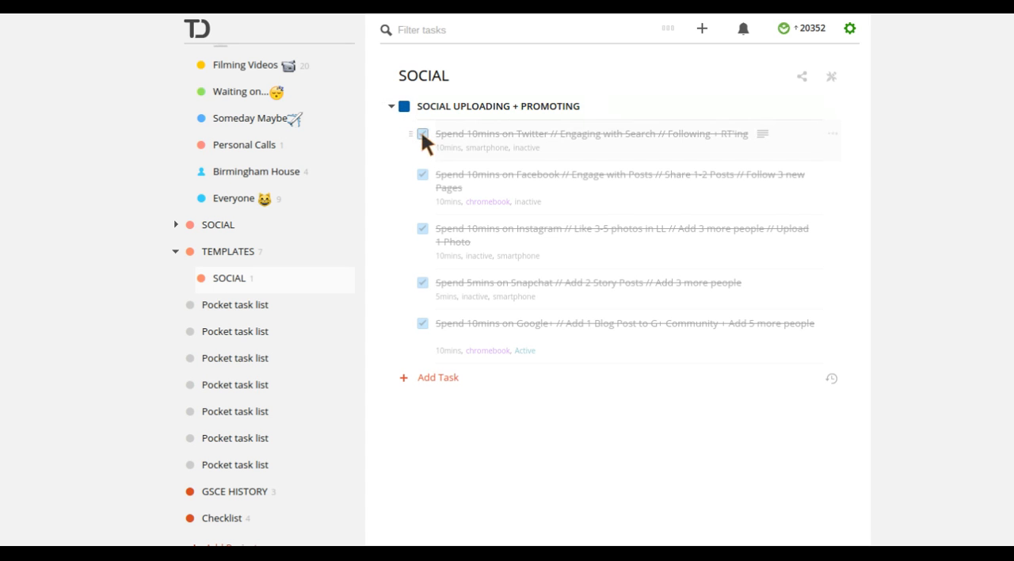
{"action": "left_click", "coordinate": [421, 133]}
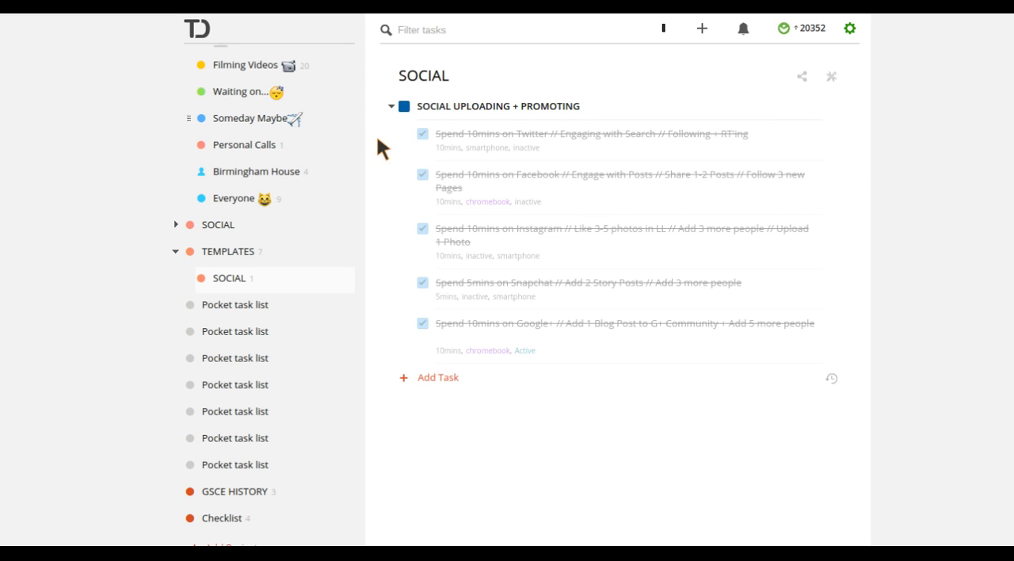
{"action": "mouse_move", "coordinate": [348, 146]}
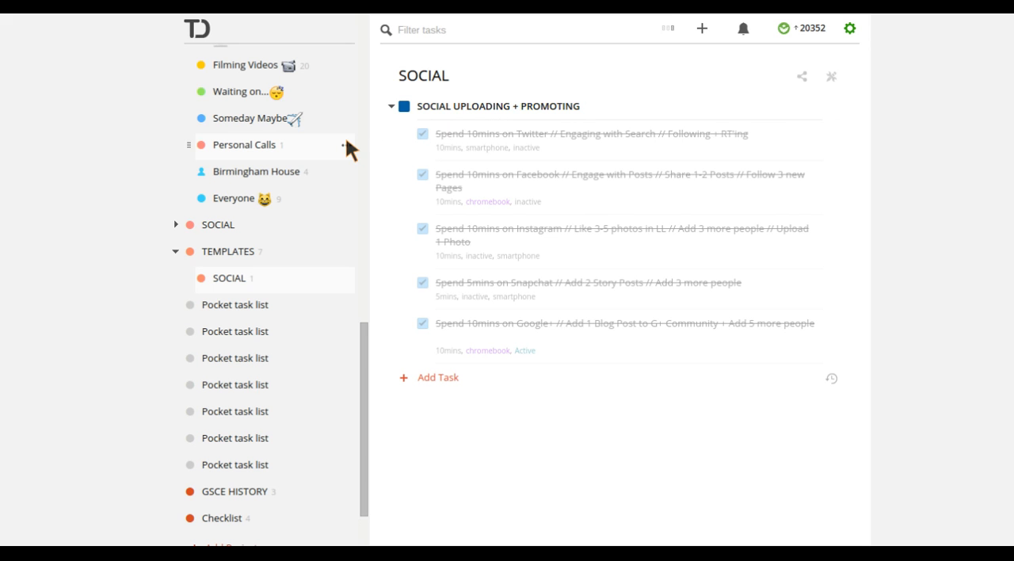
{"action": "mouse_move", "coordinate": [408, 351]}
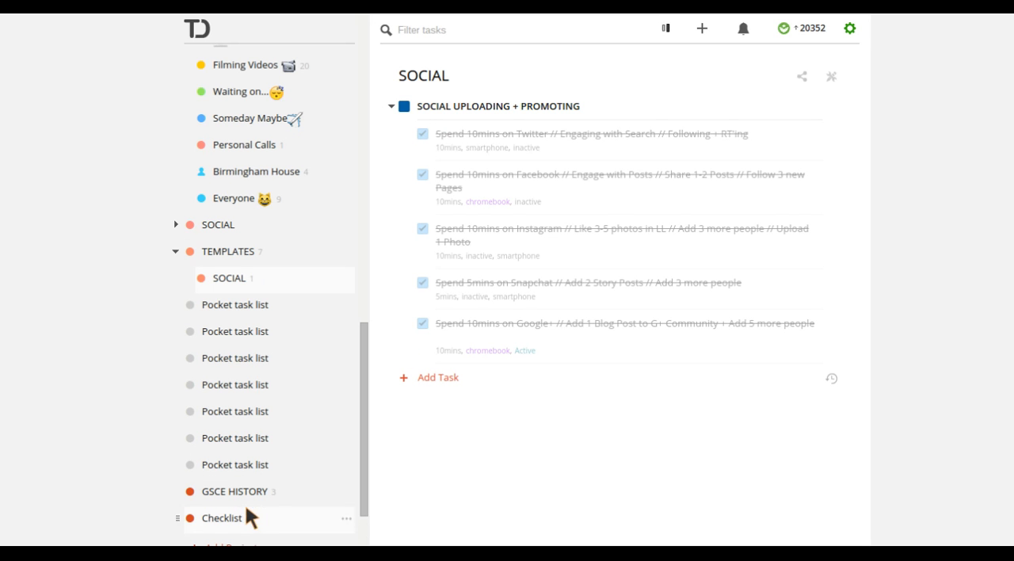
{"action": "left_click", "coordinate": [234, 491]}
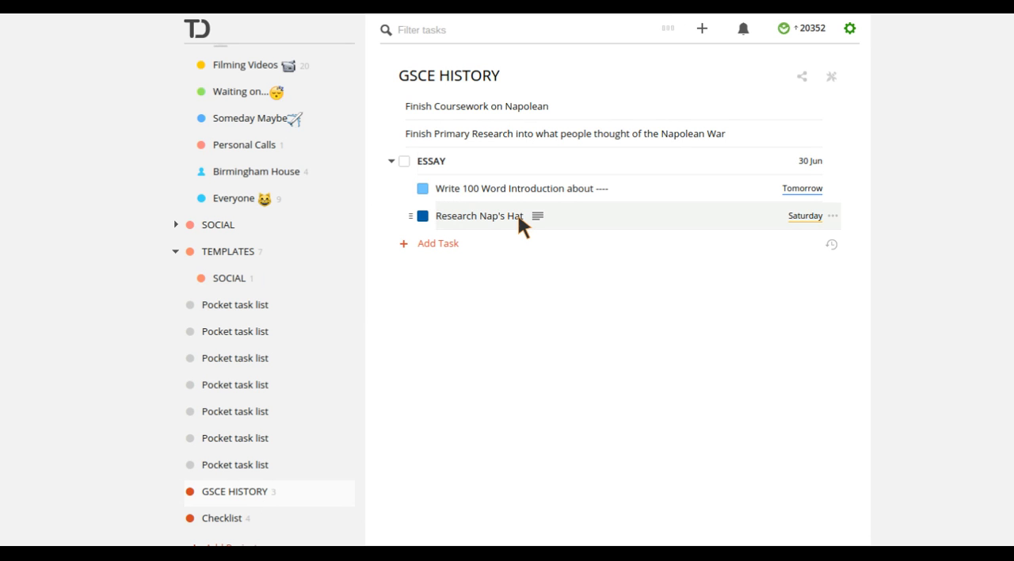
{"action": "mouse_move", "coordinate": [491, 253]}
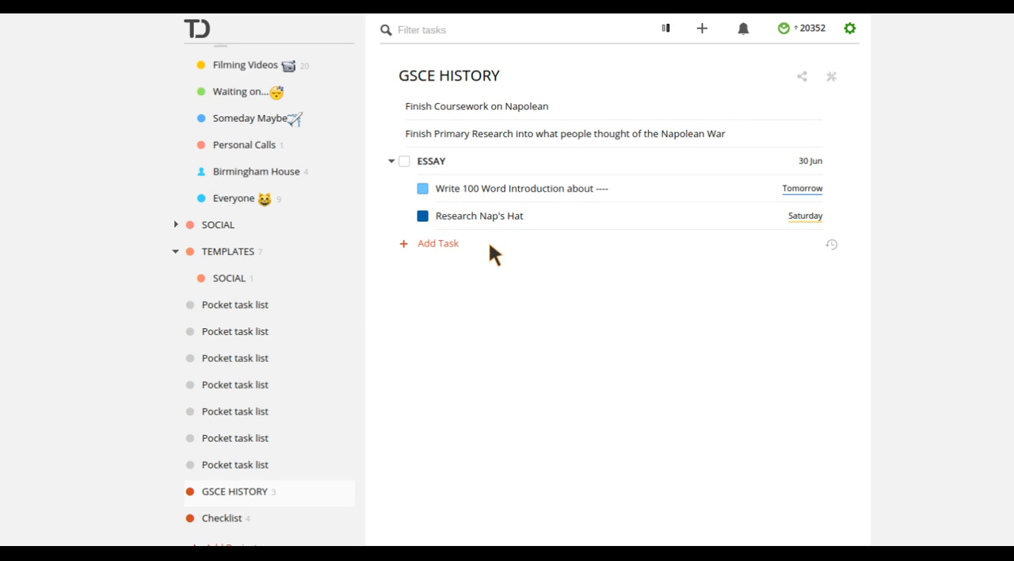
{"action": "left_click", "coordinate": [479, 215]}
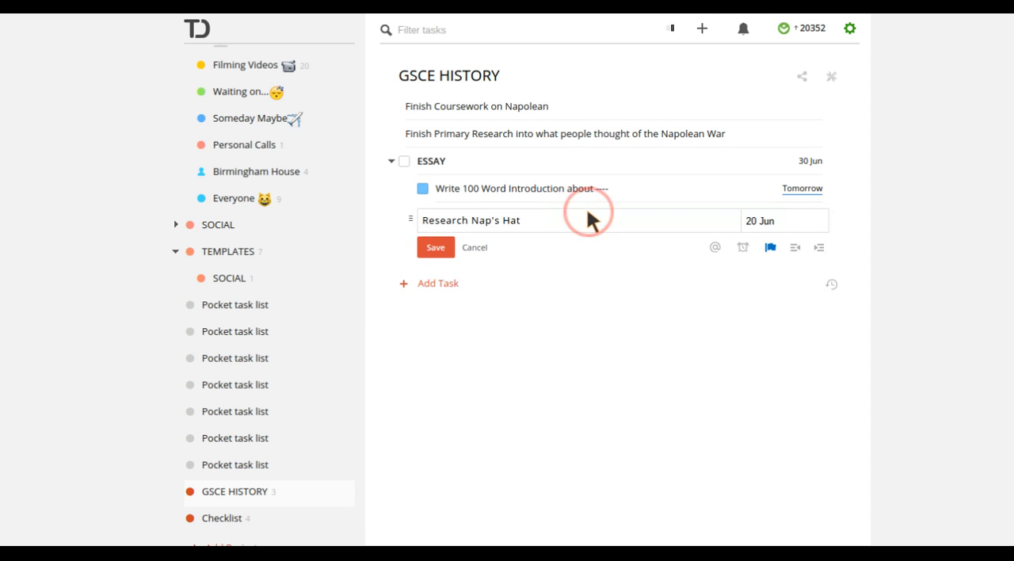
{"action": "type", "text": "@"}
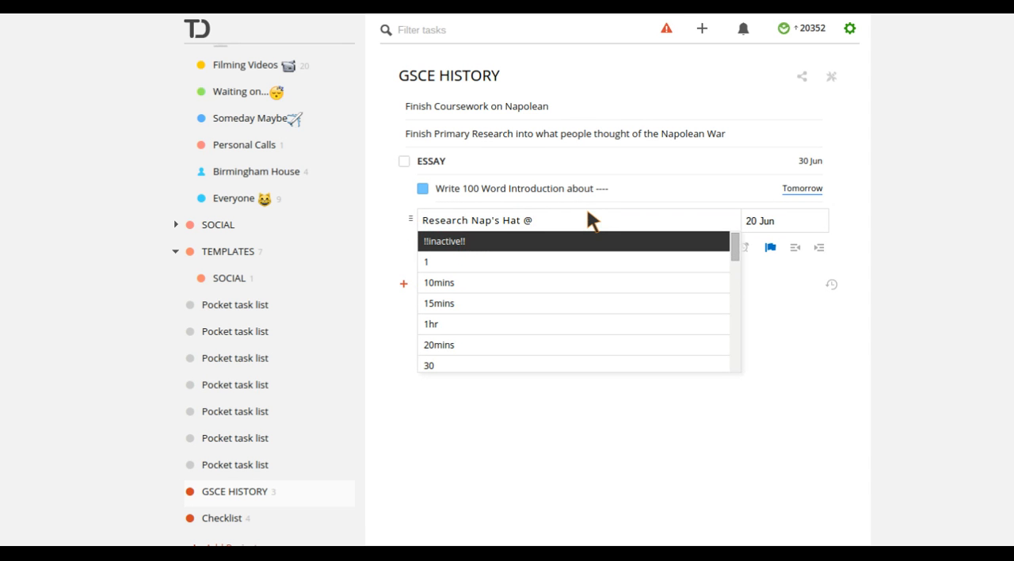
{"action": "type", "text": "train"}
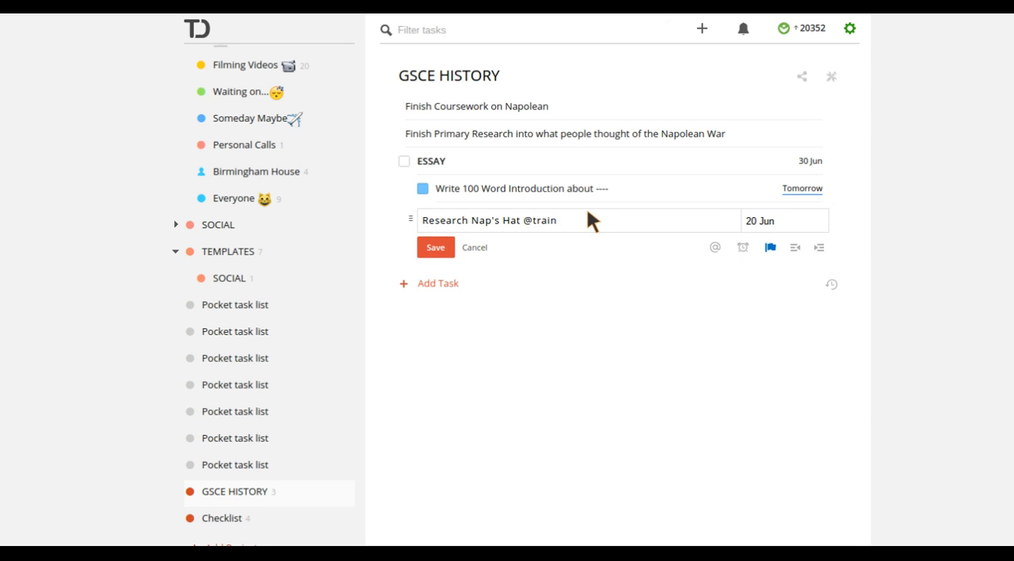
{"action": "type", "text": "@40mins @"}
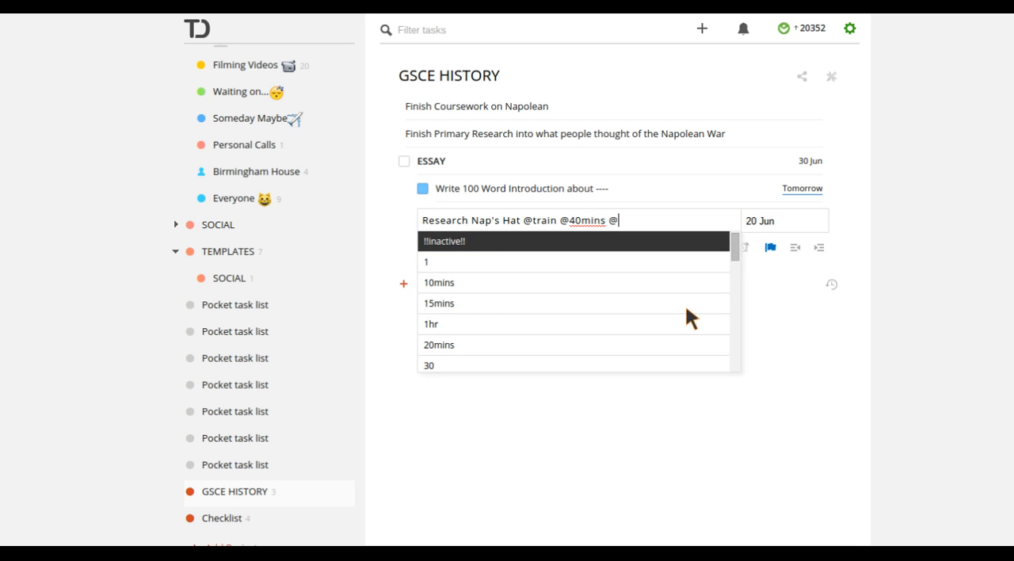
{"action": "type", "text": "chromebook"}
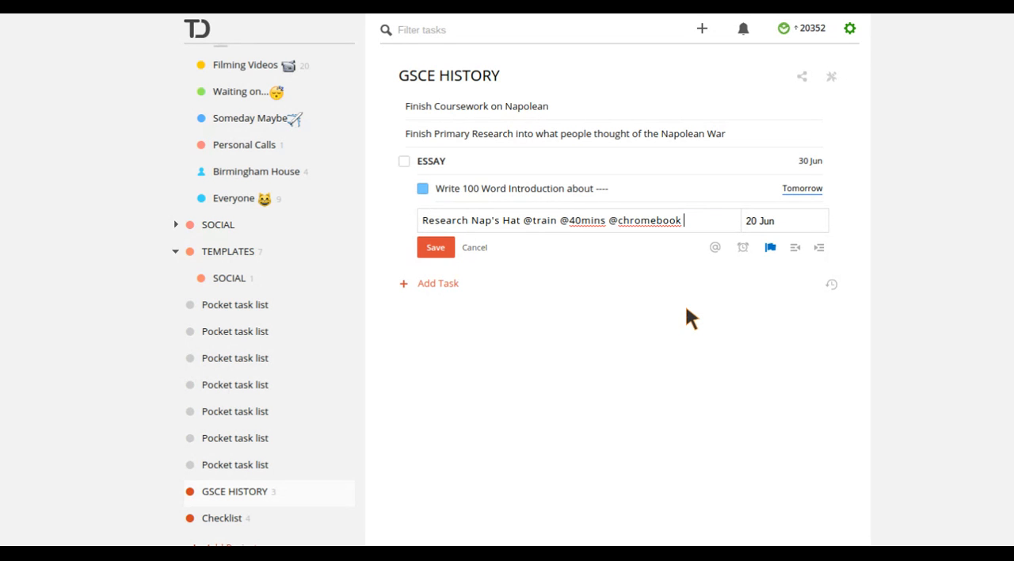
{"action": "type", "text": "@proactive"}
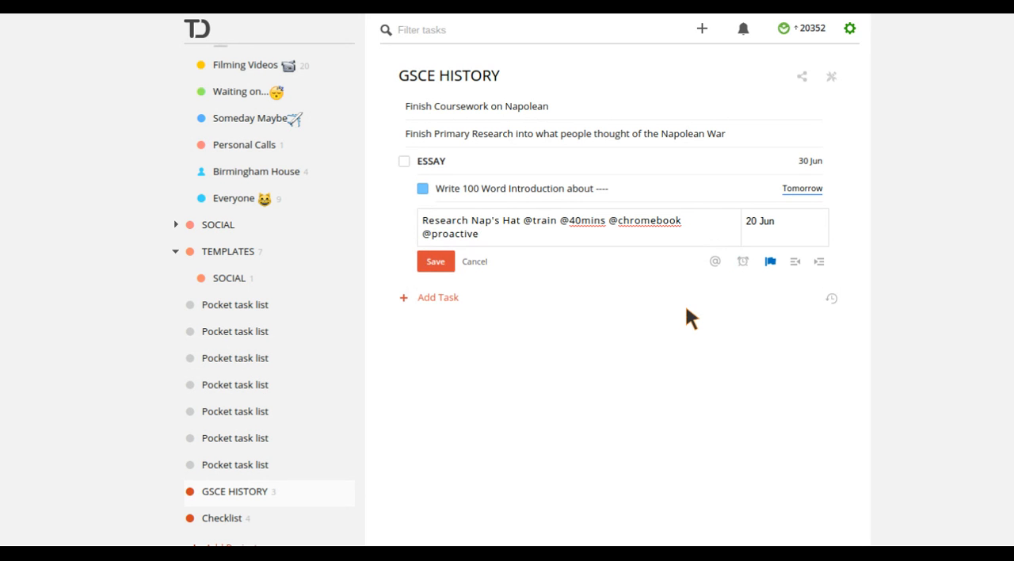
{"action": "left_click", "coordinate": [435, 259]}
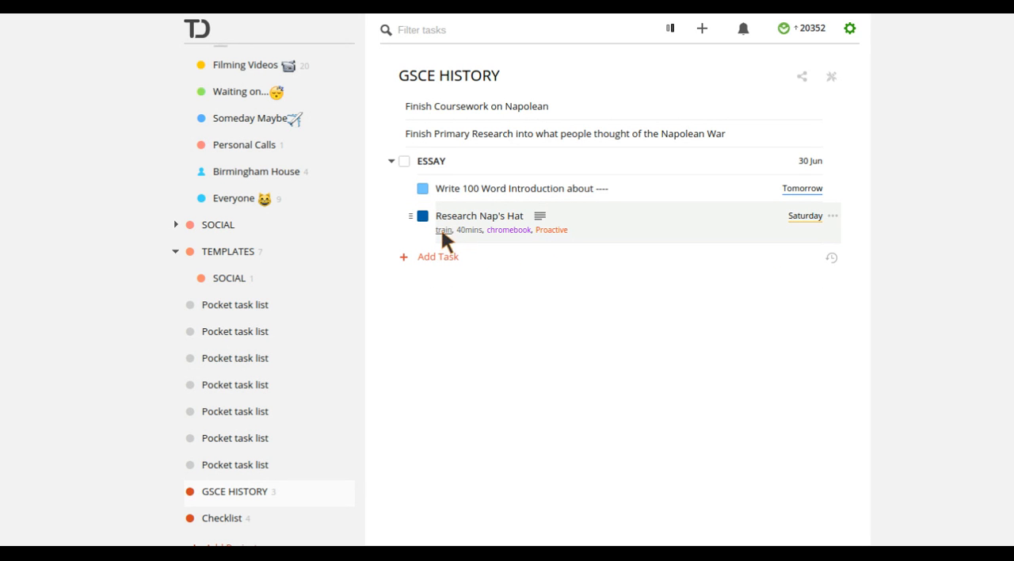
{"action": "mouse_move", "coordinate": [529, 241]}
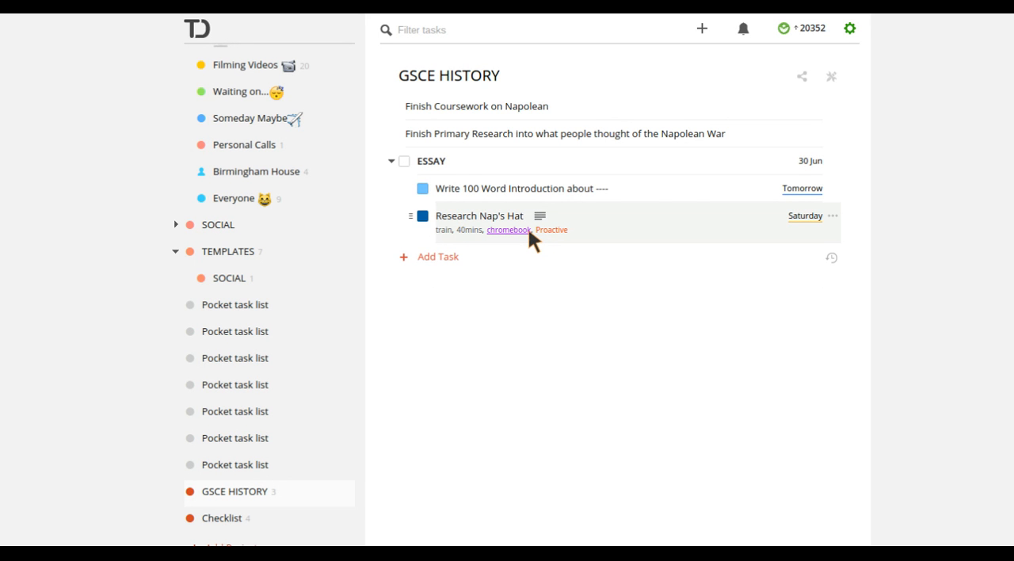
{"action": "left_click", "coordinate": [507, 230]}
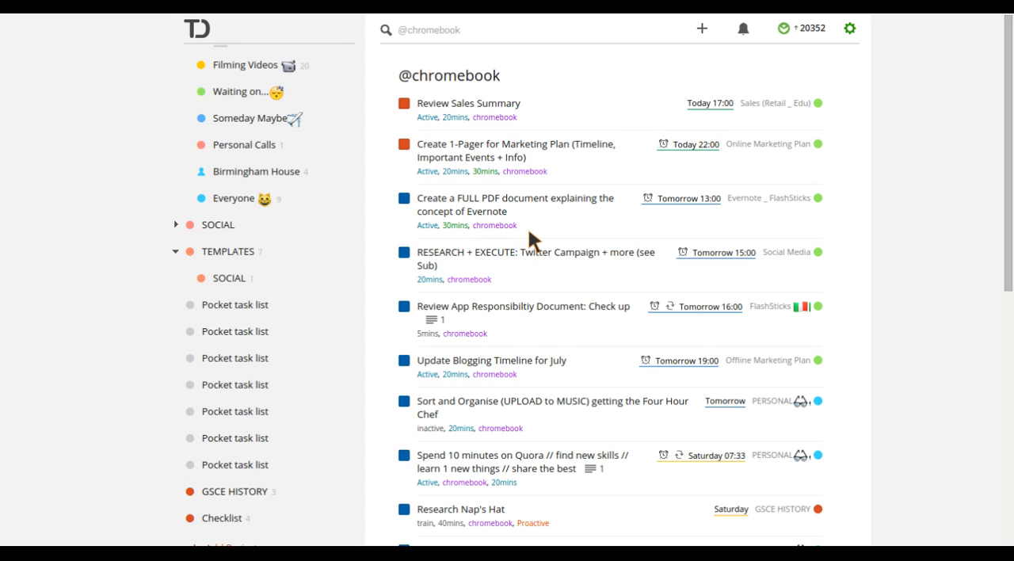
Step: Go back from the chromebook label view to the GSCE HISTORY project
{"action": "left_click", "coordinate": [234, 491]}
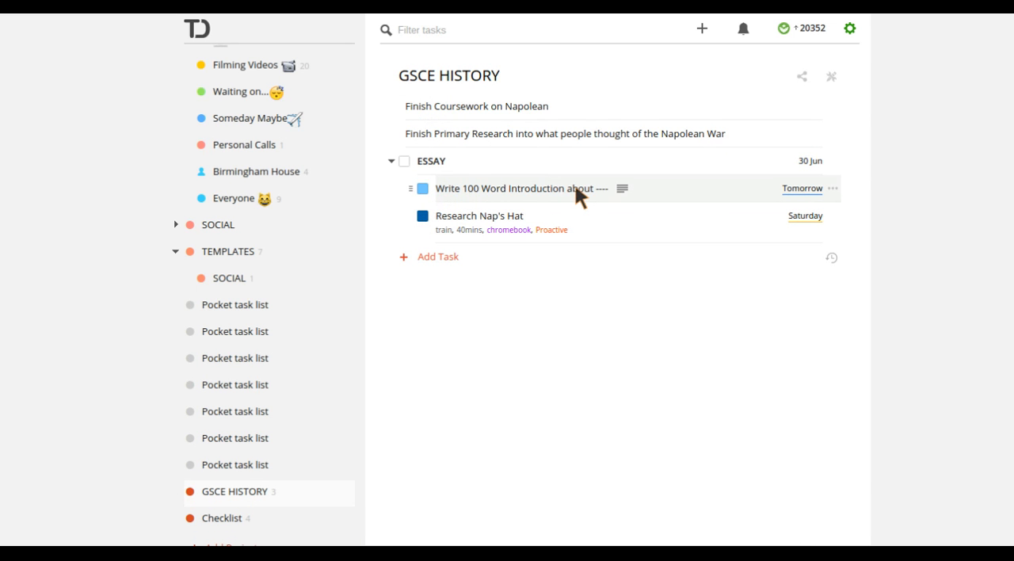
{"action": "mouse_move", "coordinate": [732, 196]}
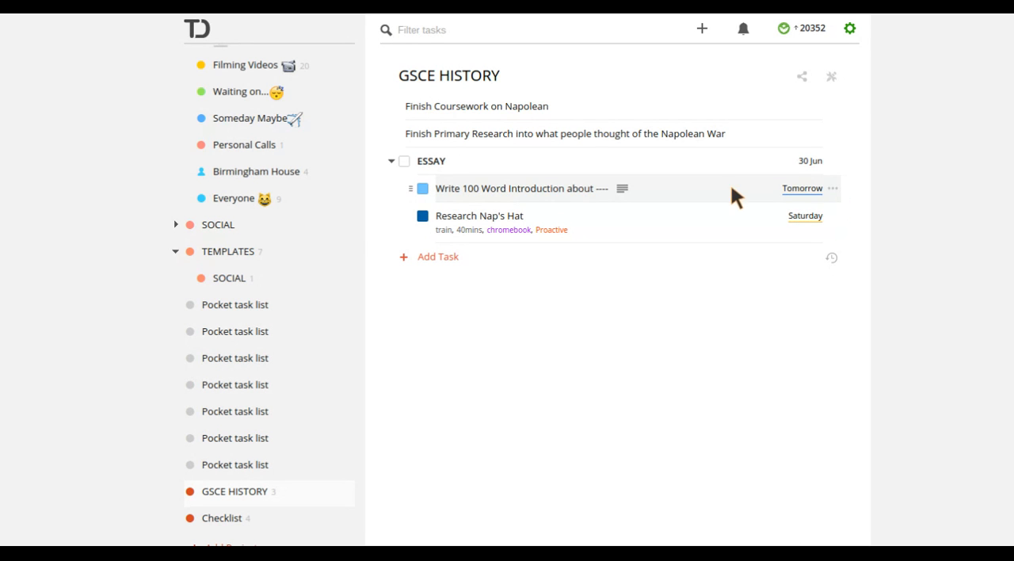
{"action": "mouse_move", "coordinate": [722, 193]}
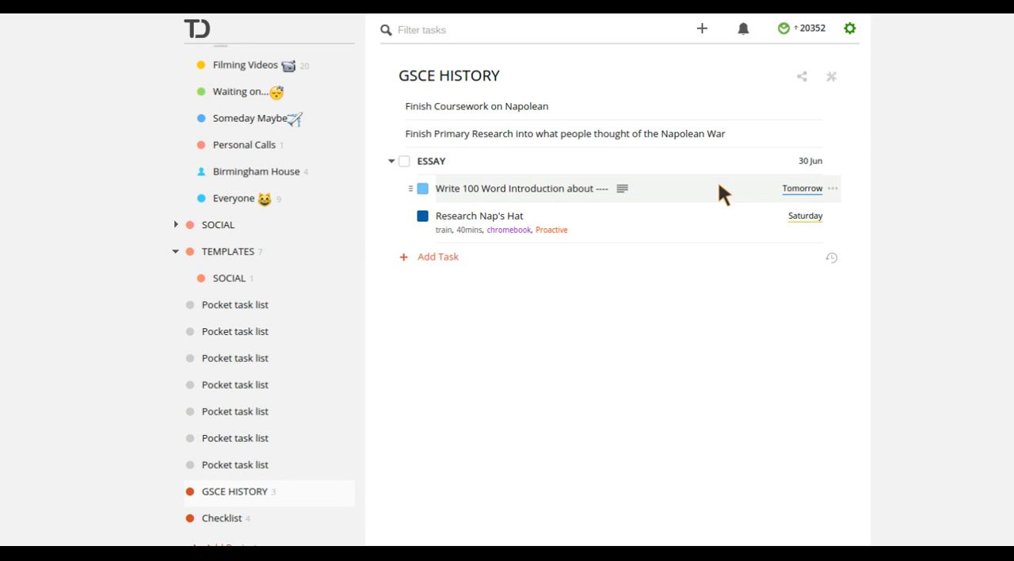
{"action": "mouse_move", "coordinate": [441, 286]}
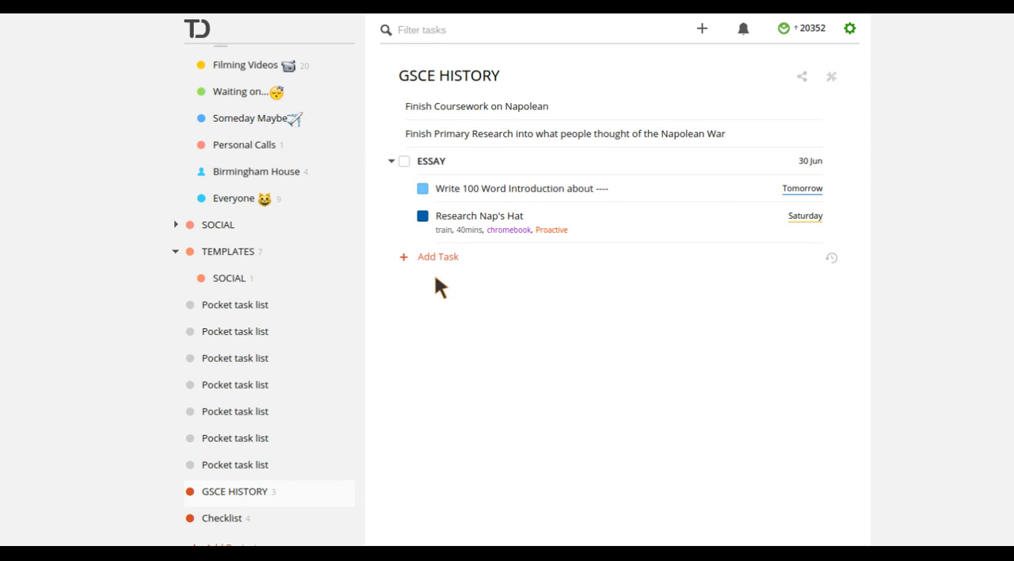
Step: Add a Complete Primary Research task with a priority flag
{"action": "left_click", "coordinate": [438, 257]}
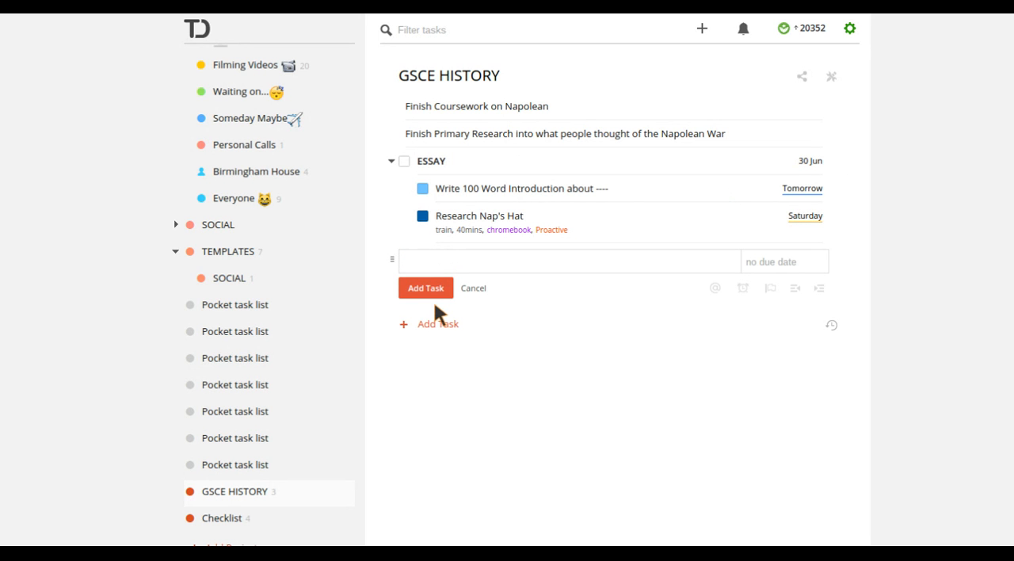
{"action": "type", "text": "Primary"}
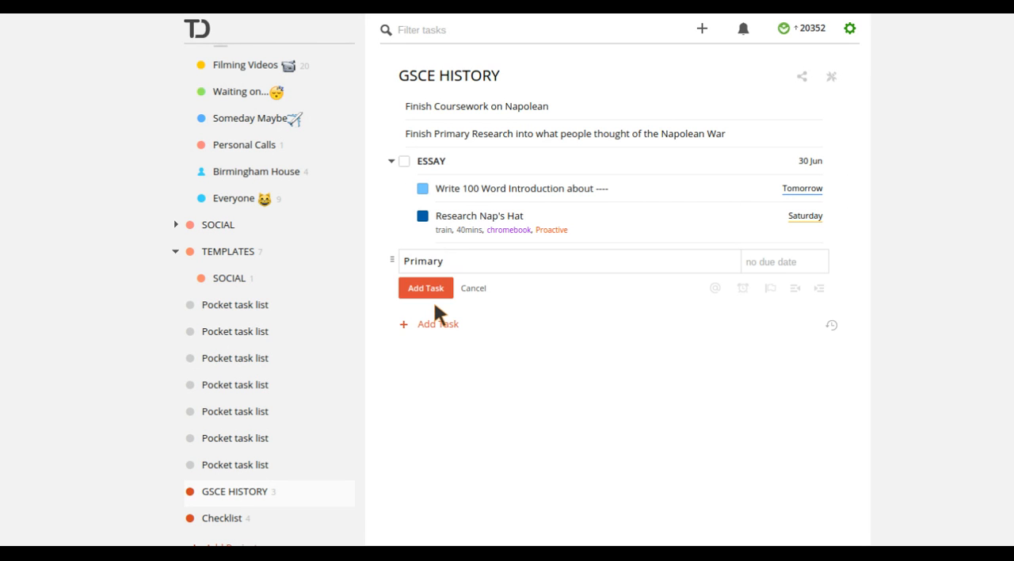
{"action": "type", "text": "Resea"}
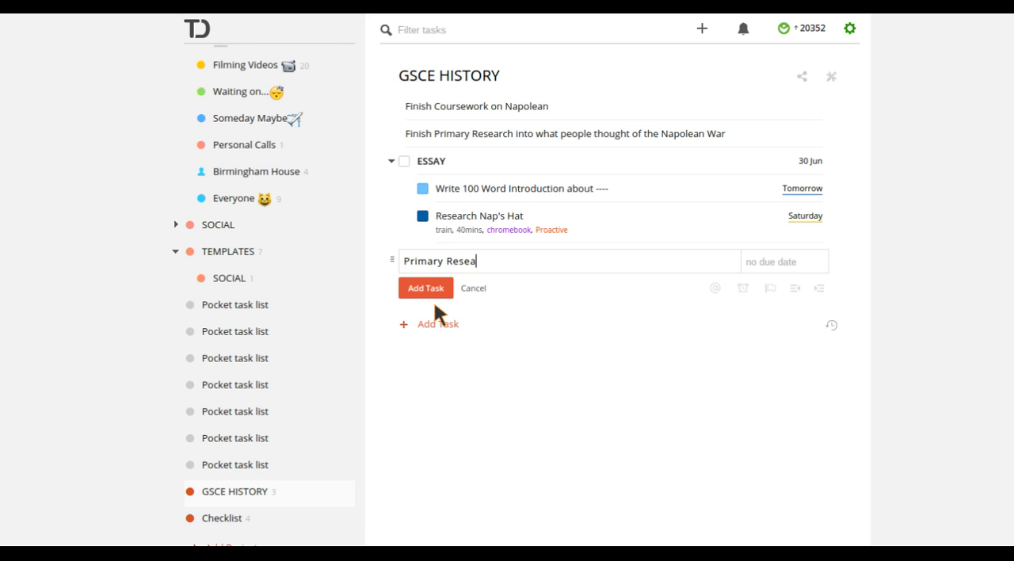
{"action": "type", "text": "rch"}
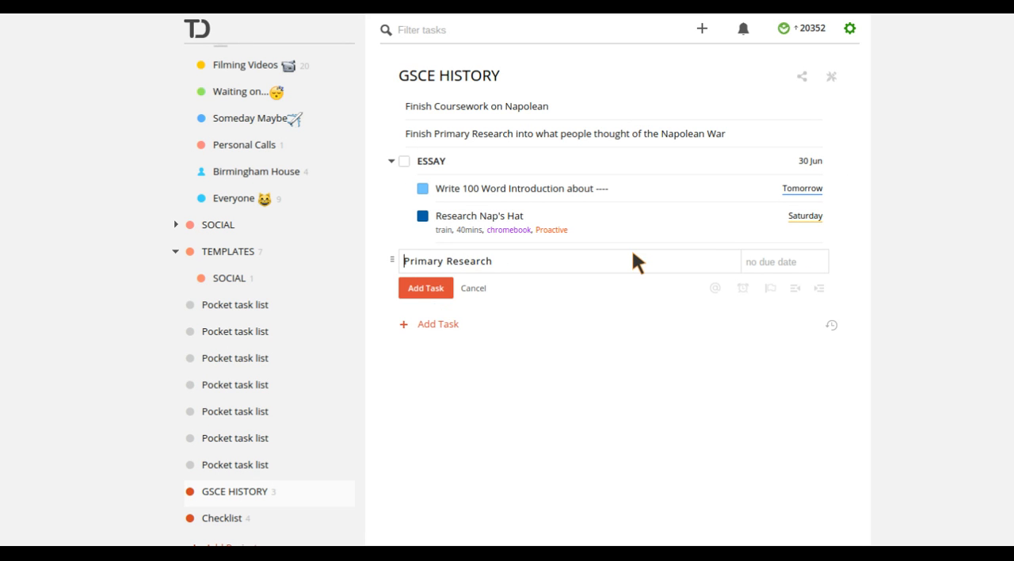
{"action": "left_click", "coordinate": [770, 288]}
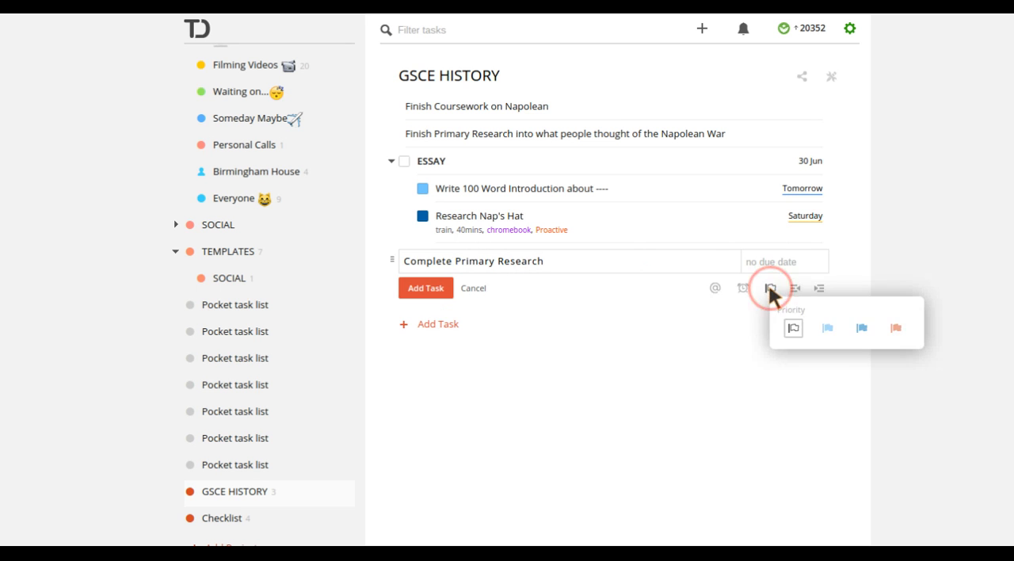
{"action": "left_click", "coordinate": [425, 288]}
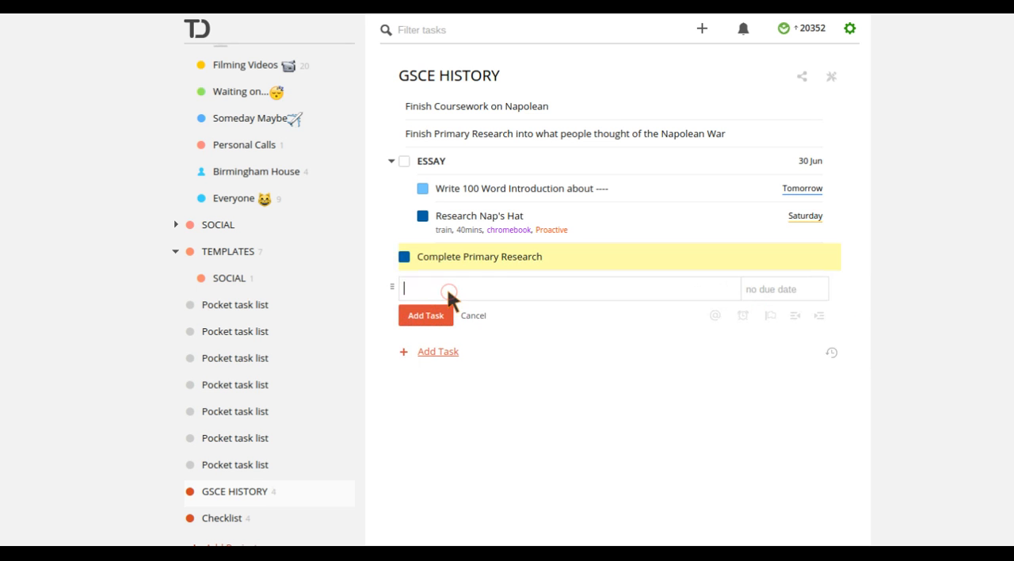
Step: Raise Complete Primary Research to priority 1, due tomorrow at 13:00
{"action": "left_click", "coordinate": [832, 257]}
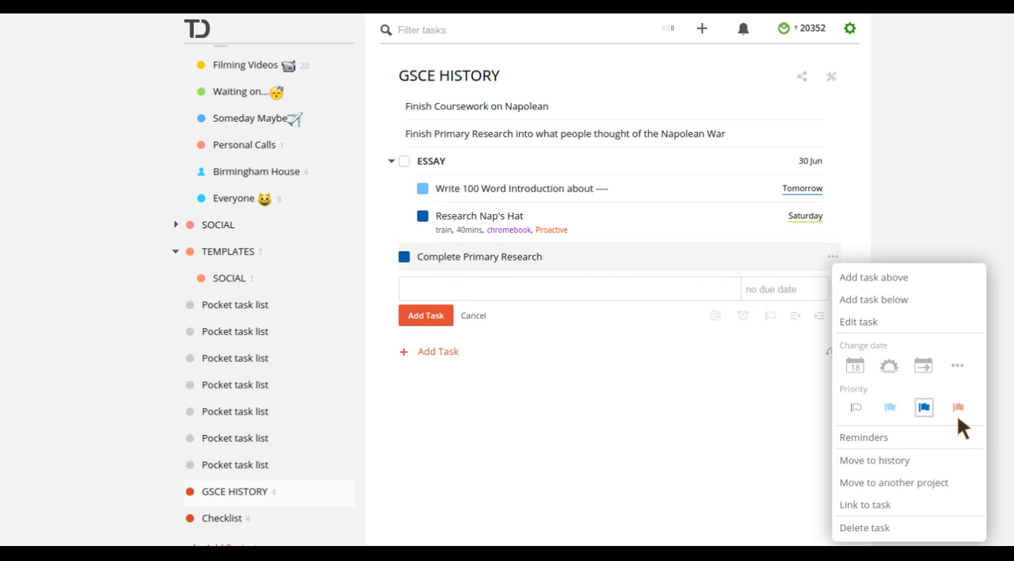
{"action": "left_click", "coordinate": [957, 405]}
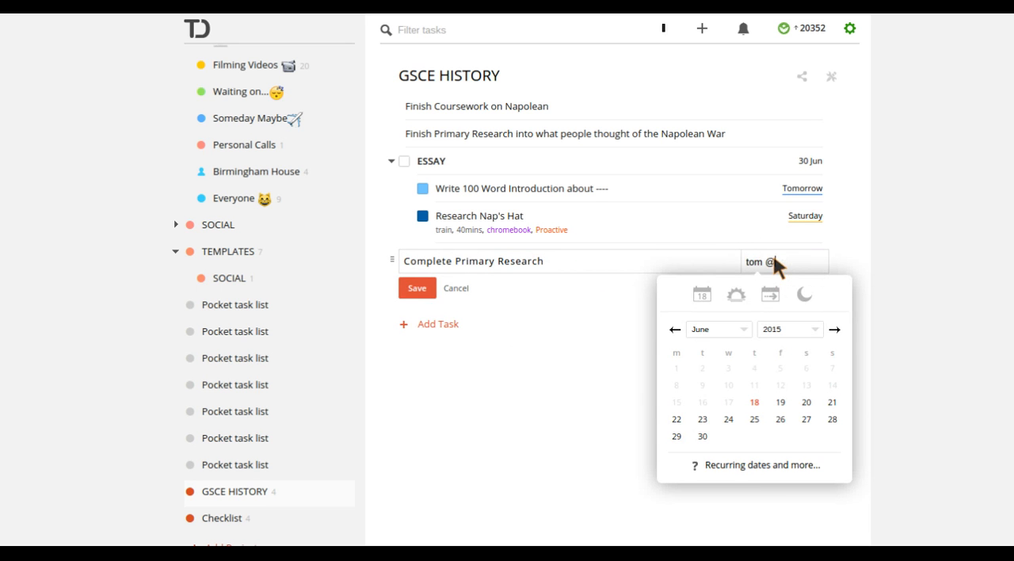
{"action": "left_click", "coordinate": [417, 288]}
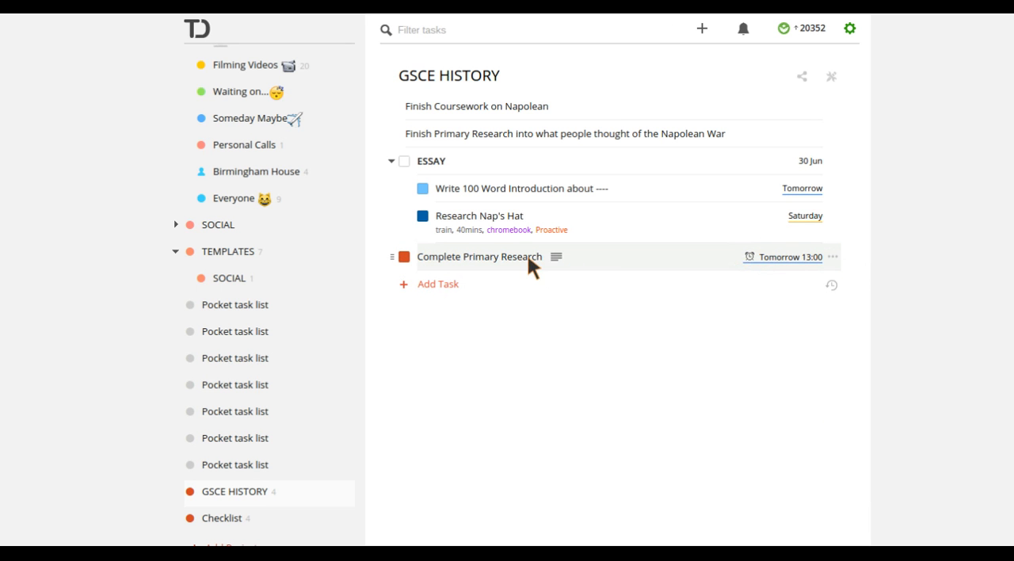
{"action": "mouse_move", "coordinate": [821, 92]}
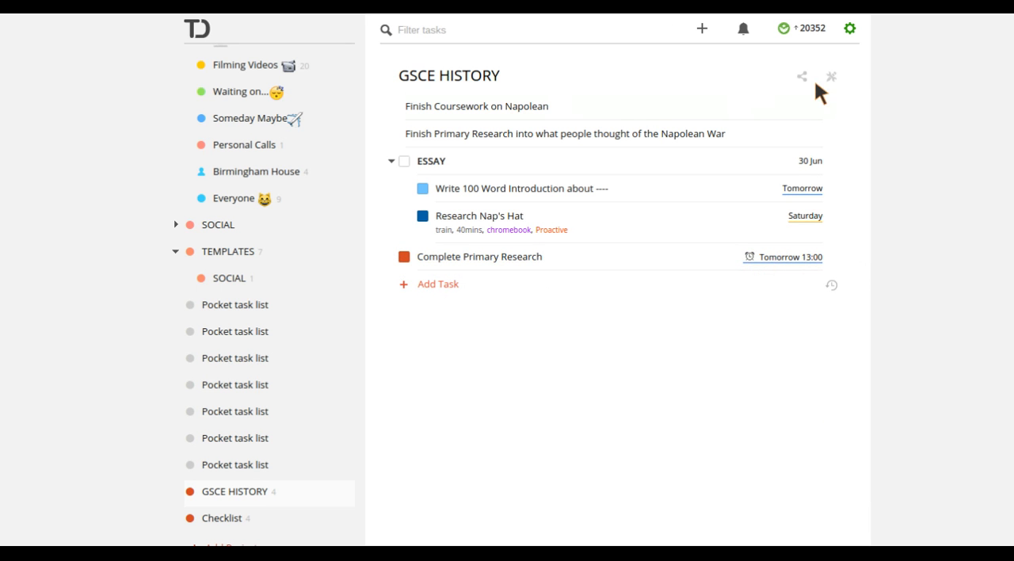
{"action": "mouse_move", "coordinate": [816, 79]}
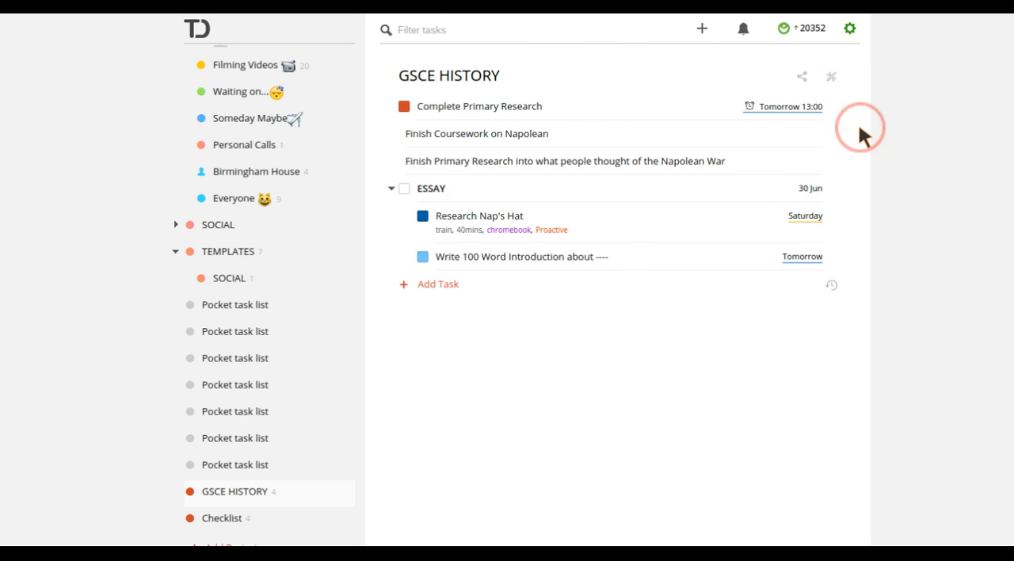
{"action": "mouse_move", "coordinate": [712, 386]}
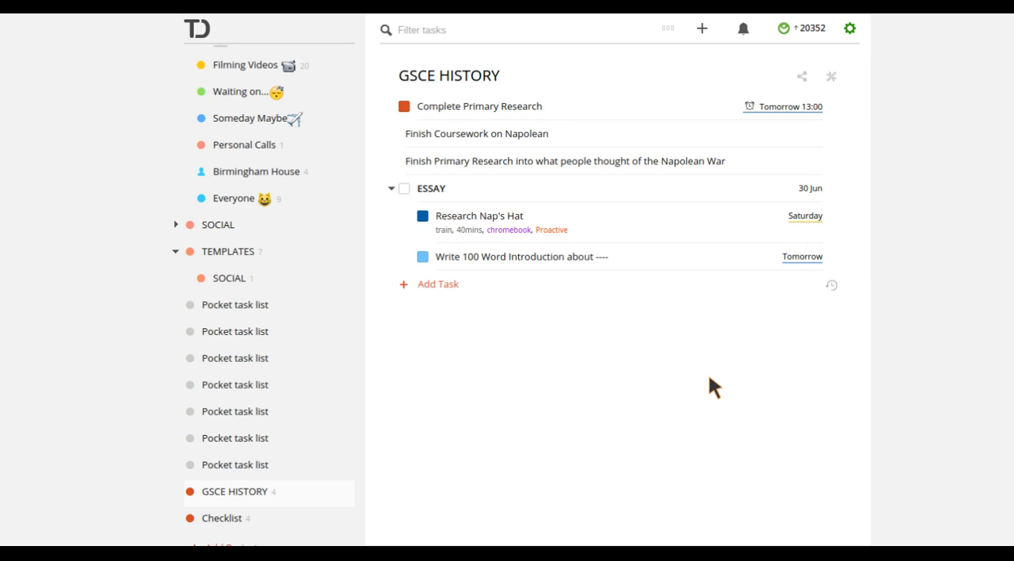
{"action": "left_click", "coordinate": [830, 76]}
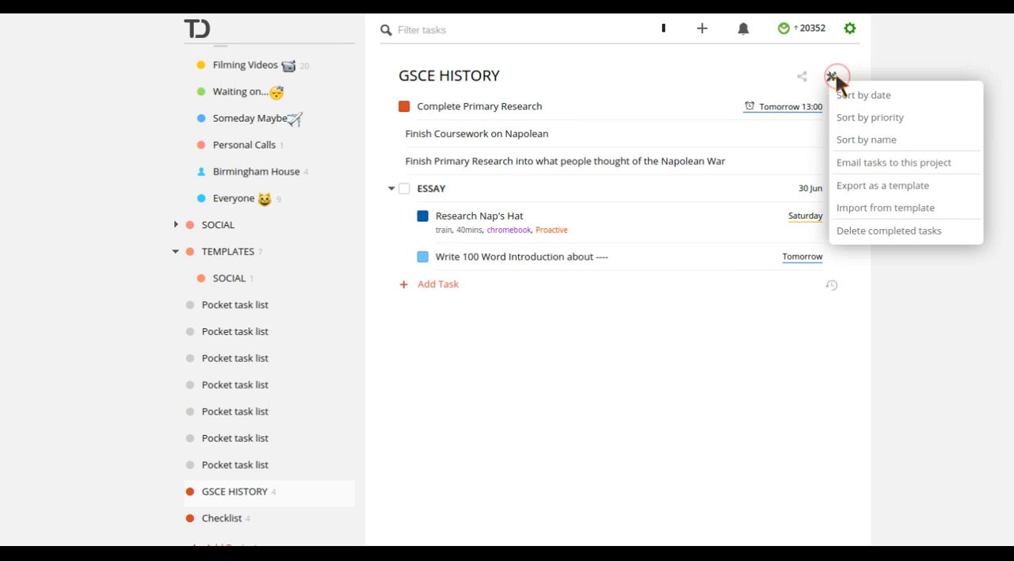
{"action": "mouse_move", "coordinate": [847, 273]}
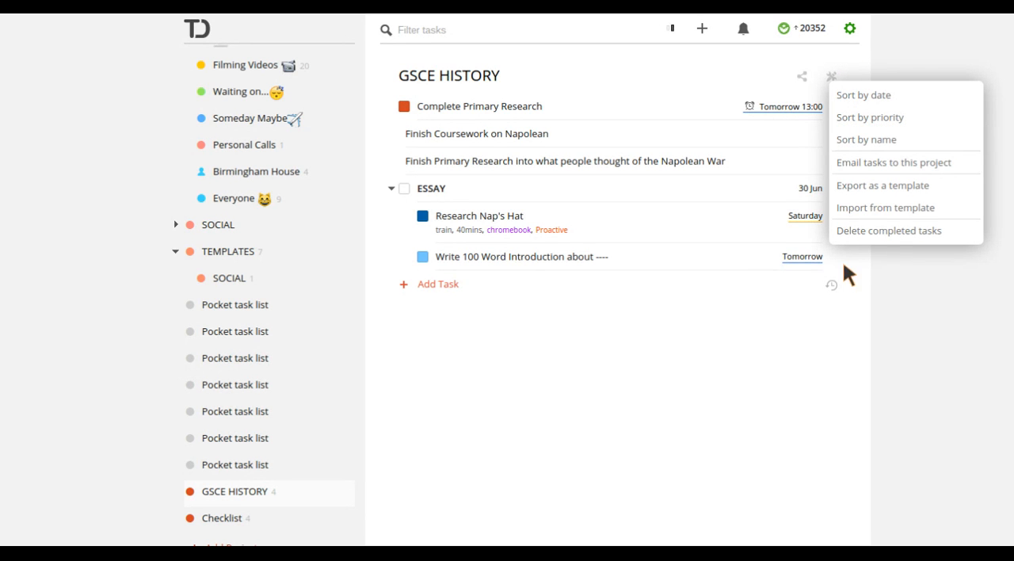
{"action": "mouse_move", "coordinate": [889, 256]}
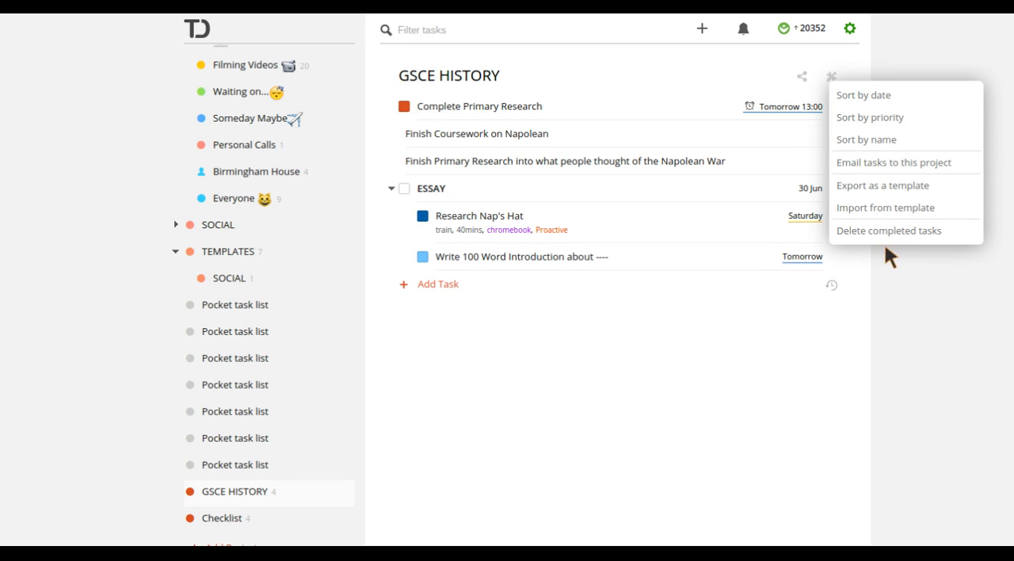
{"action": "left_click", "coordinate": [716, 307]}
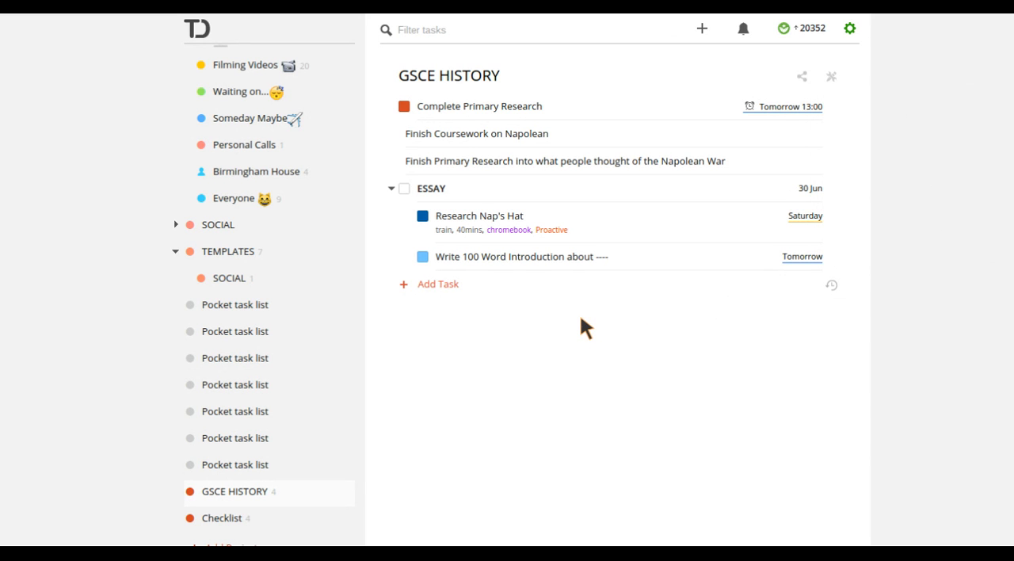
{"action": "mouse_move", "coordinate": [511, 230]}
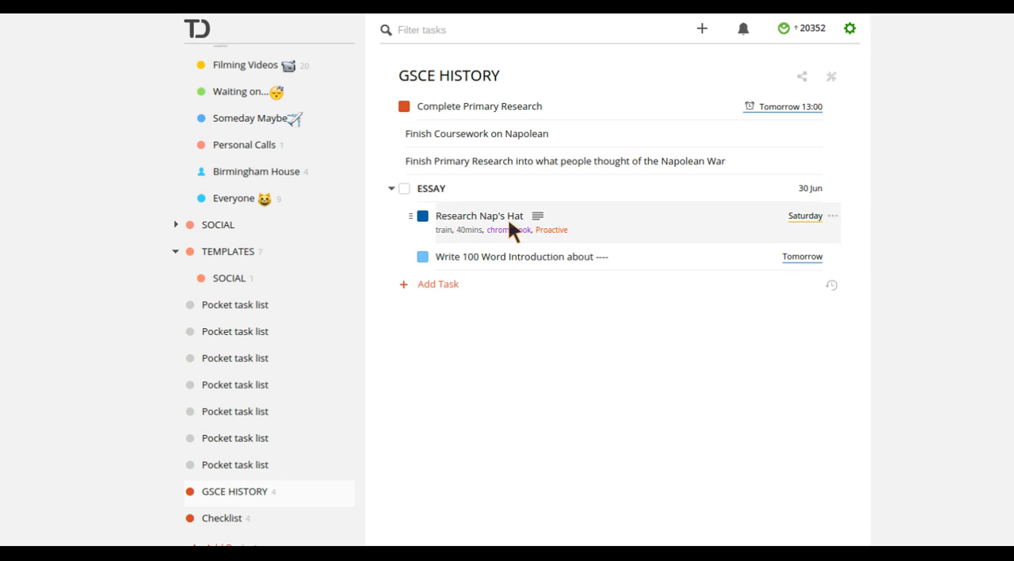
Step: Import the Checklist.txt template file into GSCE HISTORY
{"action": "left_click", "coordinate": [831, 76]}
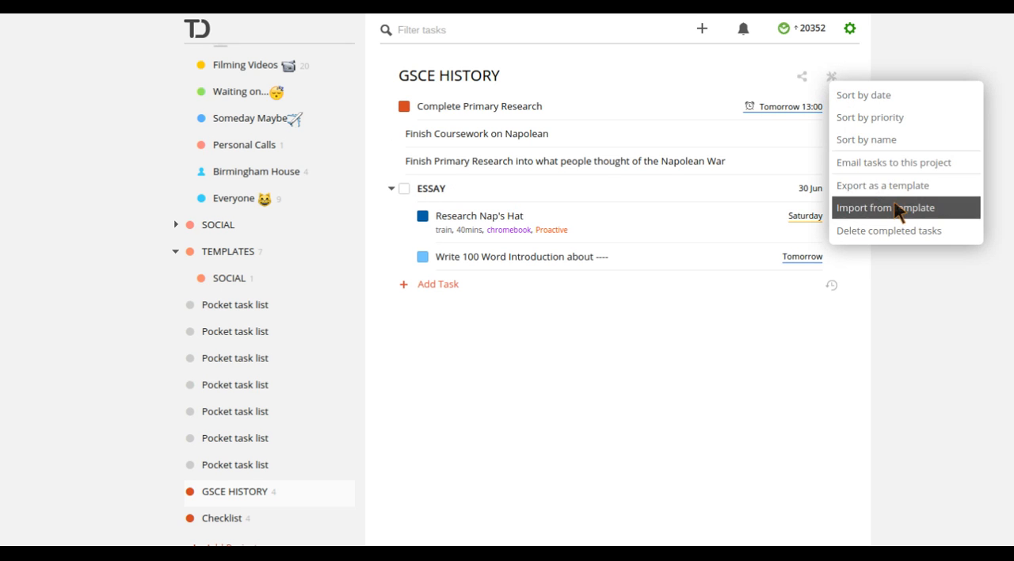
{"action": "left_click", "coordinate": [884, 208]}
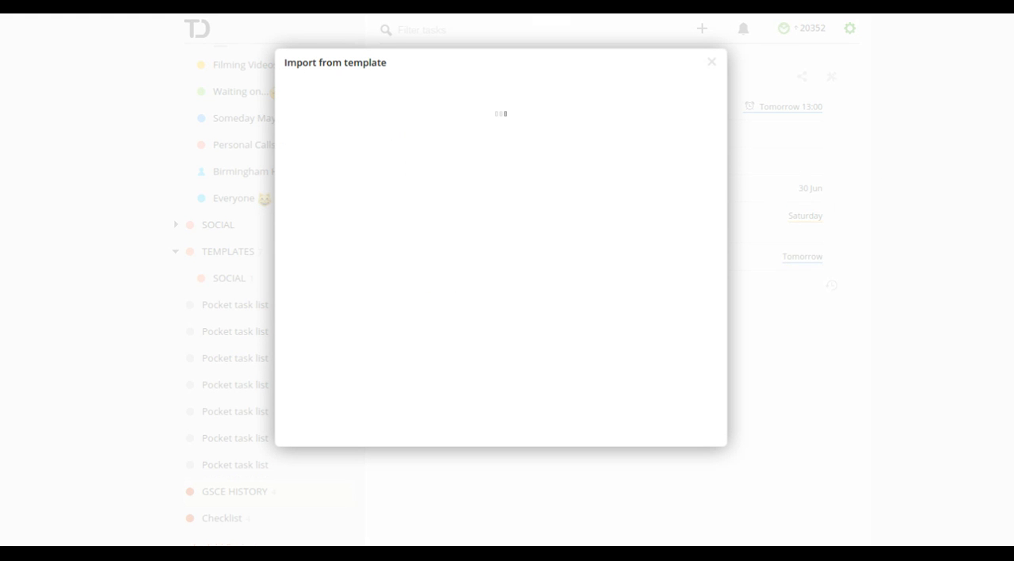
{"action": "mouse_move", "coordinate": [476, 209]}
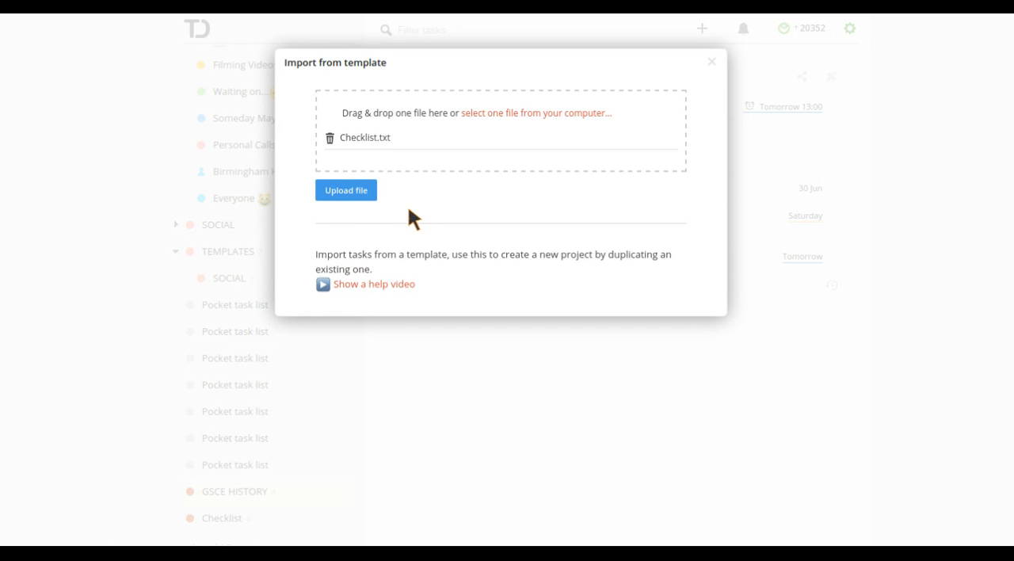
{"action": "left_click", "coordinate": [345, 190]}
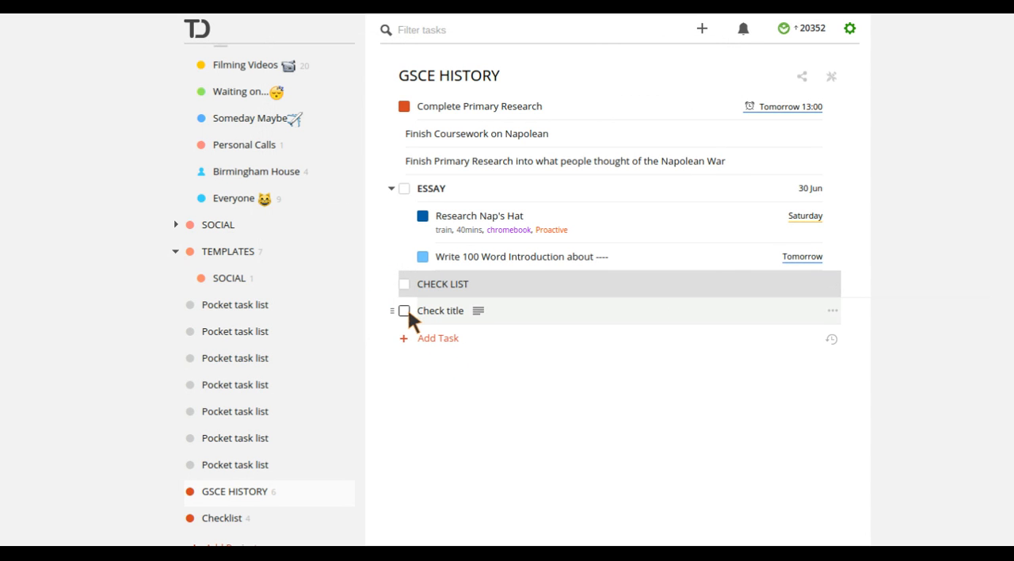
Step: Mark Check title, CHECK LIST, the ESSAY section and Complete Primary Research complete
{"action": "left_click", "coordinate": [404, 310]}
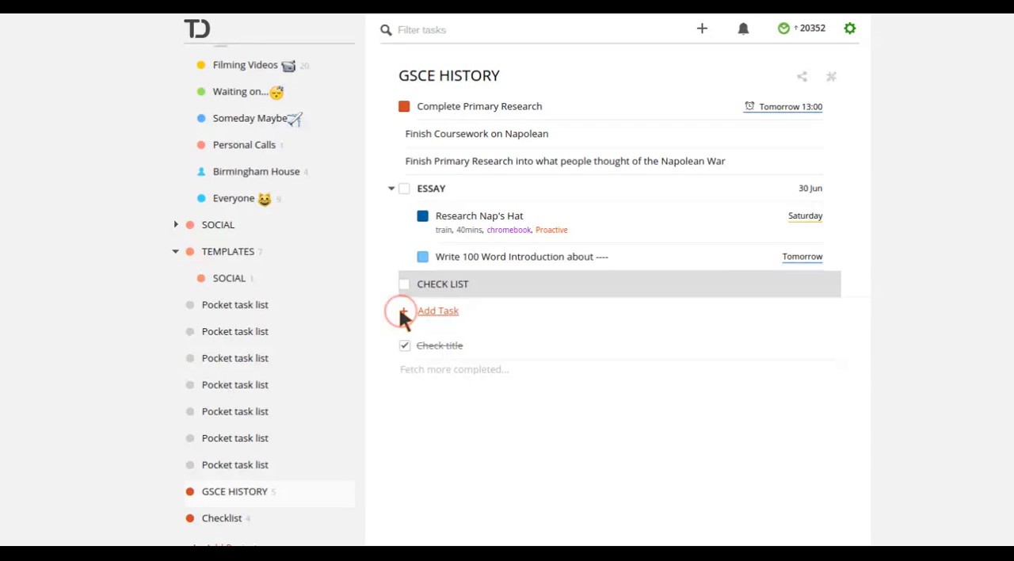
{"action": "left_click", "coordinate": [404, 284]}
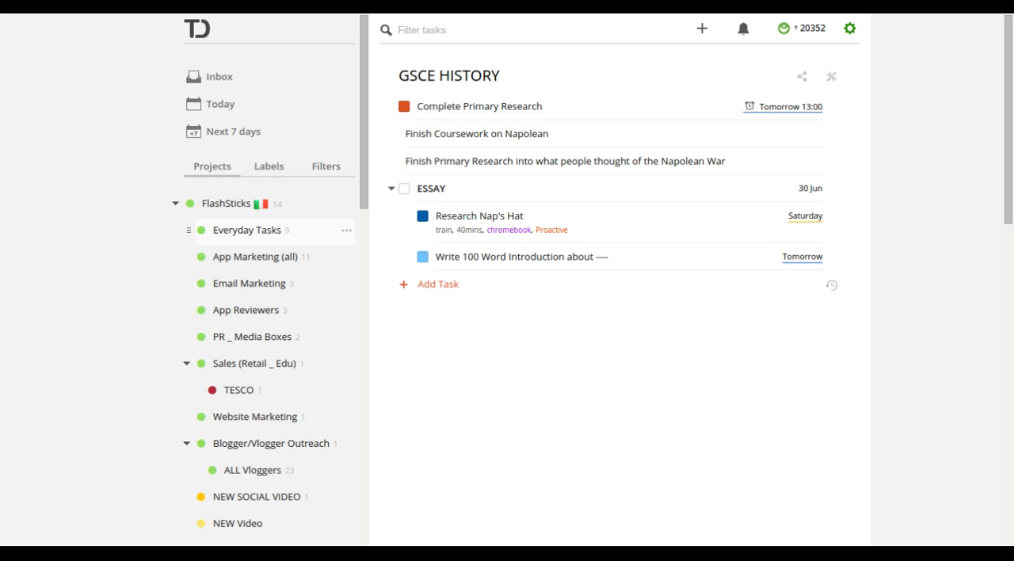
{"action": "mouse_move", "coordinate": [361, 231]}
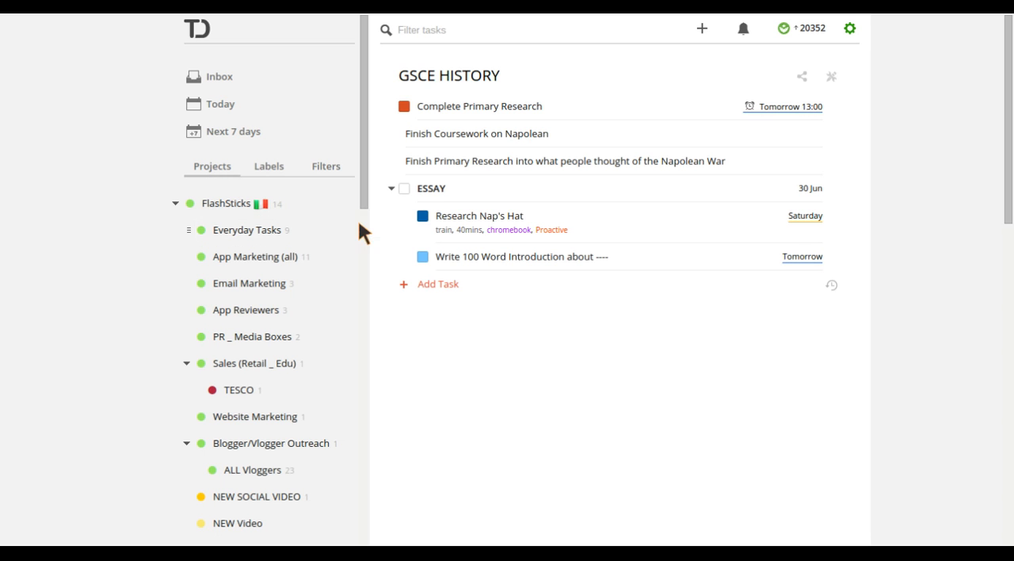
{"action": "left_click", "coordinate": [404, 222]}
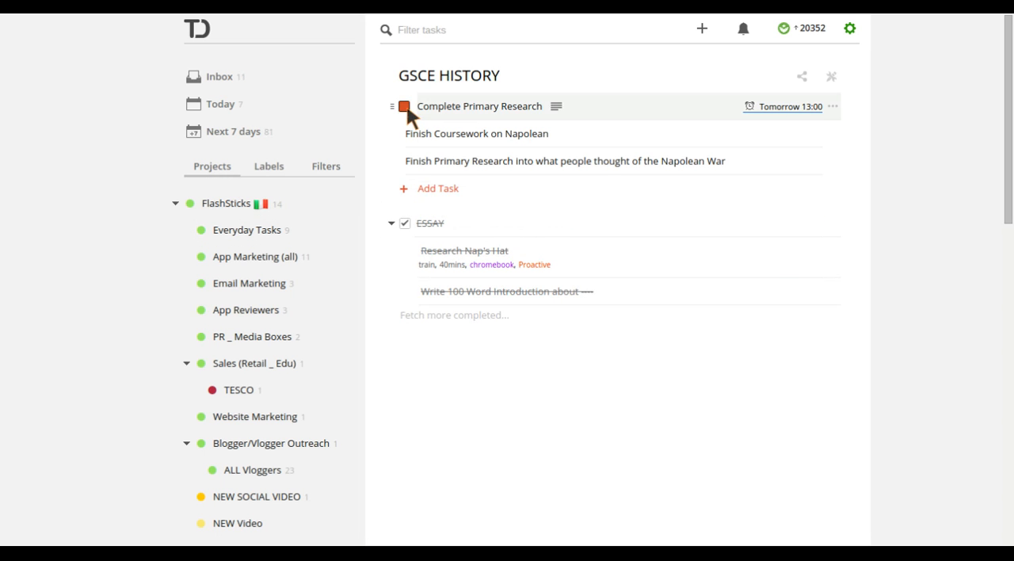
{"action": "left_click", "coordinate": [404, 104]}
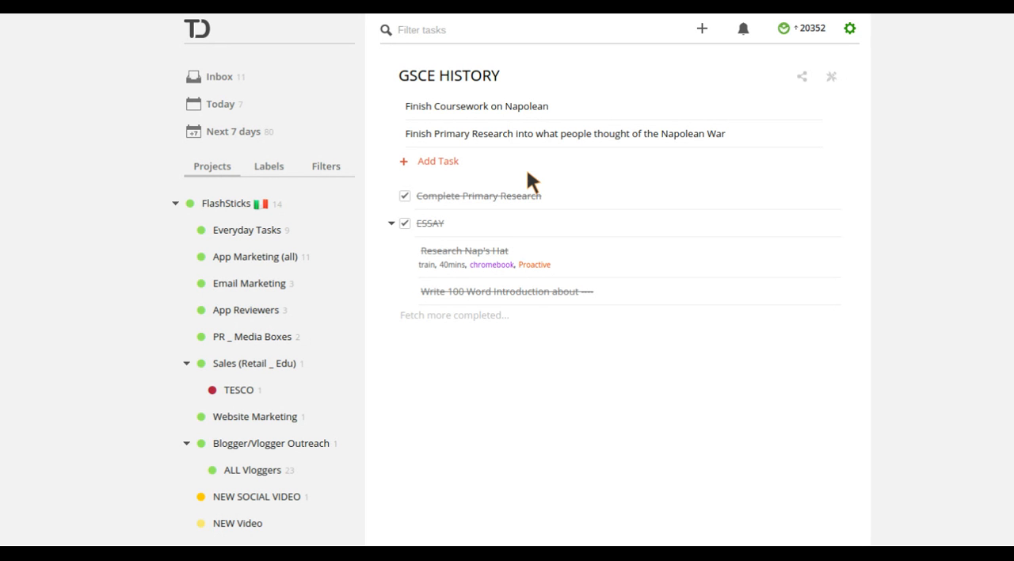
Step: Delete the GSCE HISTORY project and confirm
{"action": "scroll", "scroll_direction": "down", "scroll_amount": 3}
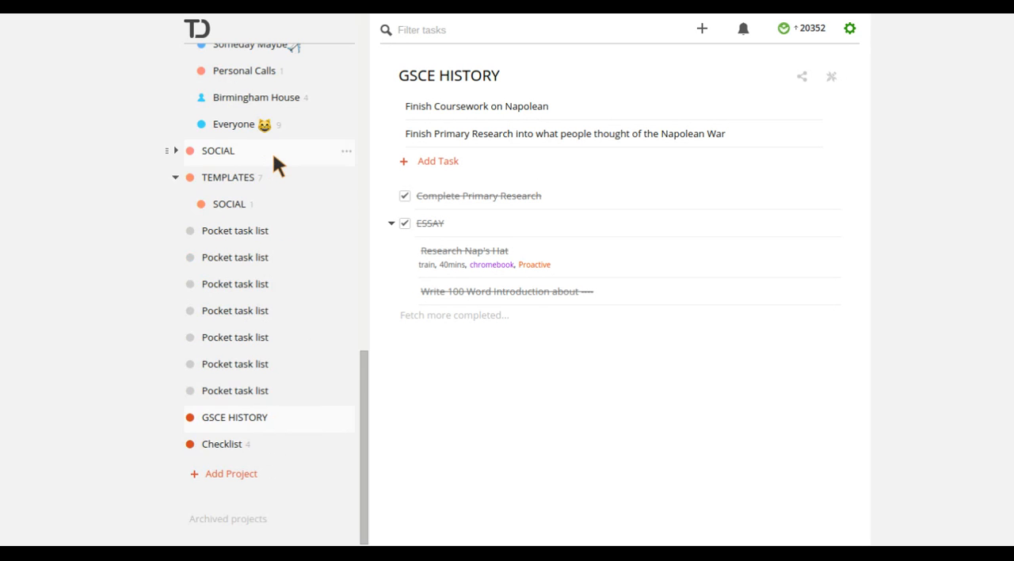
{"action": "mouse_move", "coordinate": [346, 418]}
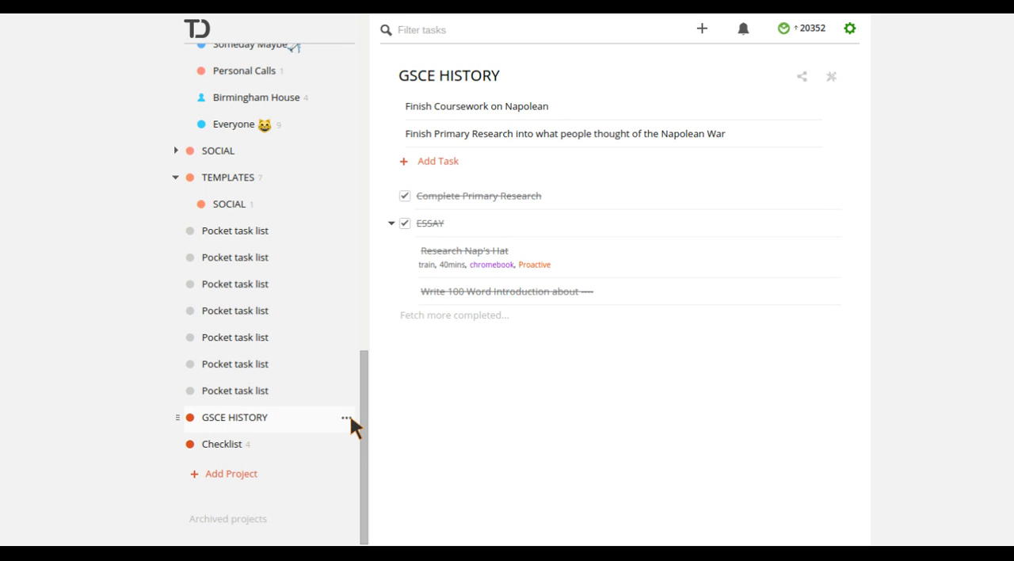
{"action": "left_click", "coordinate": [345, 418]}
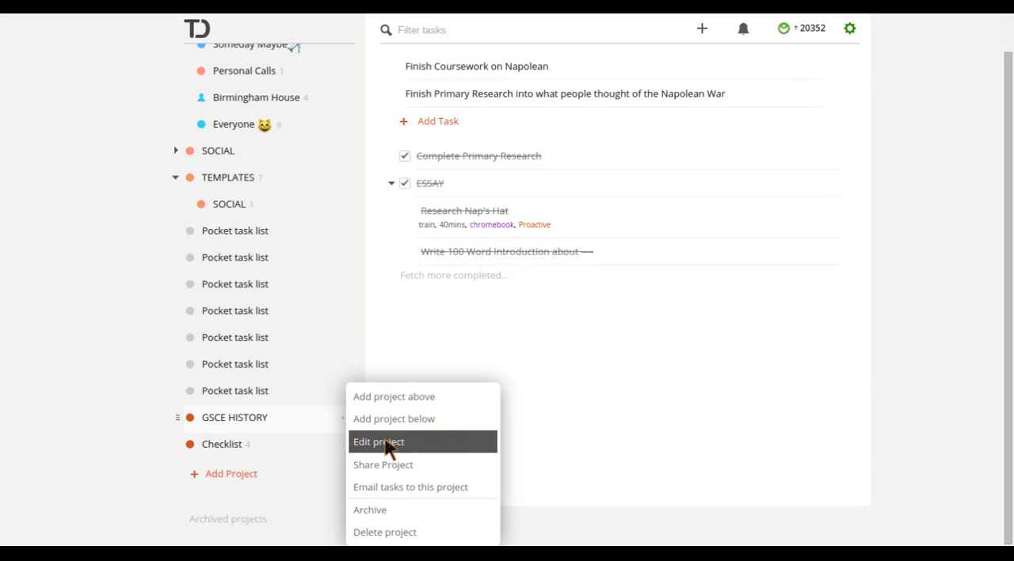
{"action": "left_click", "coordinate": [384, 532]}
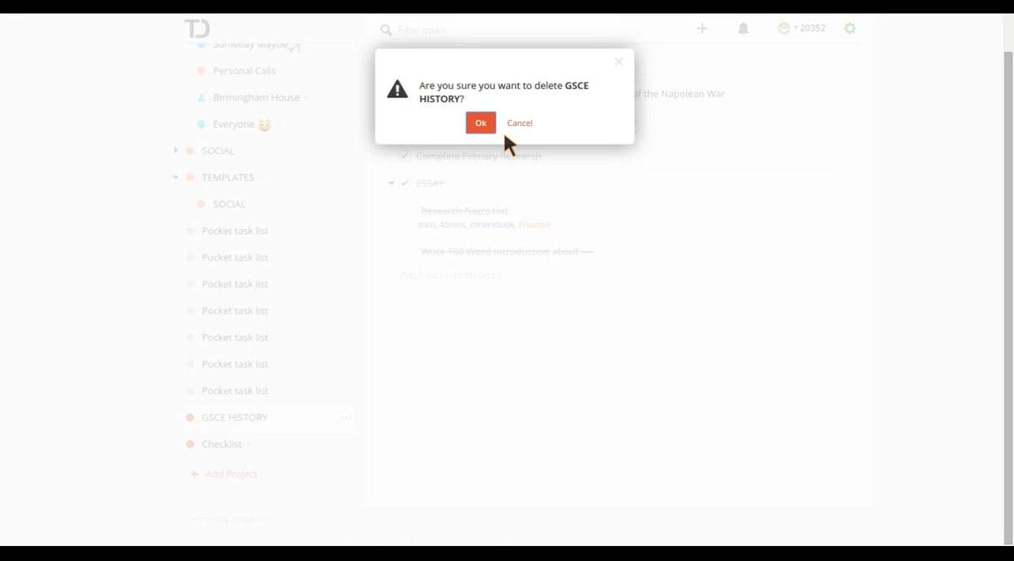
{"action": "left_click", "coordinate": [480, 122]}
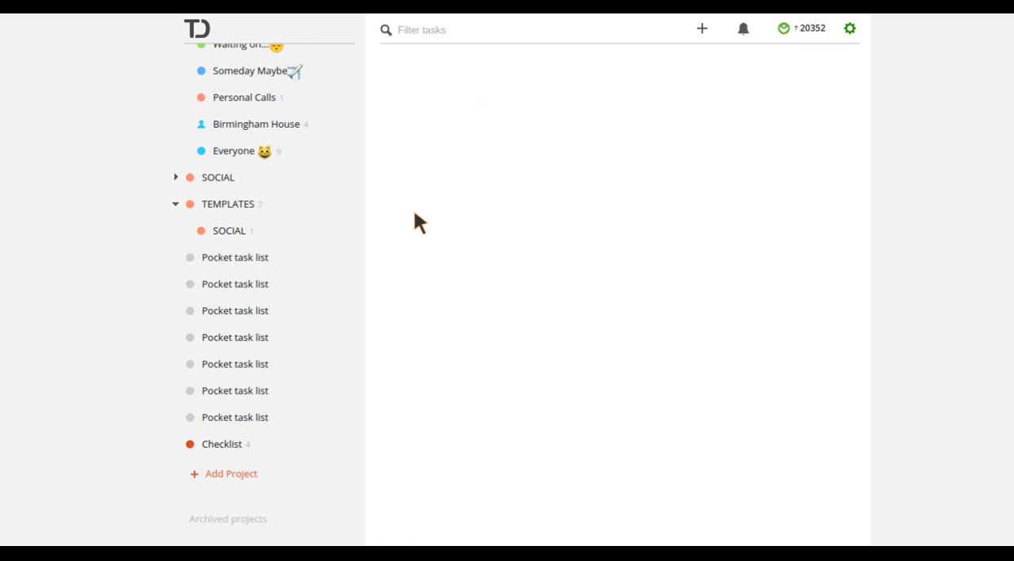
{"action": "mouse_move", "coordinate": [495, 239]}
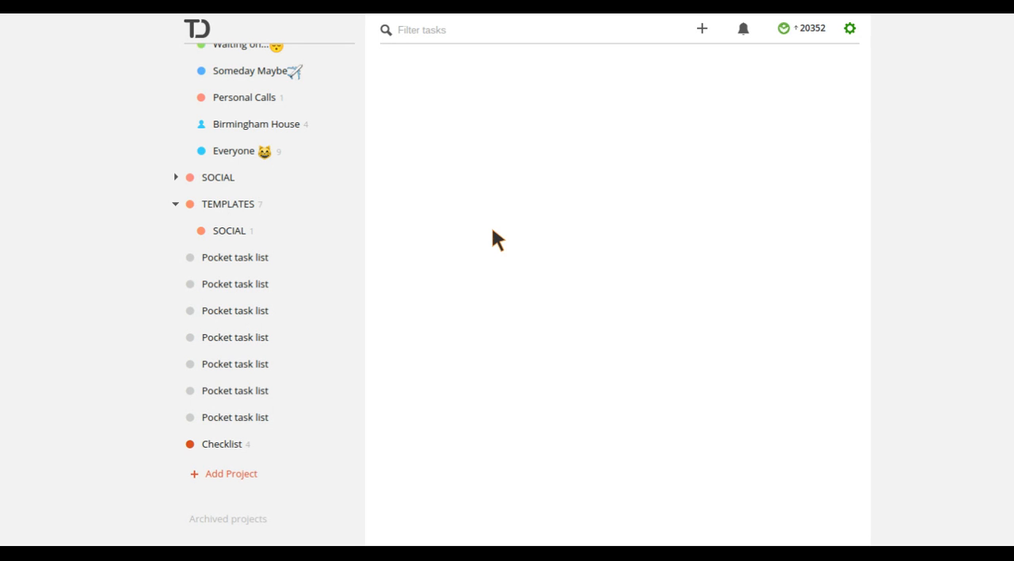
{"action": "scroll", "scroll_direction": "up", "scroll_amount": 3}
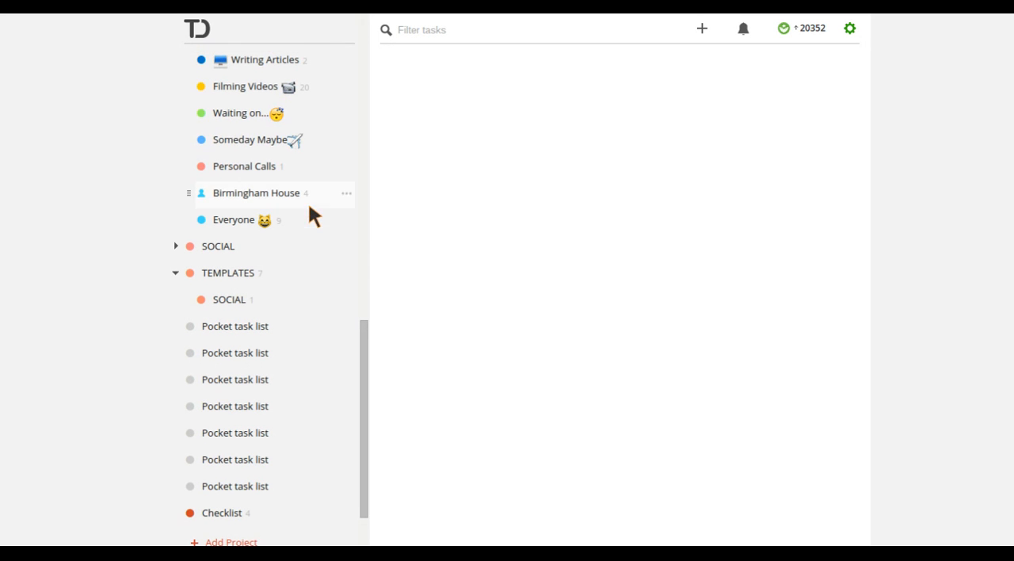
{"action": "mouse_move", "coordinate": [554, 247]}
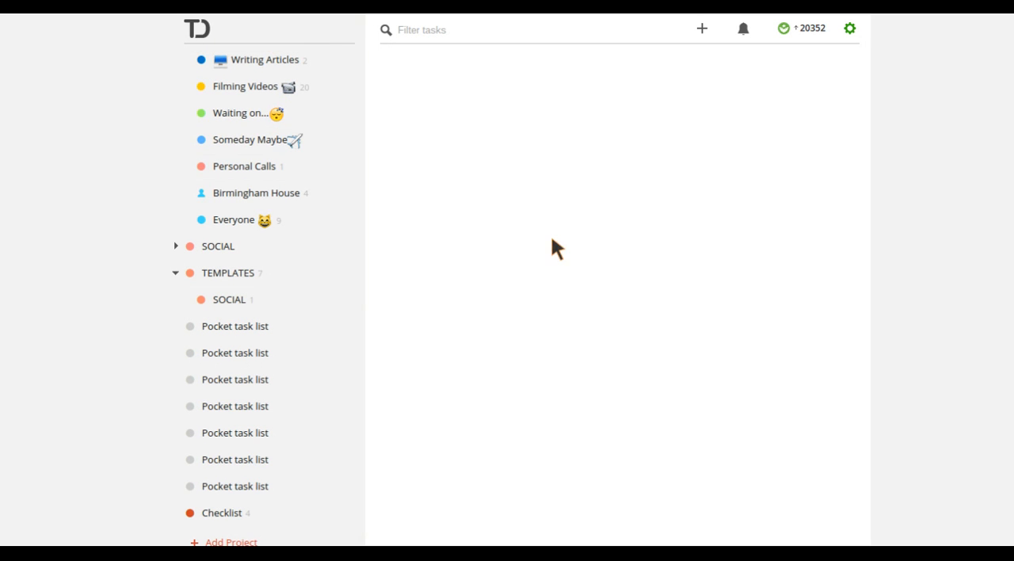
{"action": "mouse_move", "coordinate": [816, 111]}
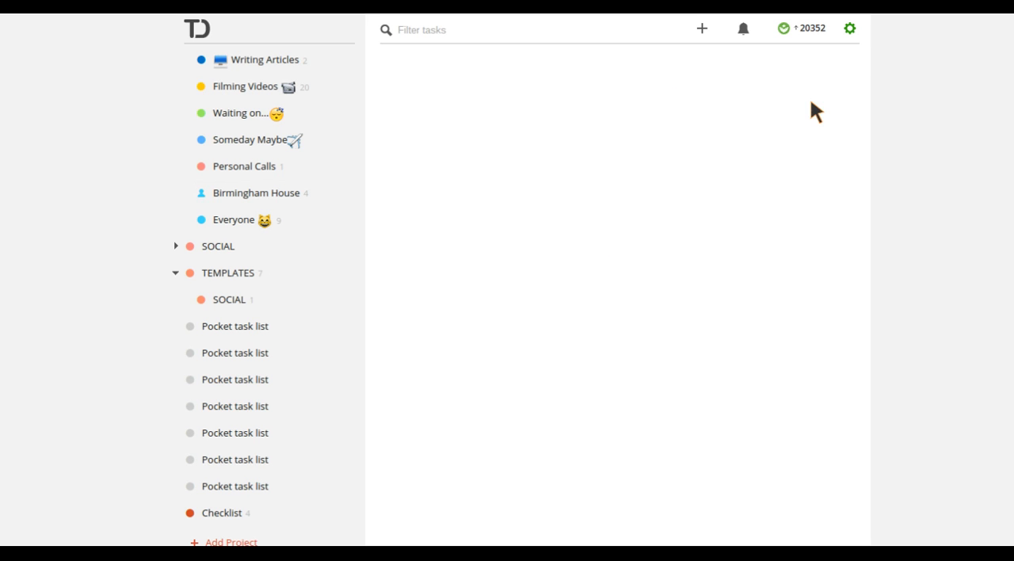
{"action": "mouse_move", "coordinate": [833, 57]}
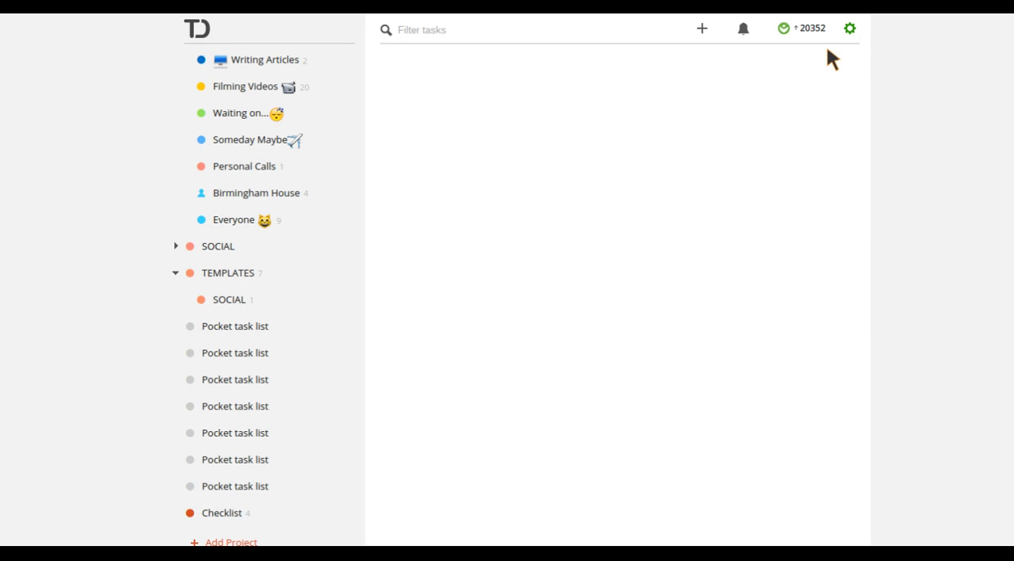
{"action": "mouse_move", "coordinate": [916, 136]}
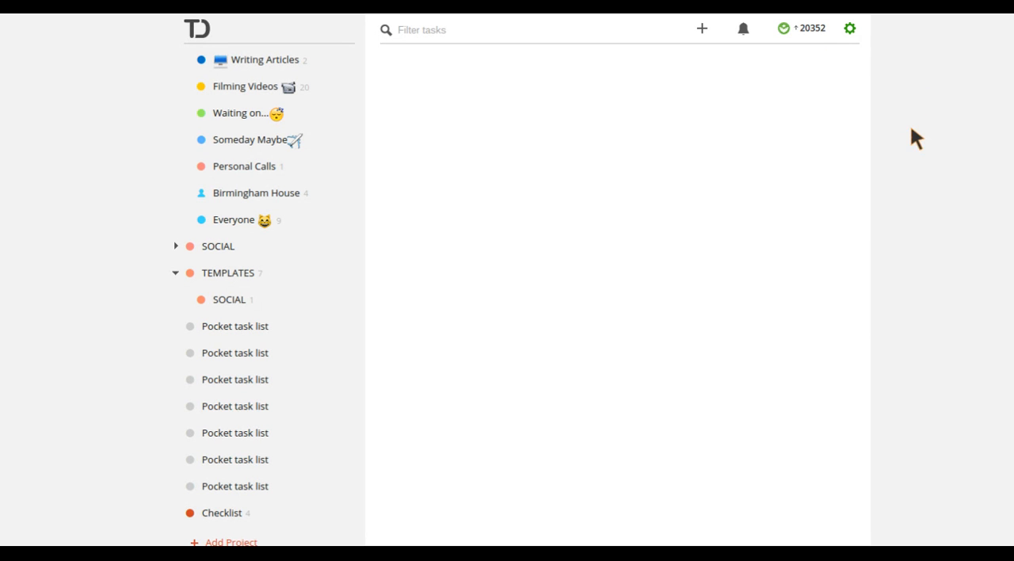